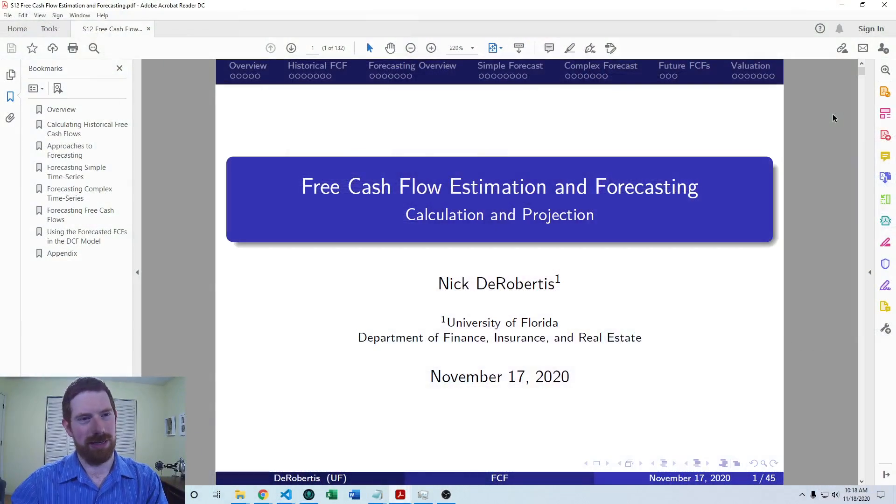
pyautogui.moveTo(399, 92)
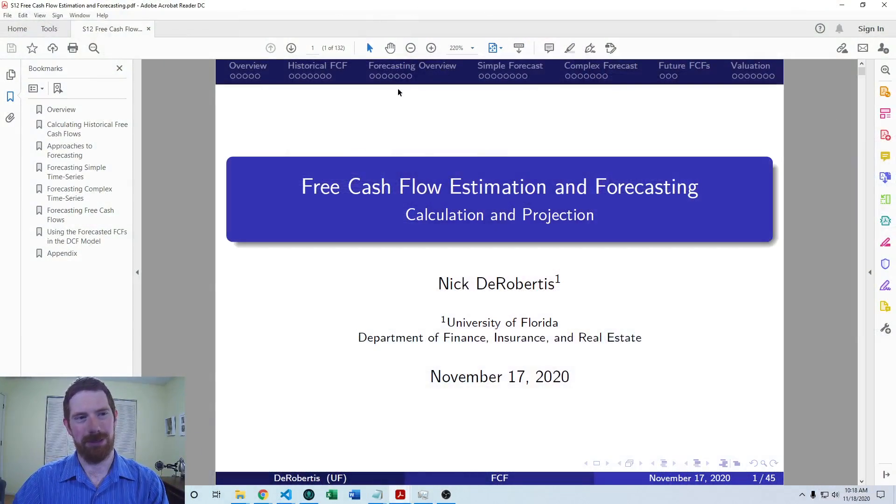
pyautogui.moveTo(526, 57)
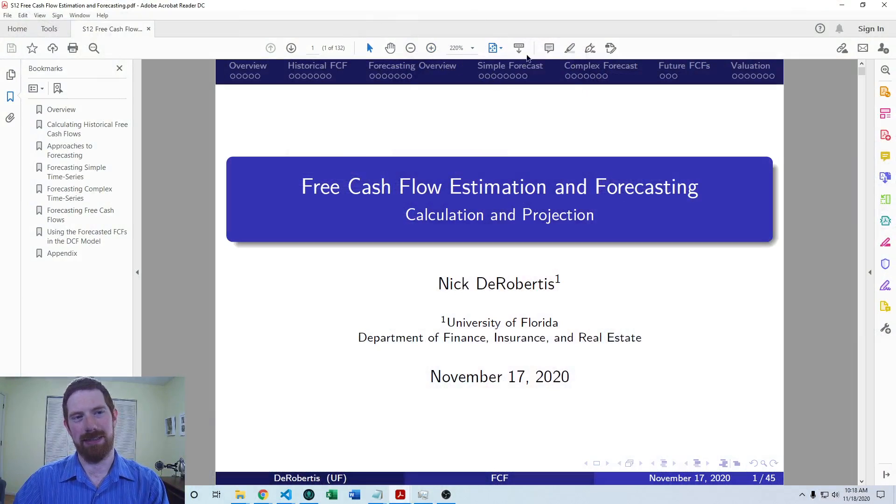
pyautogui.moveTo(471, 108)
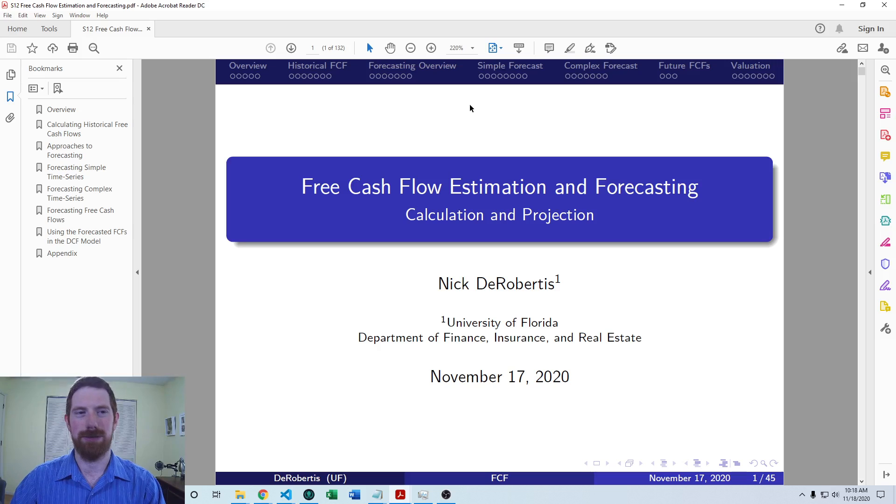
pyautogui.moveTo(507, 94)
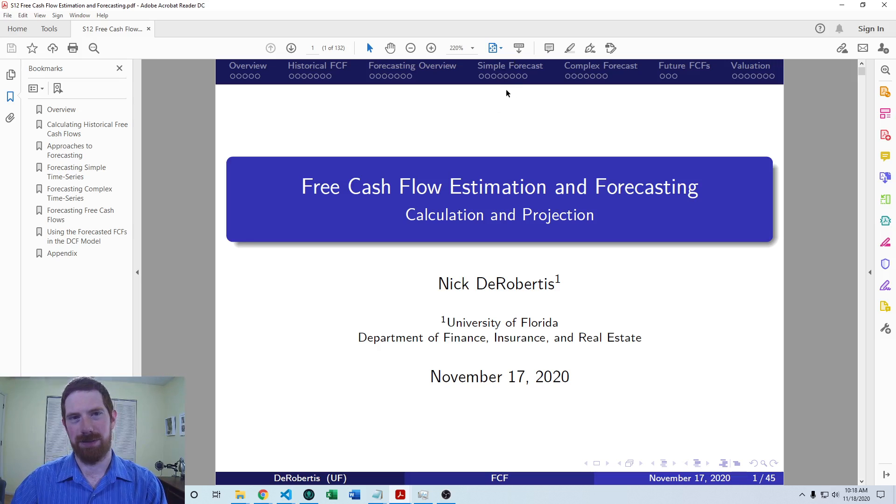
pyautogui.moveTo(531, 76)
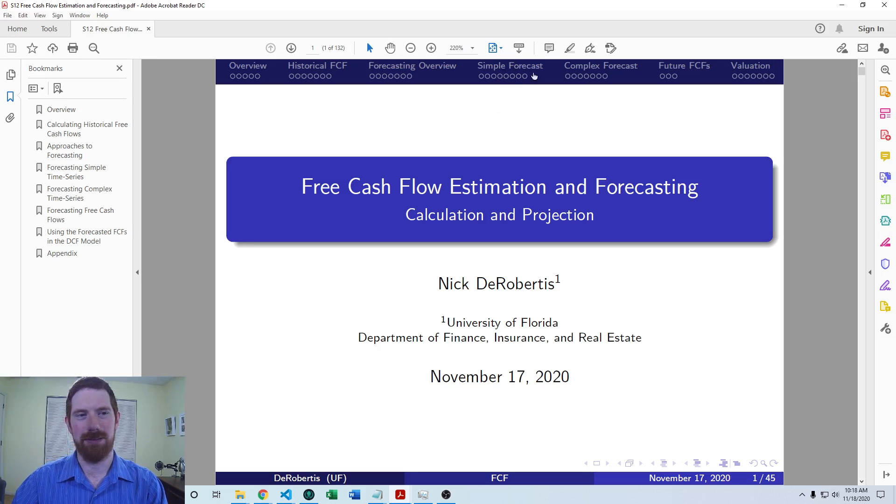
pyautogui.moveTo(517, 78)
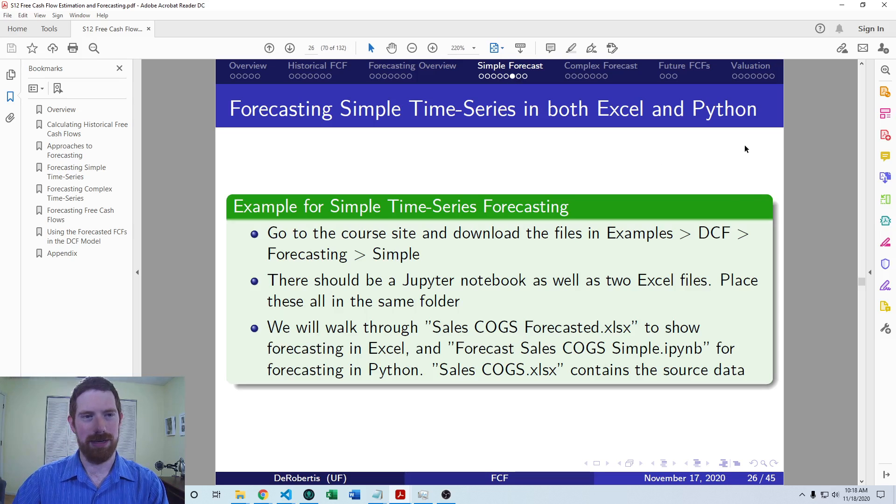
pyautogui.moveTo(784, 132)
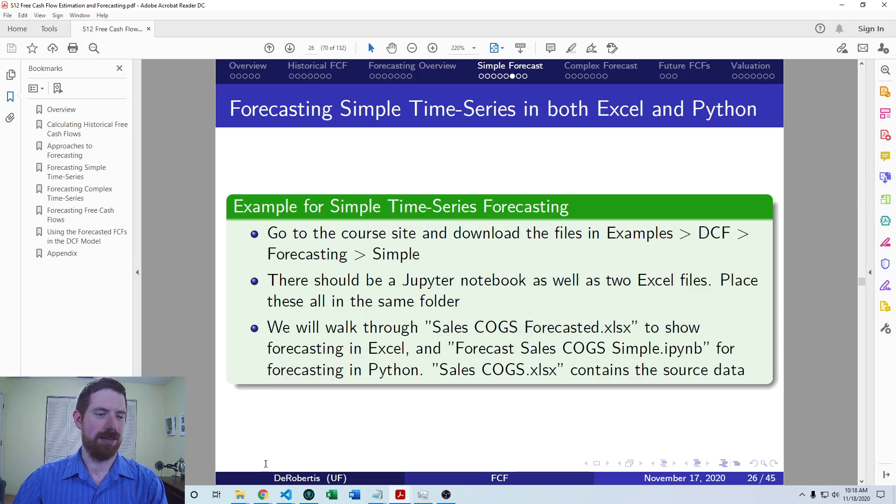
# Switch to JupyterLab and review the data-loading cells with Sales and COGS as index.
pyautogui.click(262, 494)
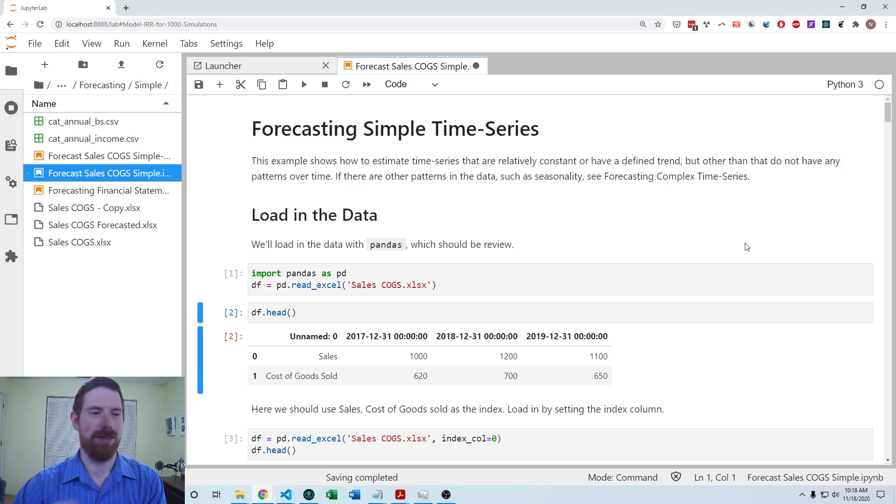
pyautogui.scroll(-3)
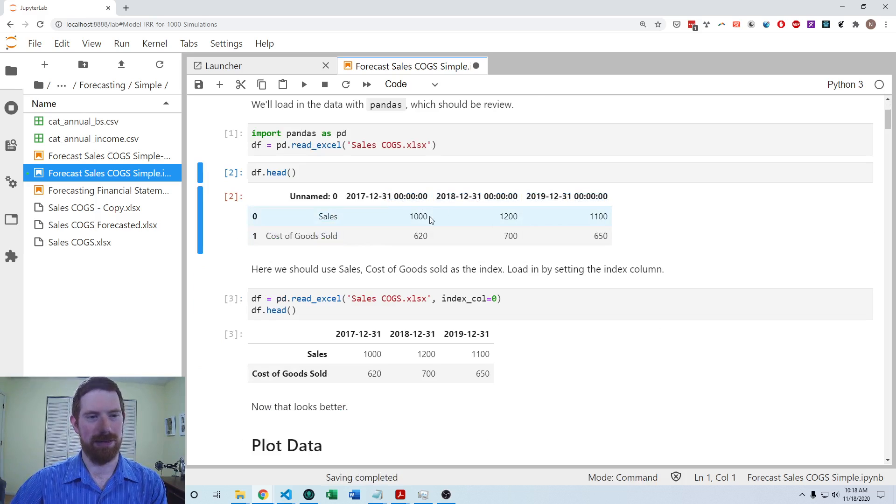
pyautogui.moveTo(600, 241)
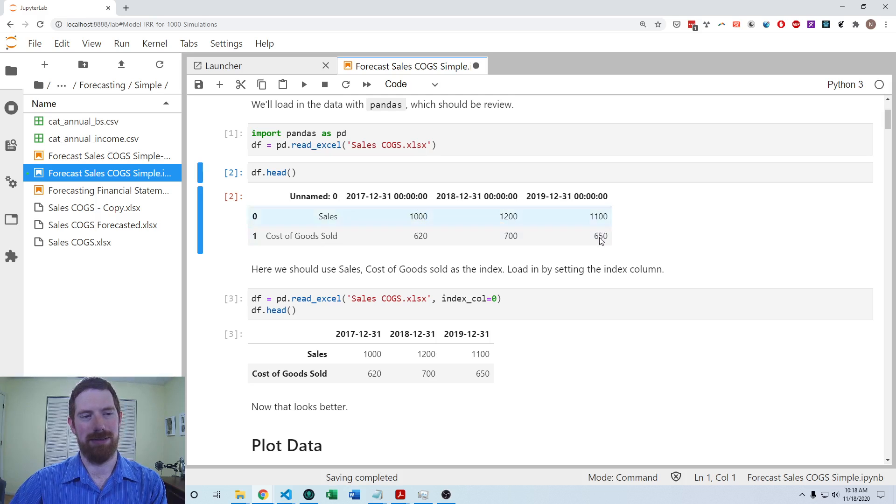
pyautogui.moveTo(676, 140)
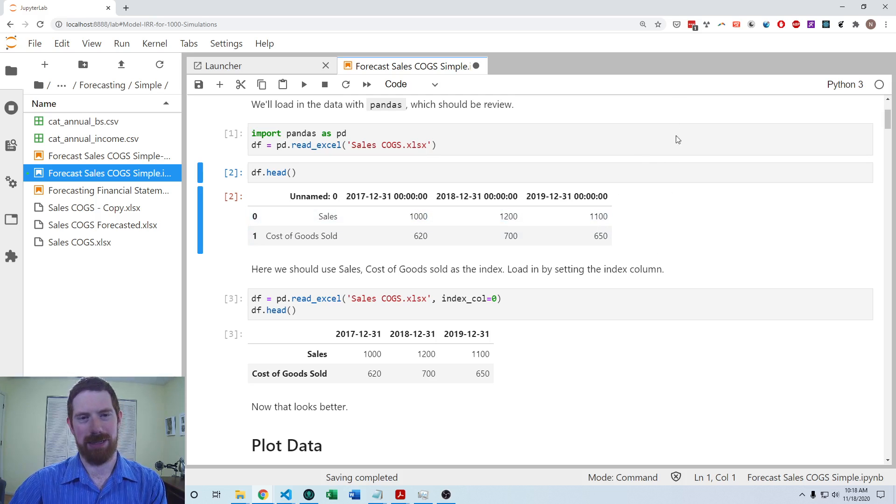
pyautogui.scroll(-3)
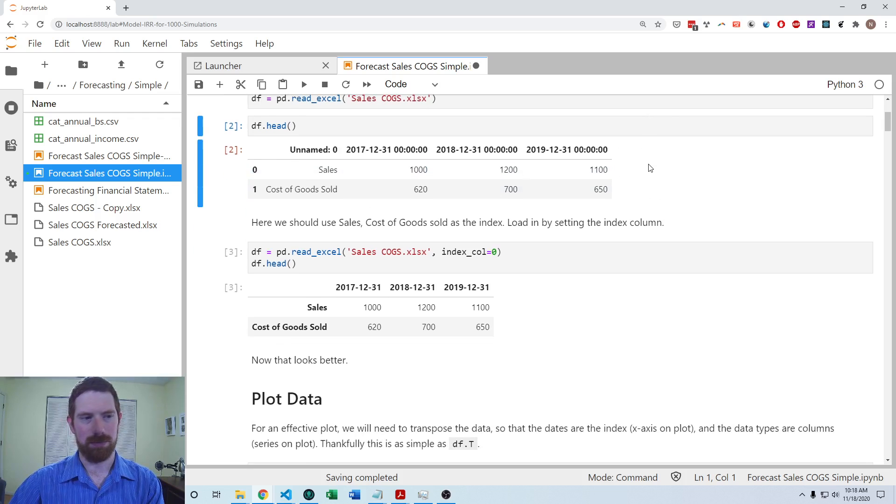
pyautogui.scroll(3)
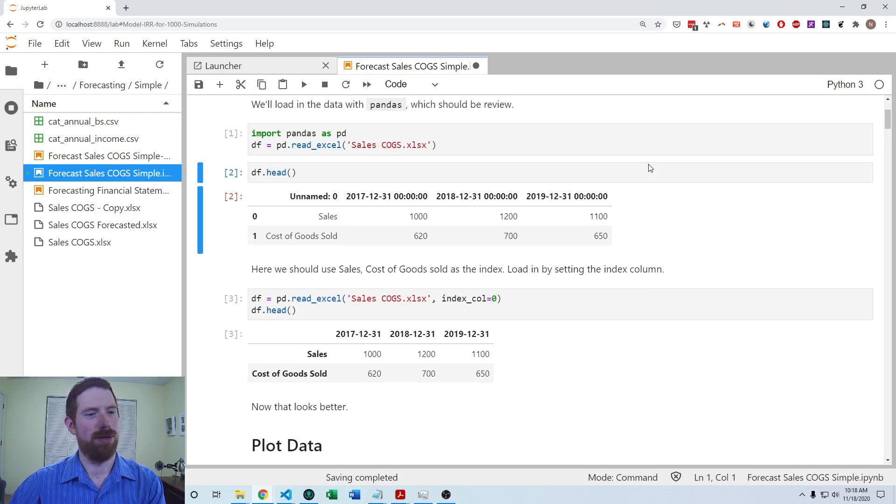
pyautogui.moveTo(612, 173)
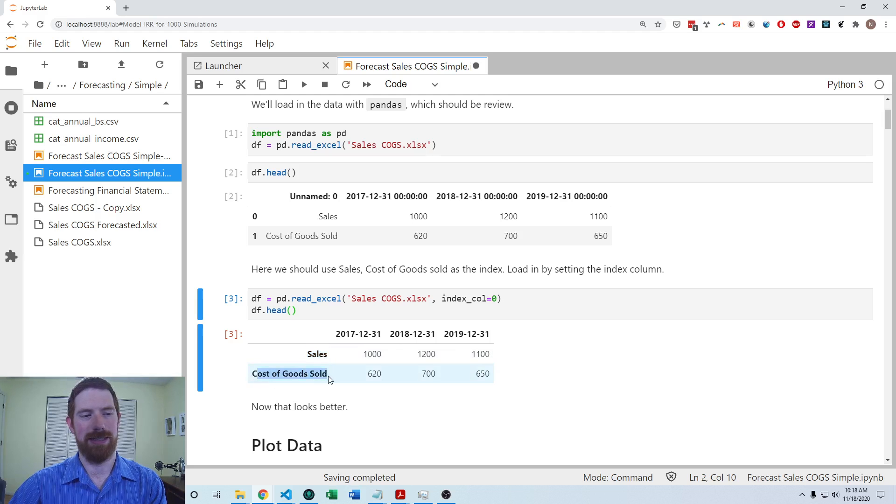
pyautogui.scroll(-3)
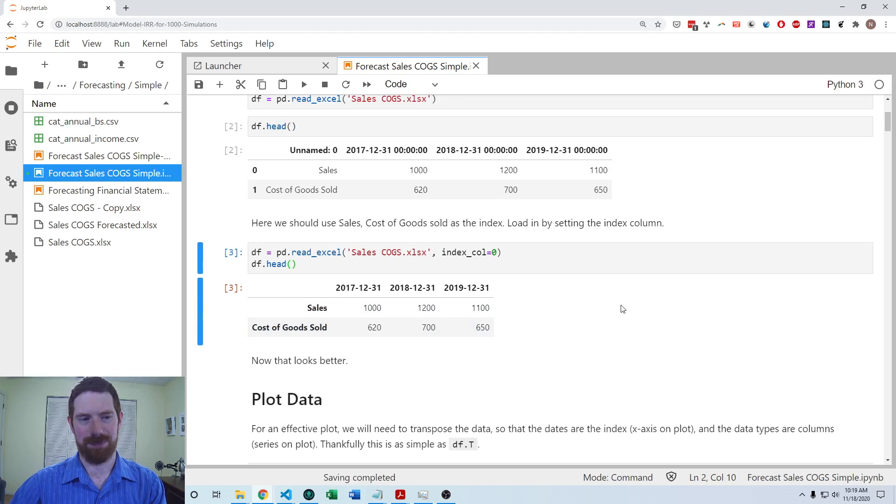
pyautogui.scroll(3)
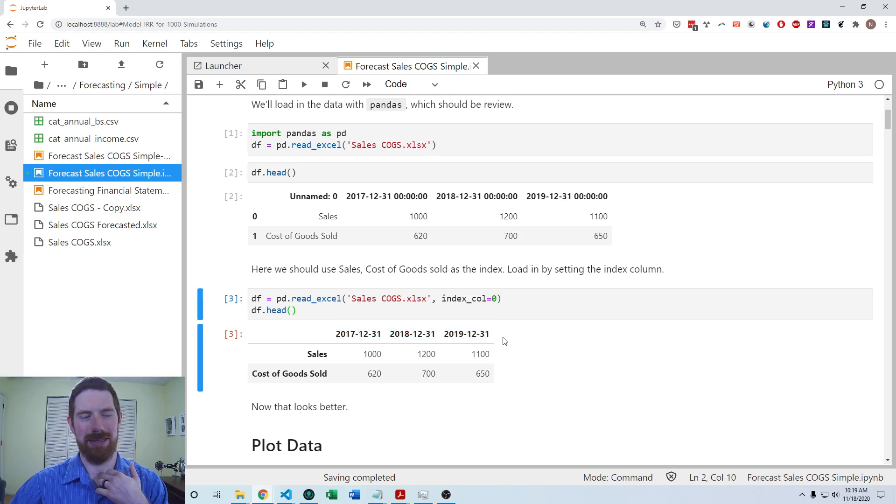
# Review the df.T transposed table and the Sales/COGS line chart cells.
pyautogui.scroll(-3)
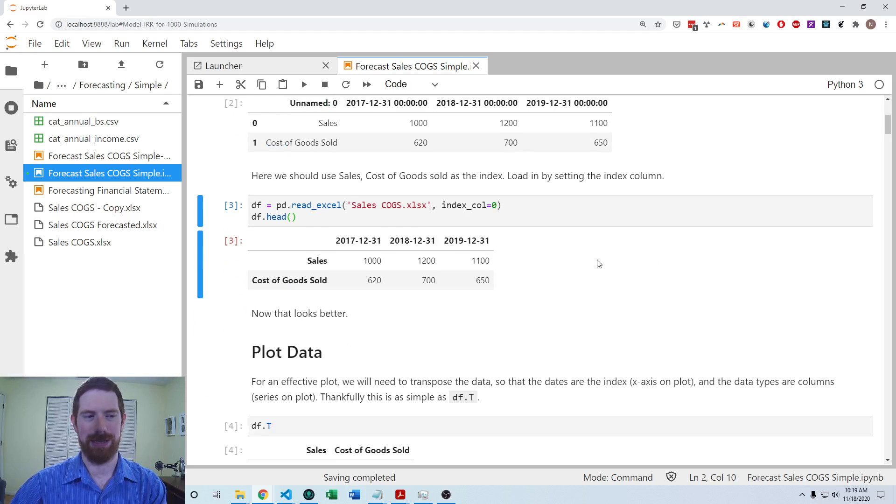
pyautogui.scroll(-3)
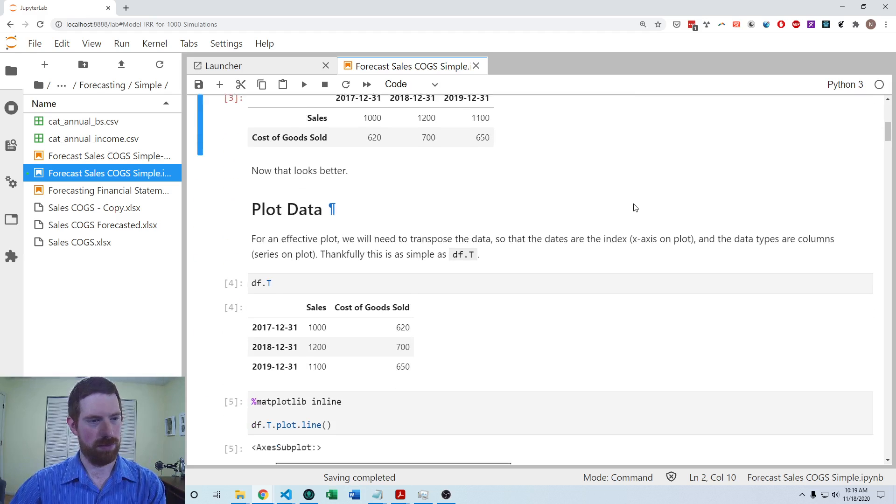
pyautogui.scroll(-3)
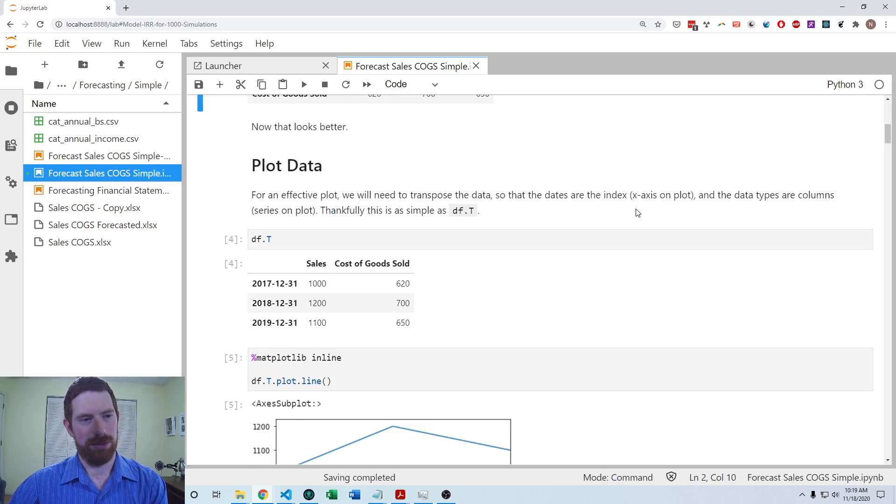
pyautogui.scroll(3)
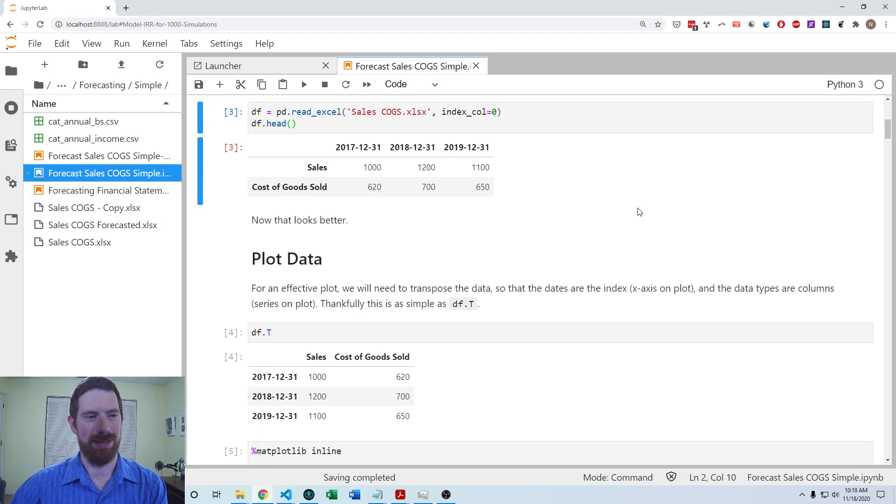
pyautogui.moveTo(655, 206)
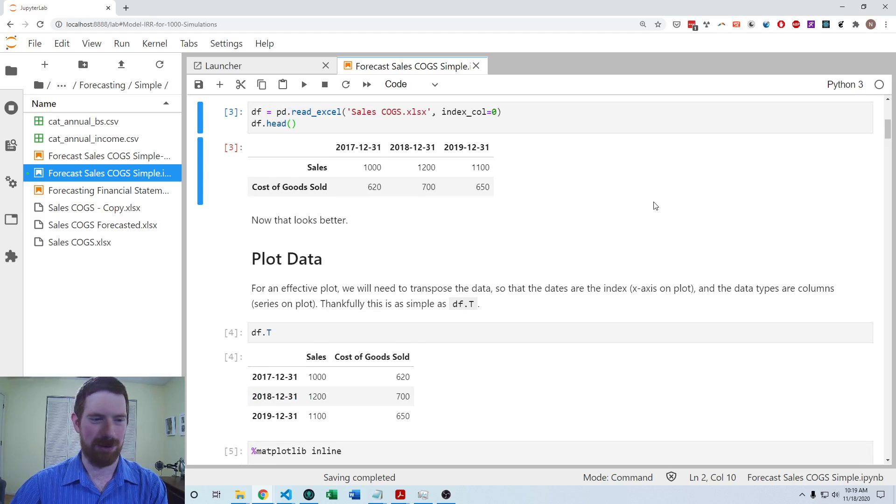
pyautogui.moveTo(655, 208)
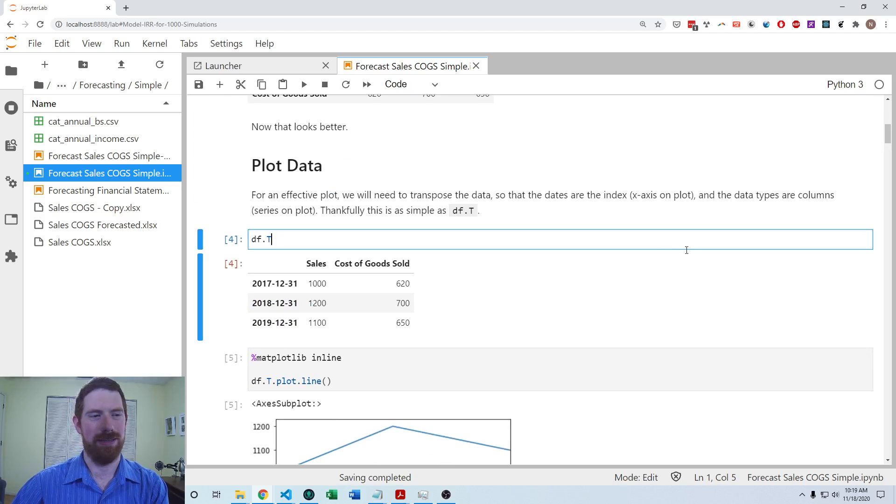
pyautogui.scroll(3)
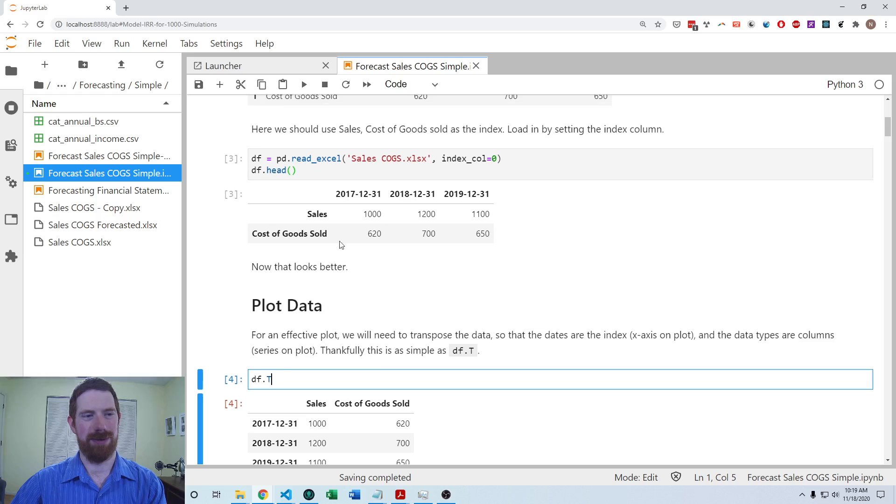
pyautogui.moveTo(377, 258)
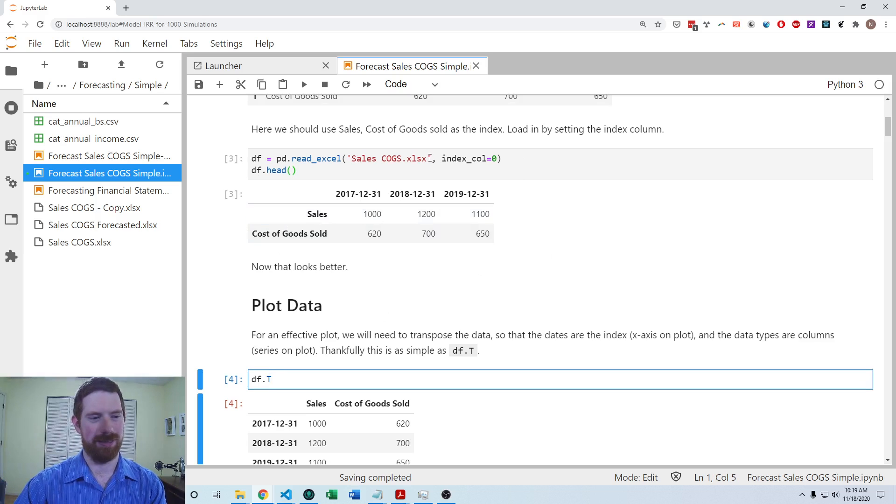
pyautogui.moveTo(300, 234)
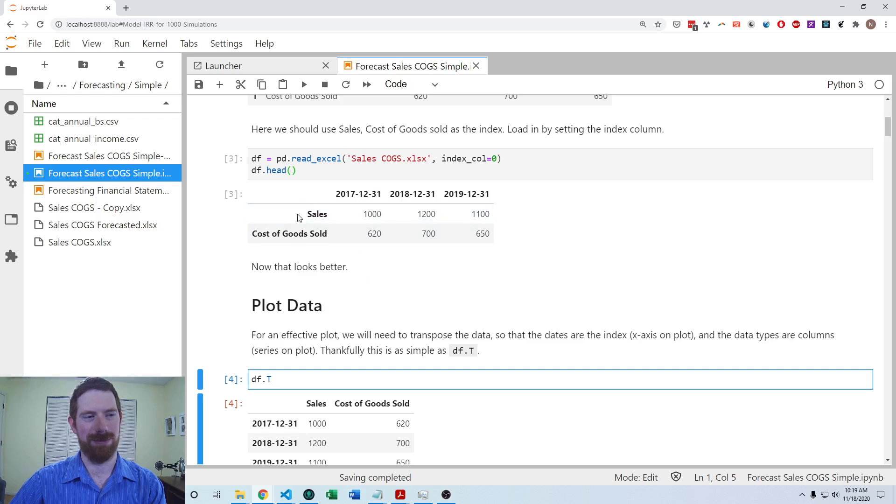
pyautogui.moveTo(536, 253)
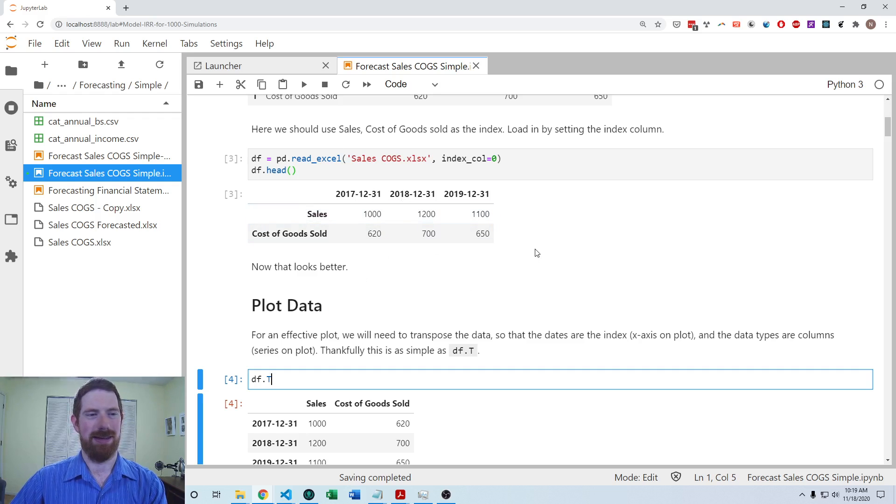
pyautogui.scroll(-3)
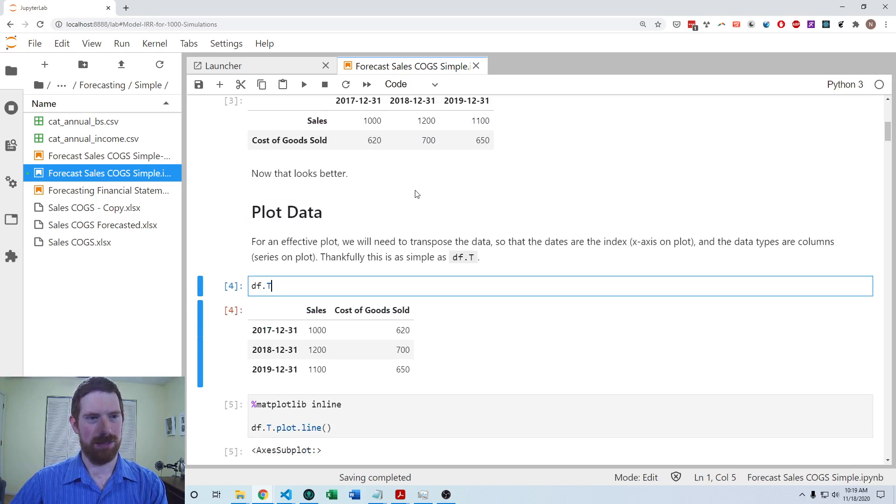
pyautogui.scroll(3)
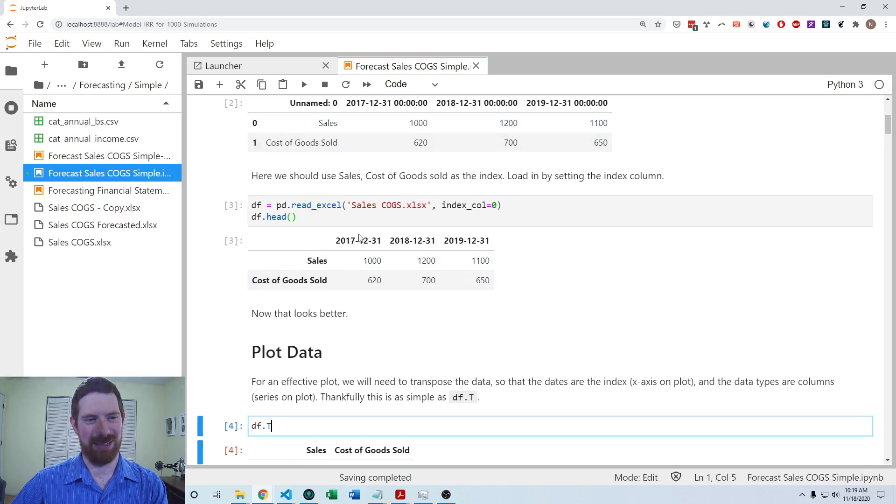
pyautogui.moveTo(489, 254)
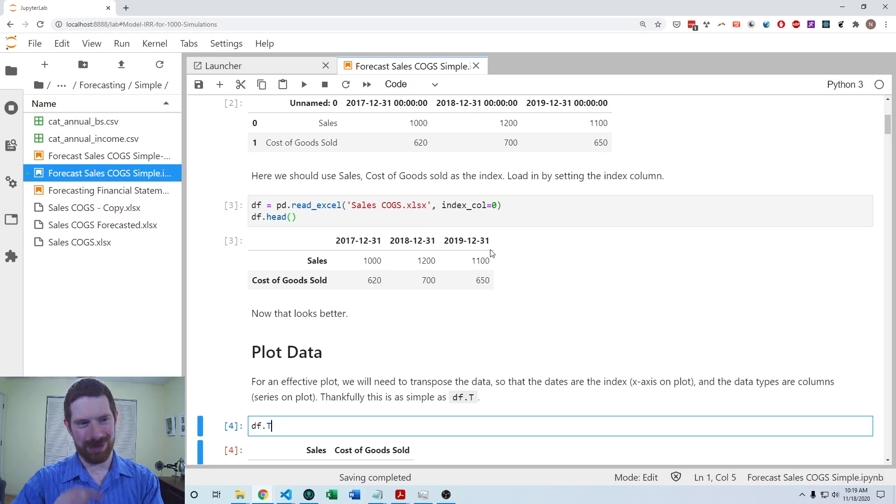
pyautogui.scroll(-3)
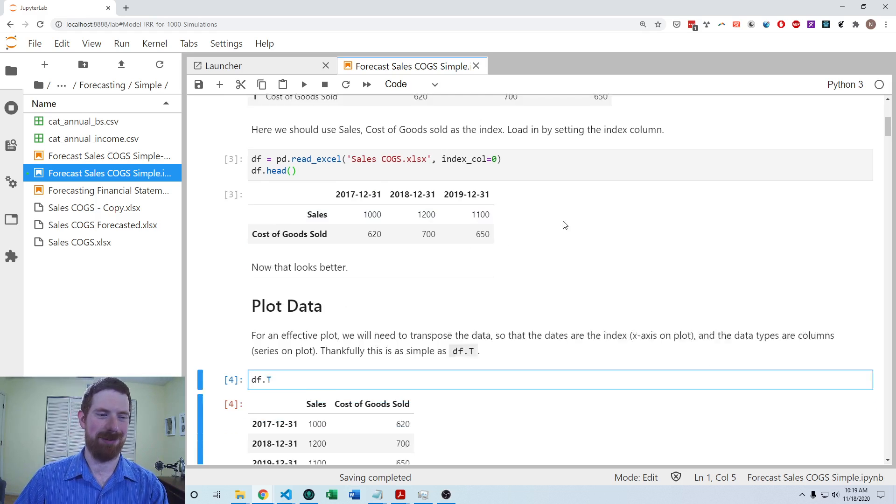
pyautogui.scroll(-3)
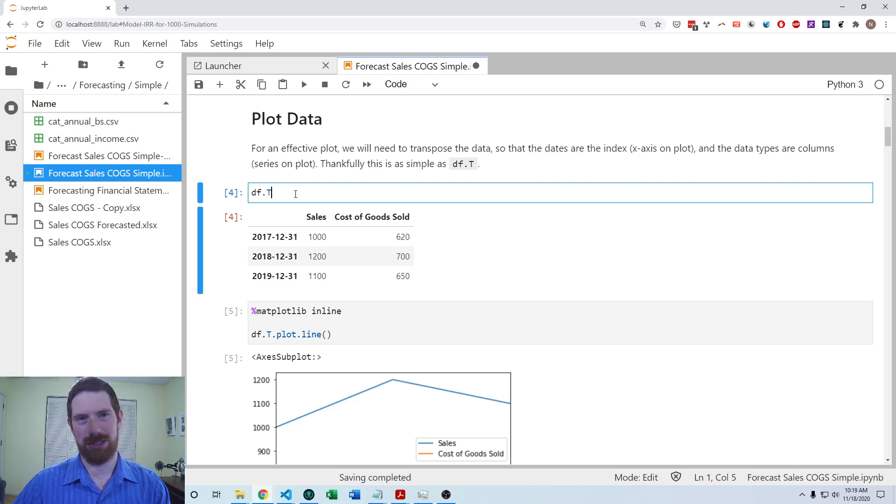
pyautogui.moveTo(291, 276)
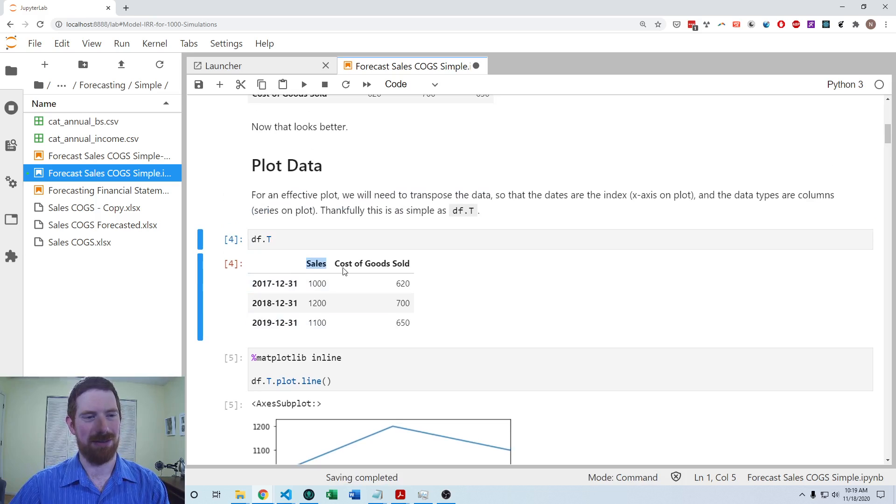
pyautogui.moveTo(256, 291)
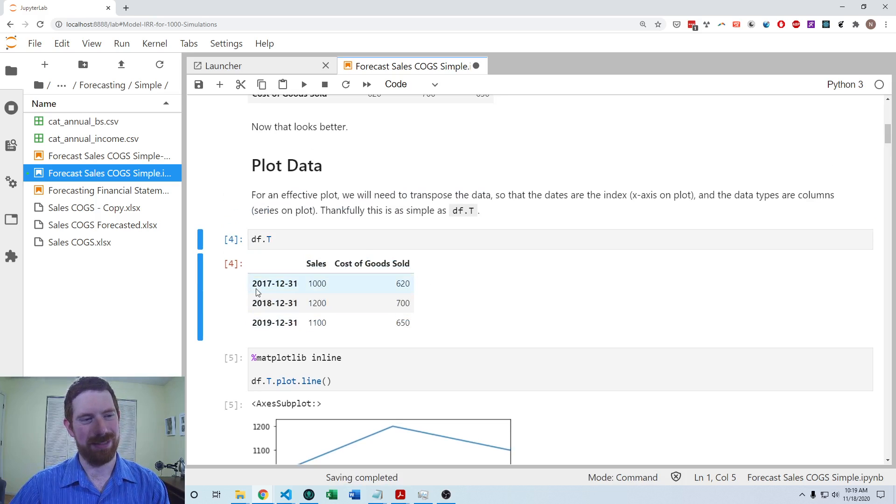
pyautogui.moveTo(463, 274)
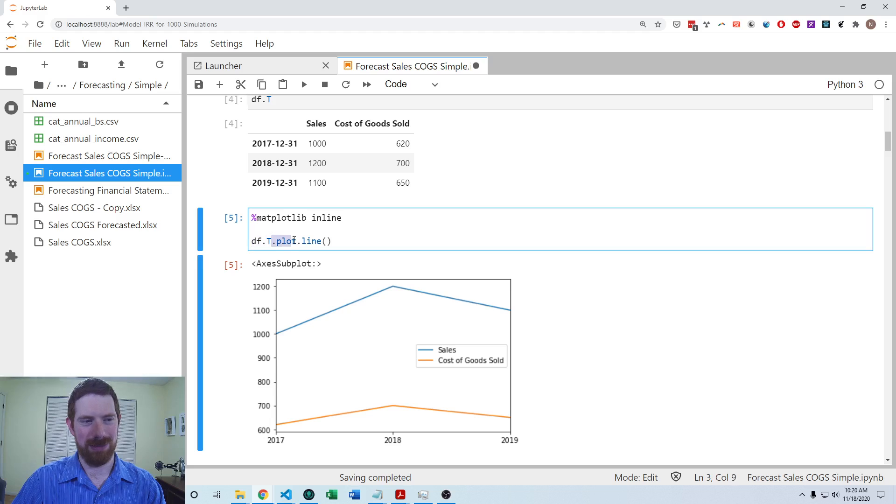
pyautogui.scroll(-3)
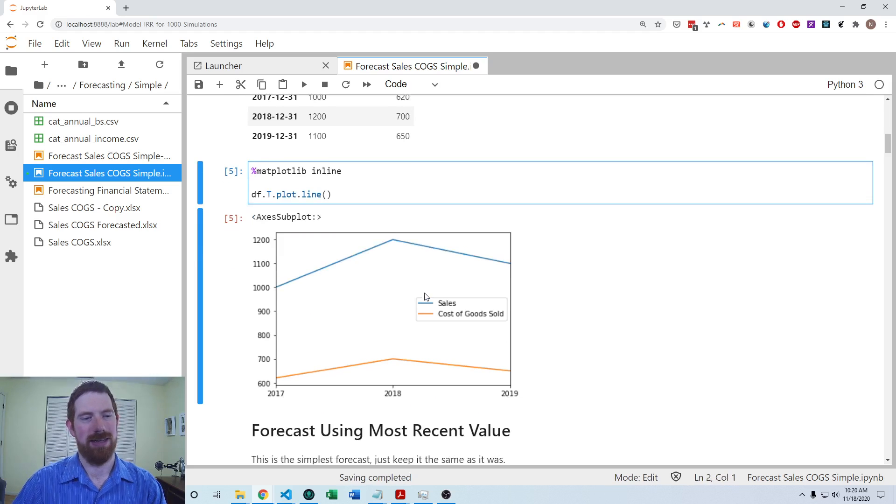
pyautogui.moveTo(532, 357)
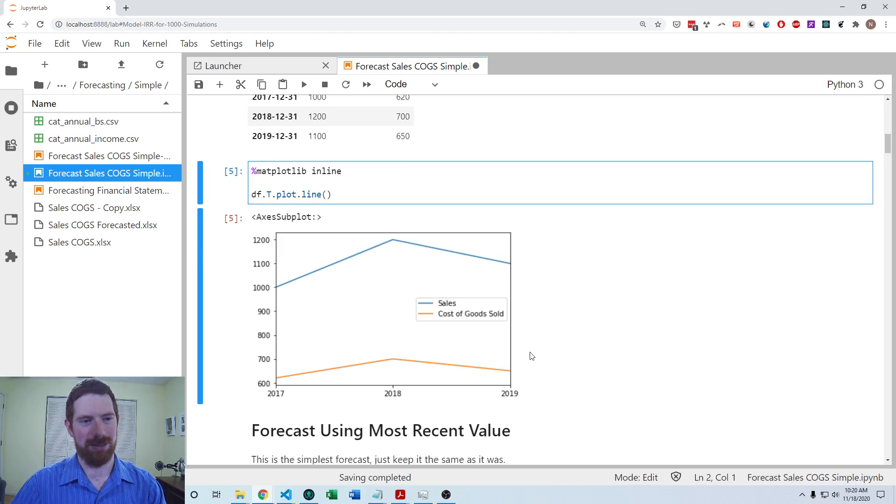
pyautogui.scroll(-3)
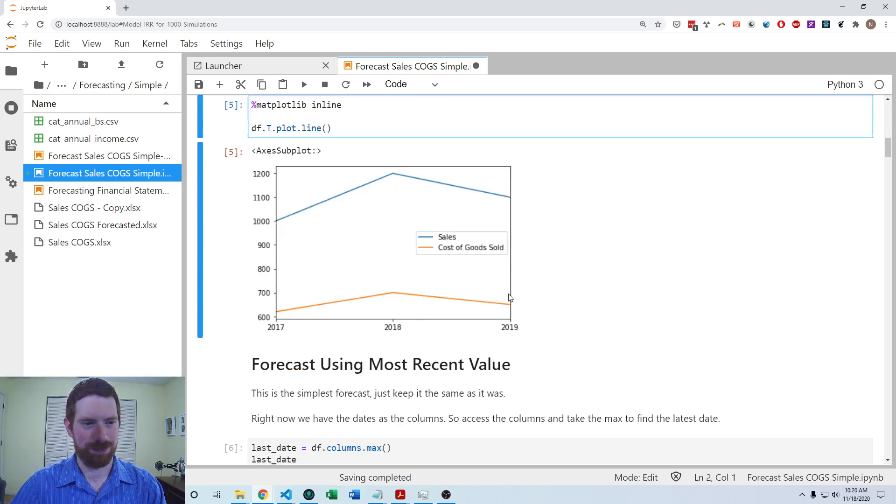
pyautogui.scroll(-3)
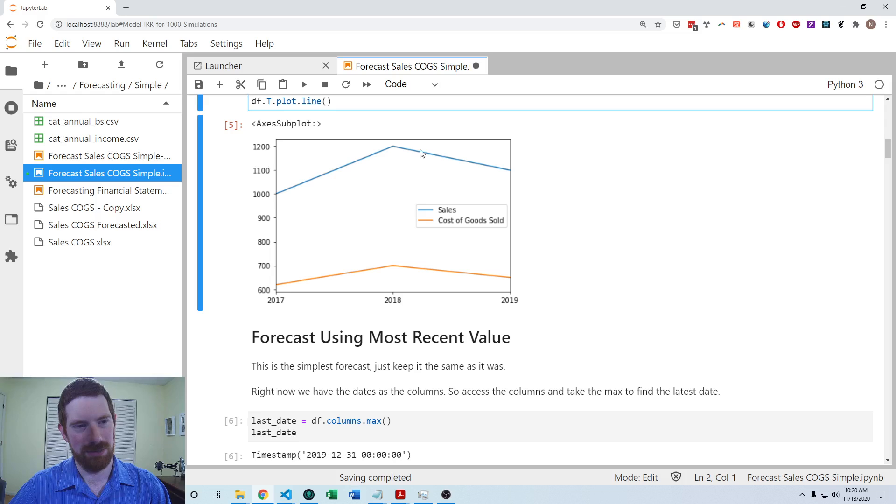
pyautogui.moveTo(397, 194)
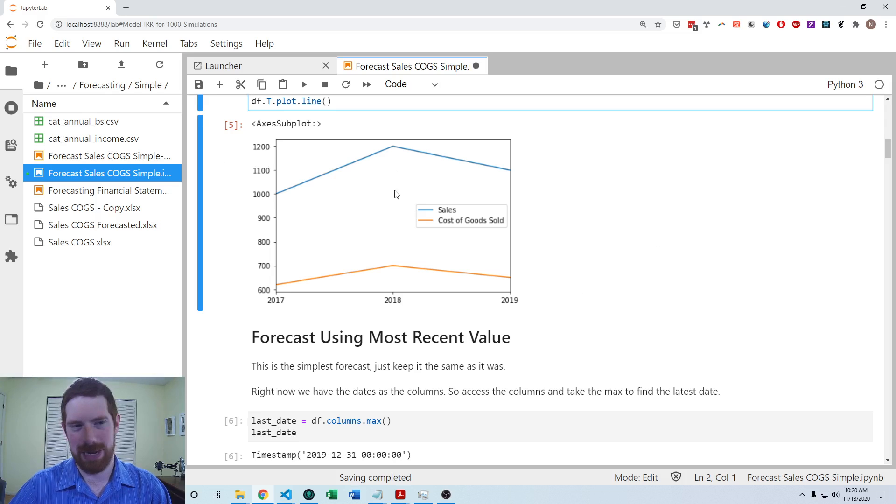
pyautogui.moveTo(366, 193)
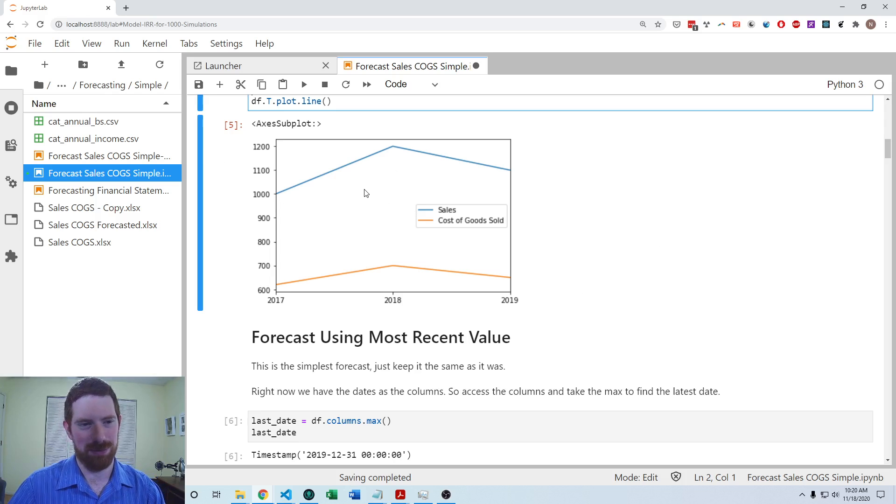
pyautogui.moveTo(837, 99)
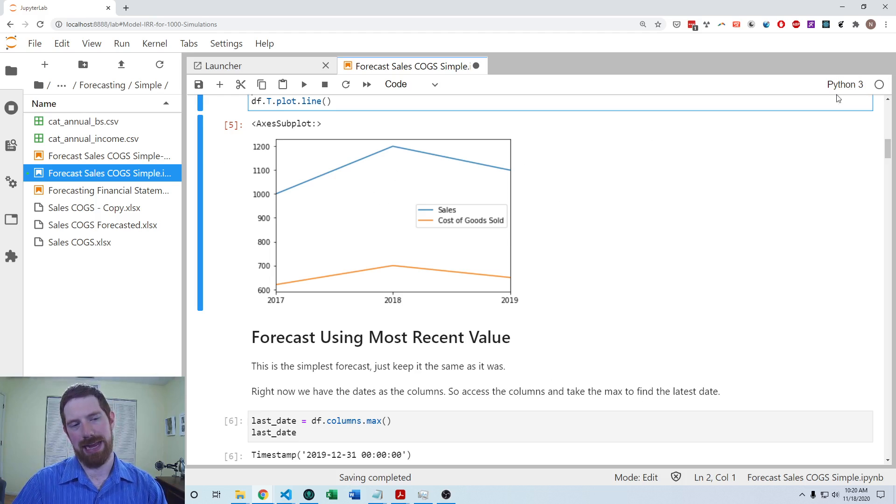
pyautogui.moveTo(582, 136)
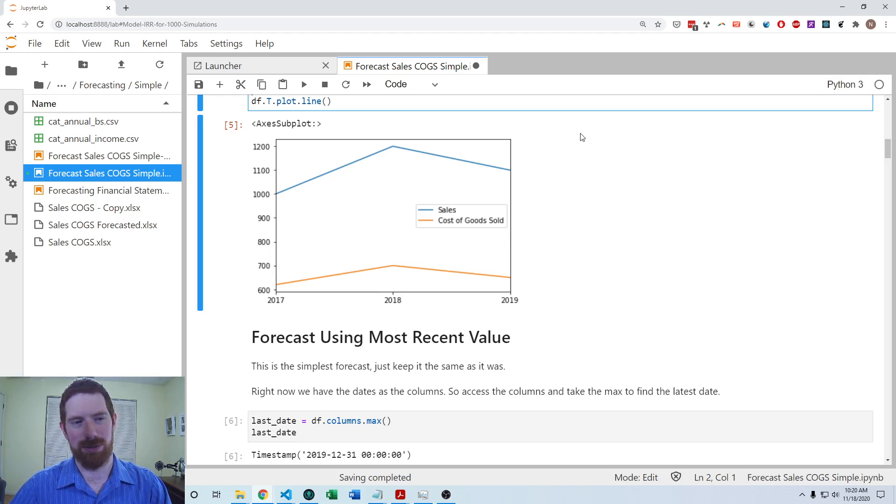
pyautogui.moveTo(580, 145)
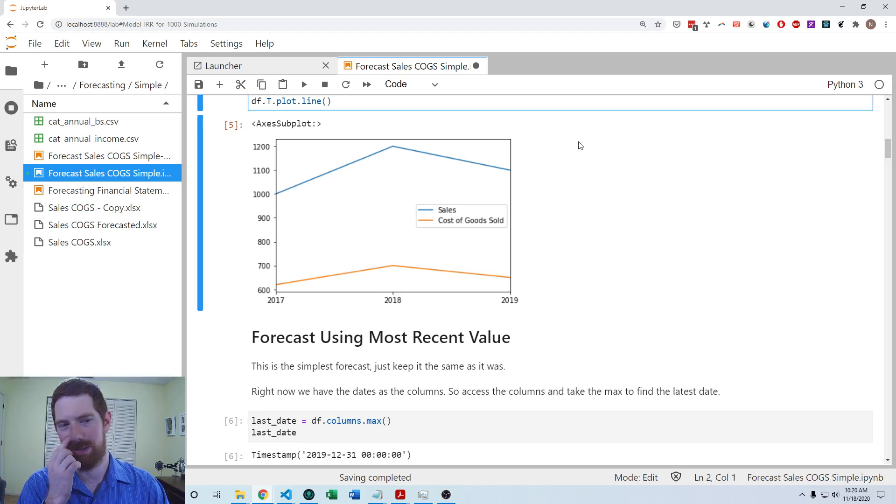
pyautogui.scroll(-3)
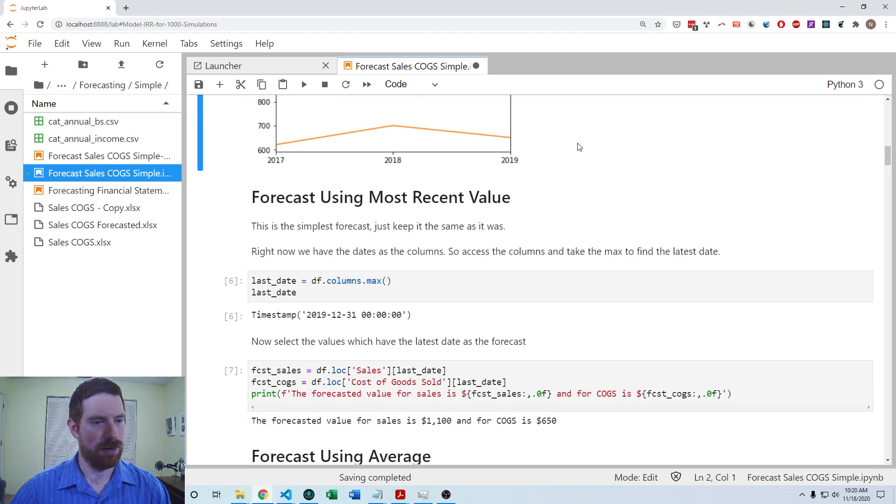
pyautogui.scroll(-3)
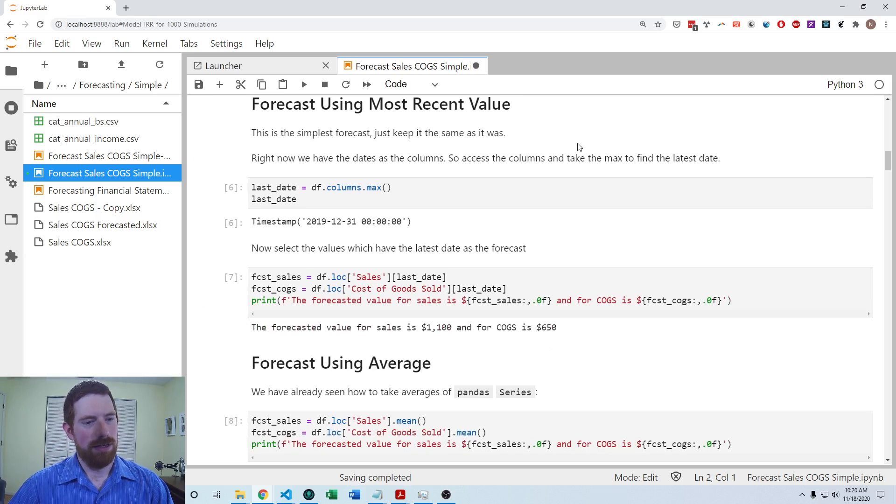
pyautogui.moveTo(576, 154)
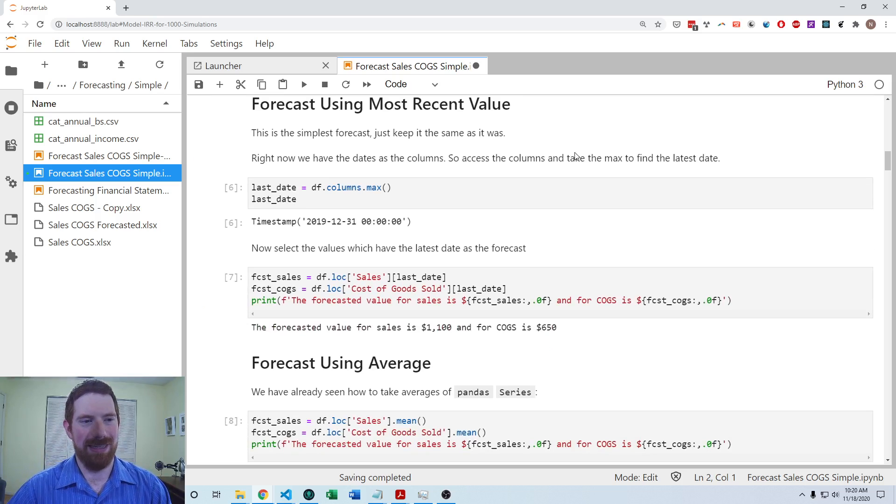
pyautogui.moveTo(540, 275)
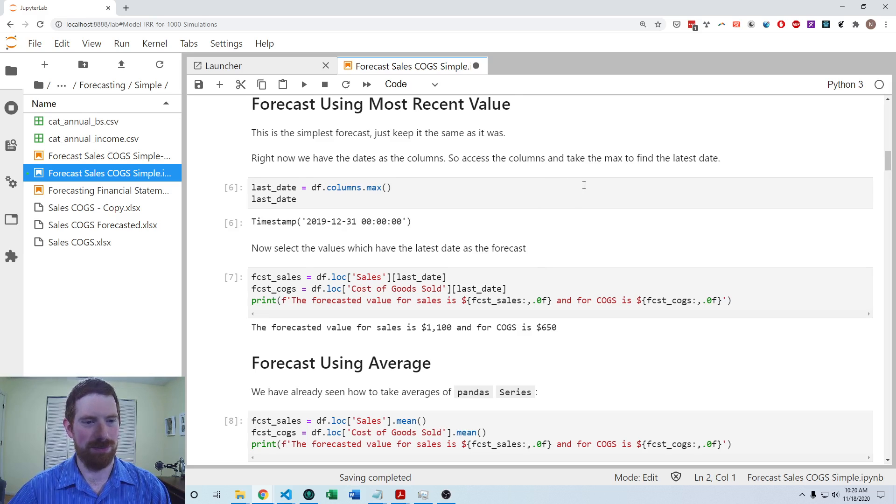
# Inspect the latest-date cell and run a scratch cell showing the columns.
pyautogui.click(574, 197)
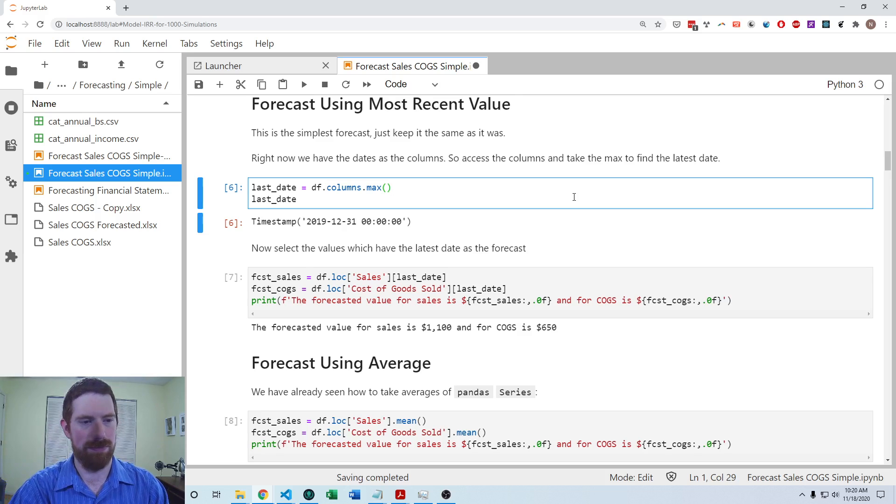
pyautogui.click(393, 188)
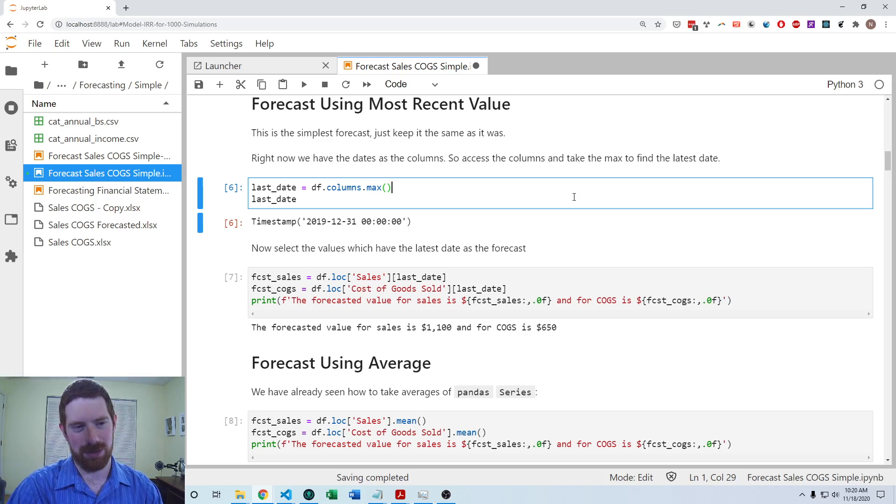
pyautogui.press('Escape')
pyautogui.write('df.column')
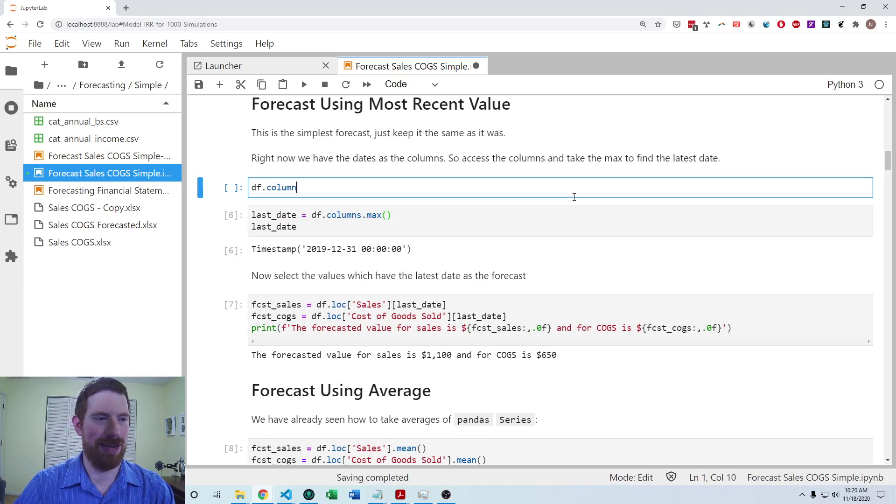
pyautogui.press('shift+enter')
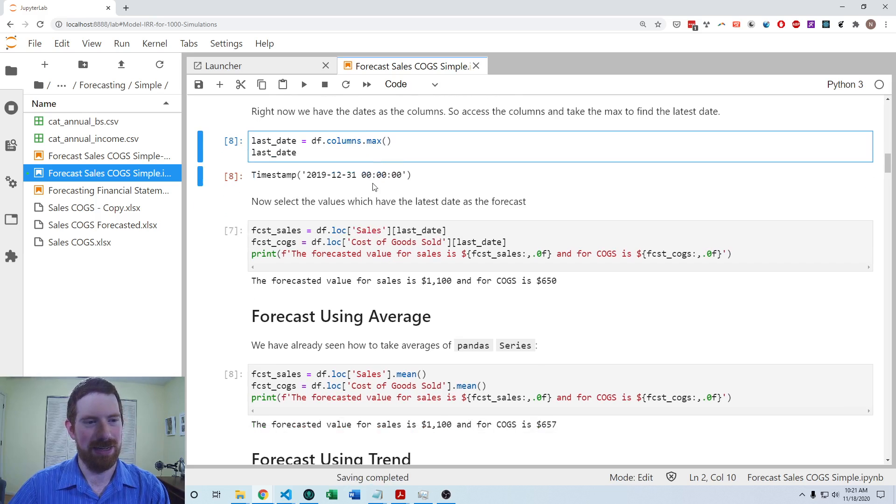
pyautogui.click(448, 230)
pyautogui.write('df.l')
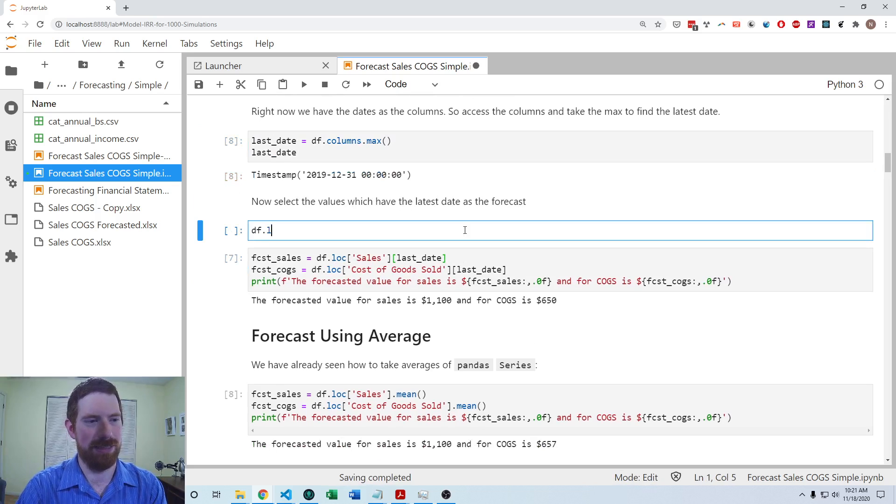
# Check .loc['Sales'][last_date], then run the forecast giving sales $1,100 and COGS $650.
pyautogui.write("oc['Sales']")
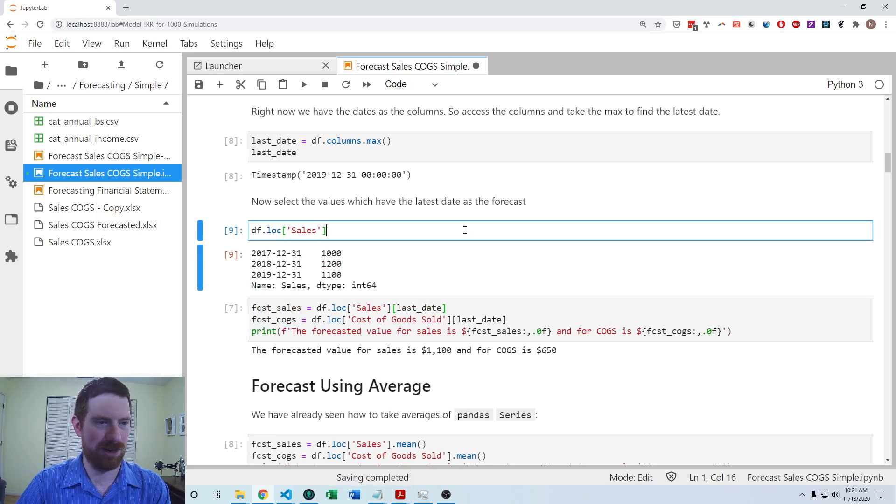
pyautogui.write('[last_da')
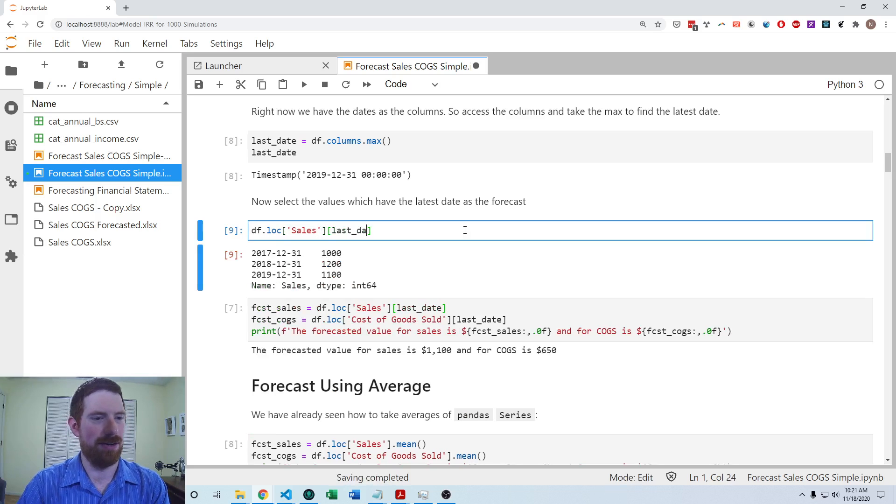
pyautogui.press('shift+enter')
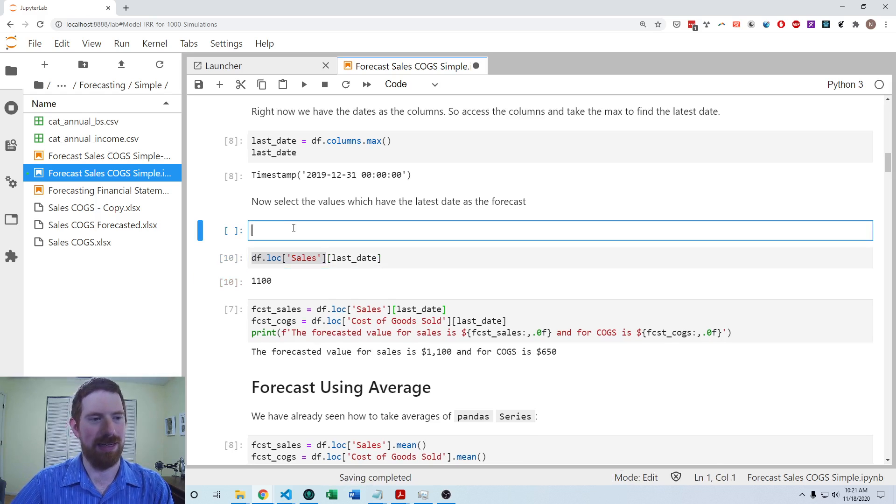
pyautogui.press('shift+enter')
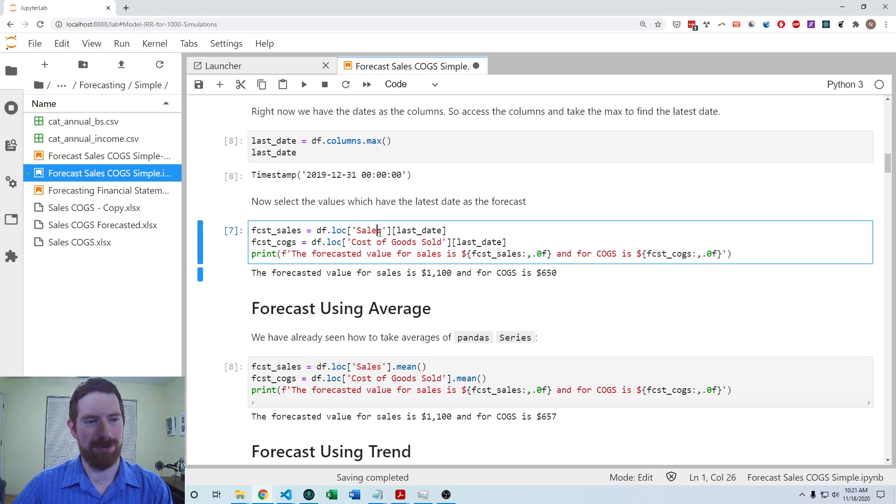
pyautogui.doubleClick(276, 230)
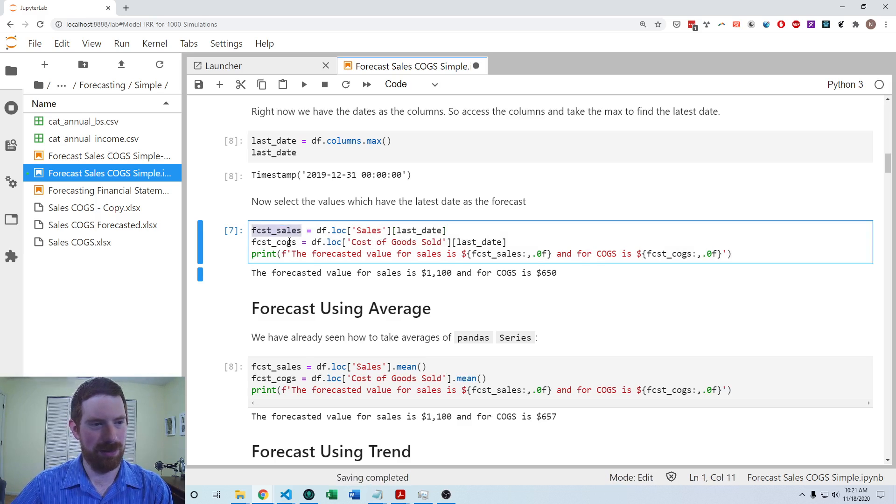
pyautogui.click(286, 230)
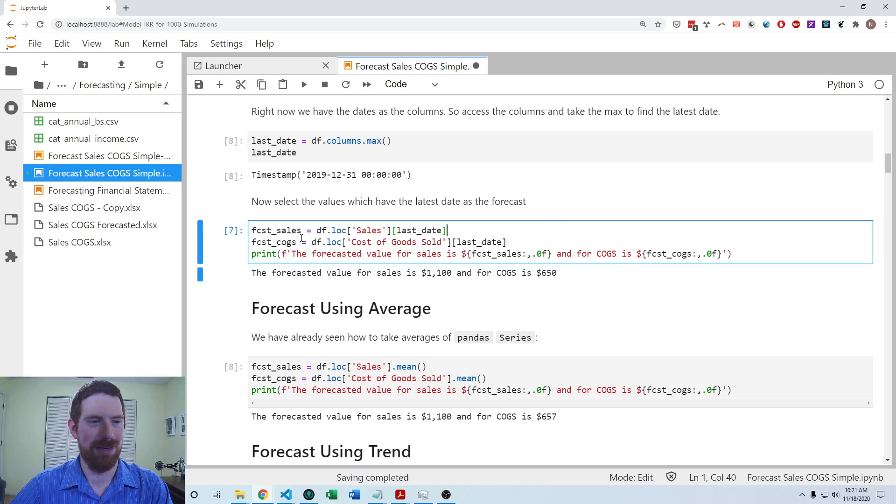
pyautogui.moveTo(502, 231)
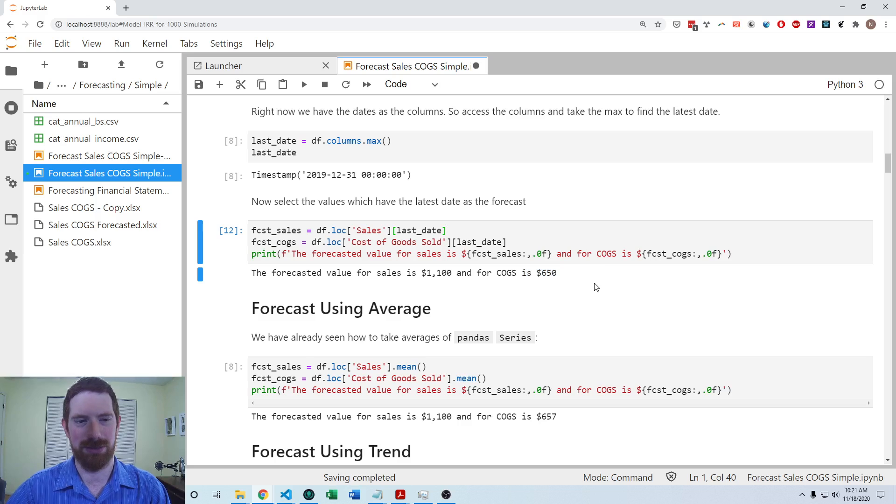
# Run the .mean() forecast cell, printing sales $1,100 and COGS $657.
pyautogui.scroll(-3)
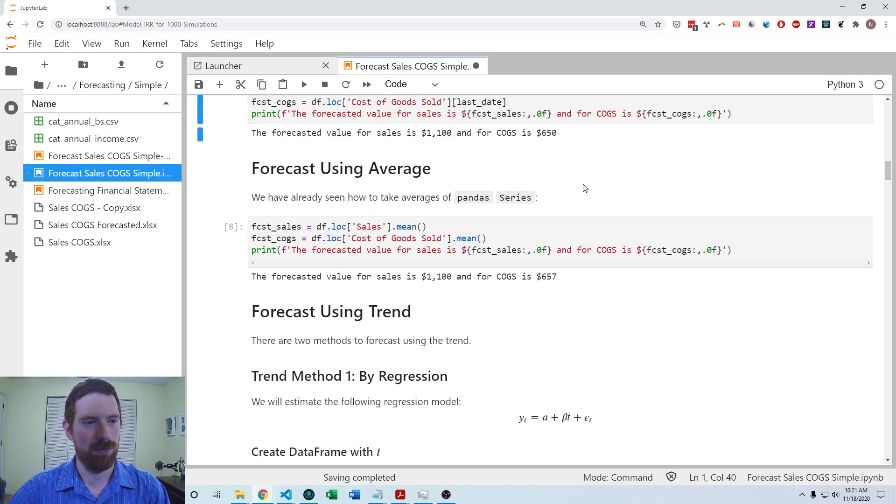
pyautogui.scroll(-3)
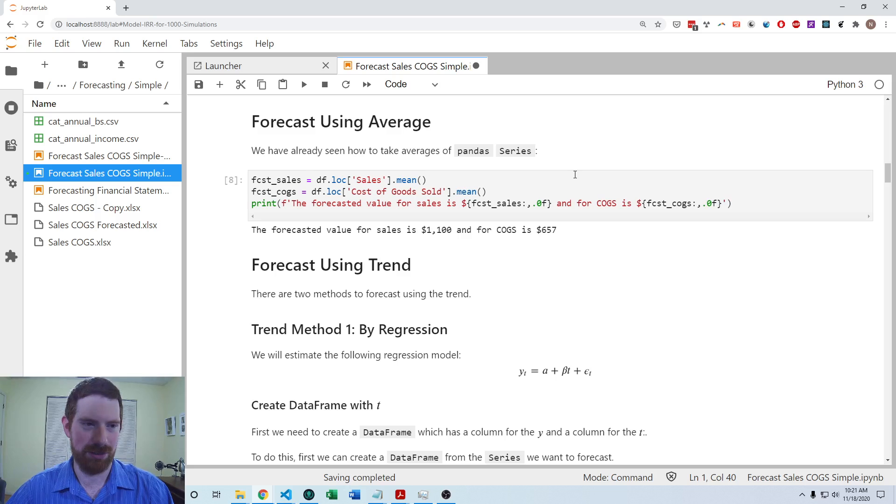
pyautogui.moveTo(572, 188)
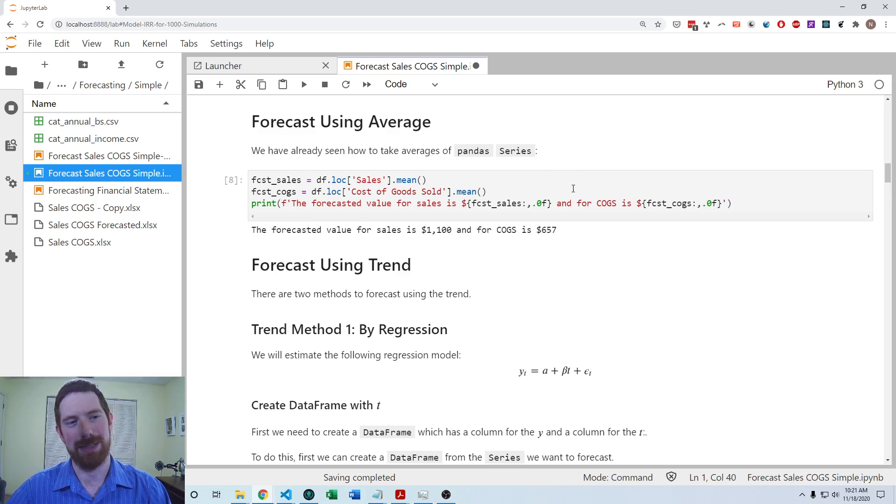
pyautogui.moveTo(494, 191)
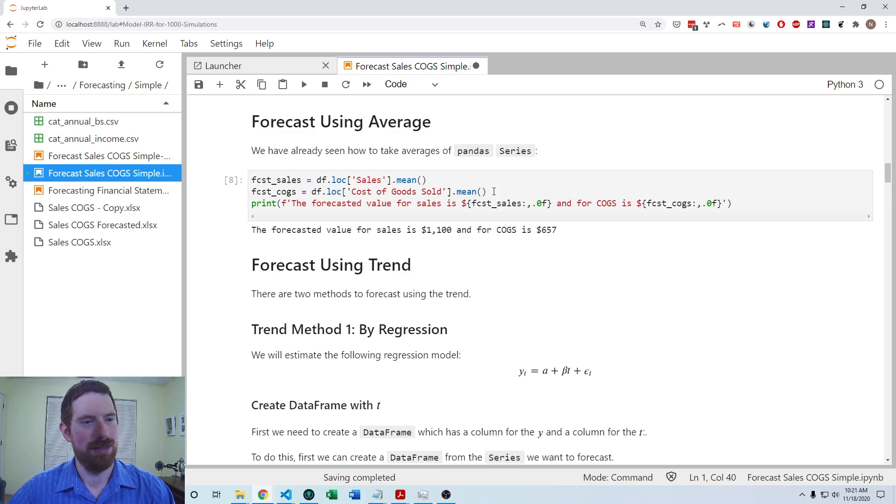
pyautogui.click(408, 180)
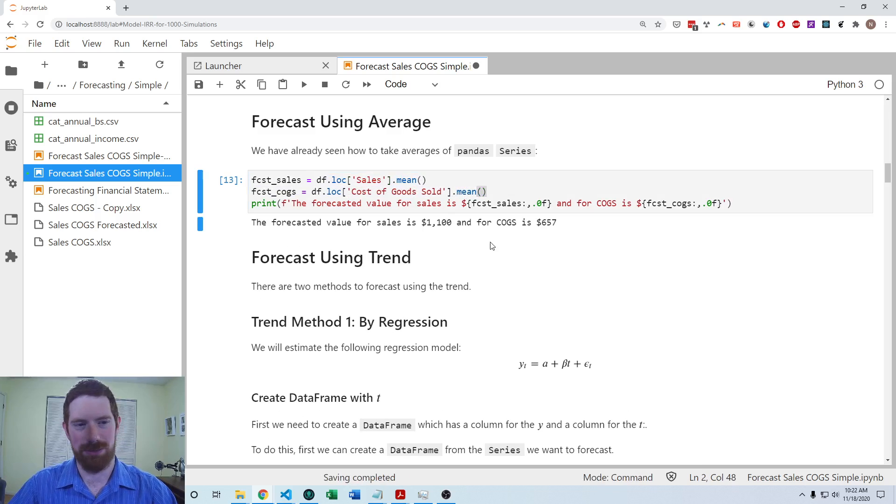
pyautogui.moveTo(592, 238)
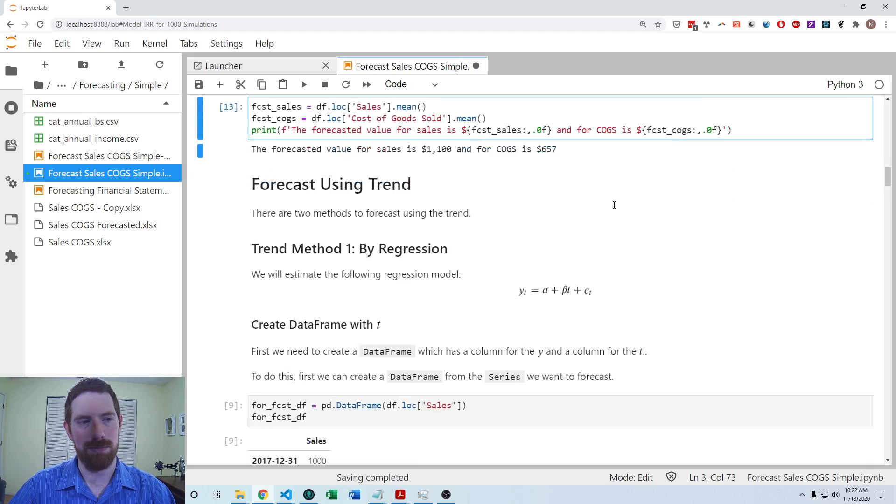
pyautogui.scroll(-3)
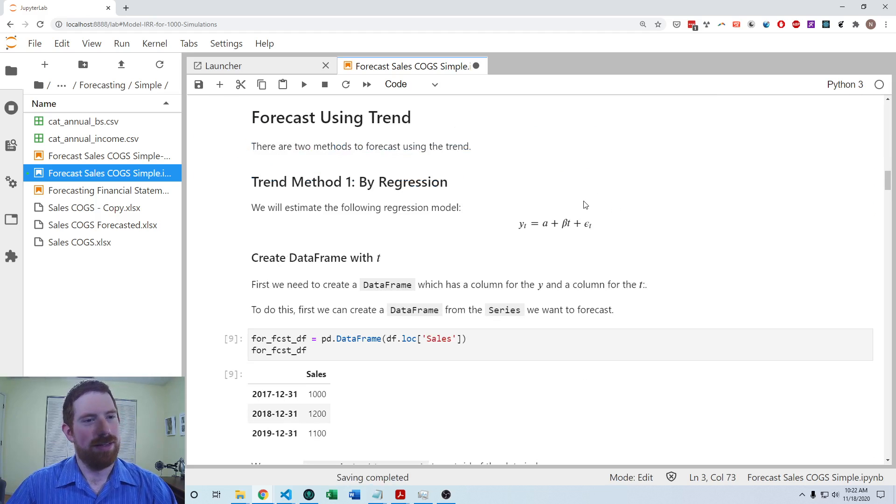
pyautogui.moveTo(526, 172)
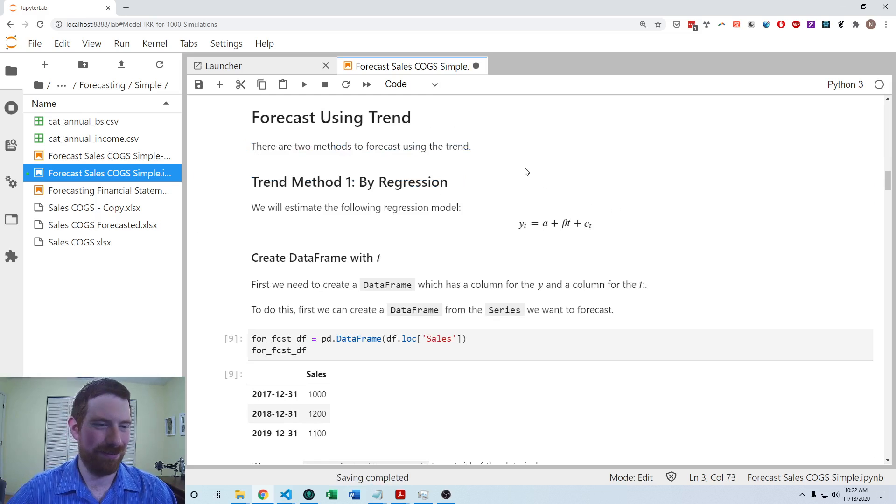
pyautogui.moveTo(514, 158)
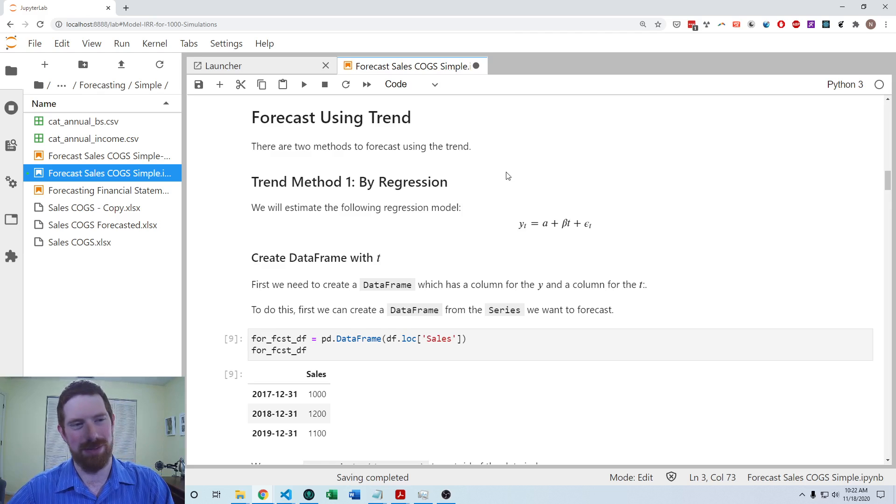
pyautogui.moveTo(569, 233)
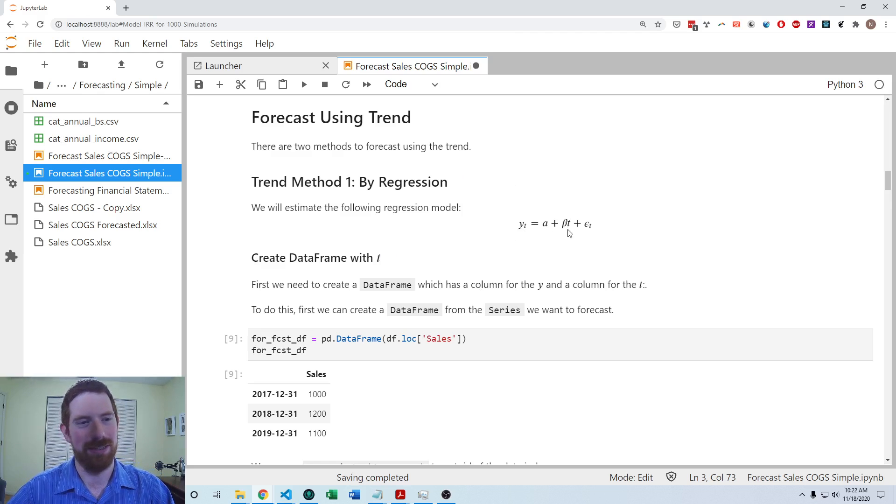
pyautogui.moveTo(564, 233)
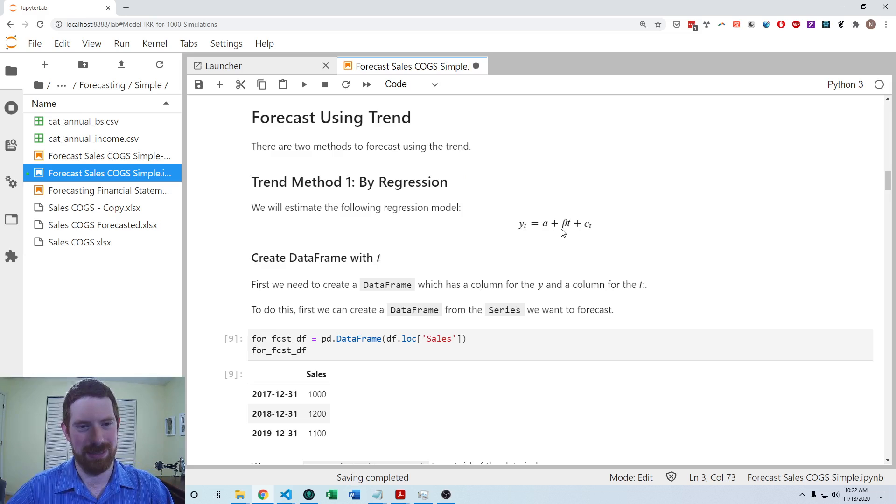
pyautogui.moveTo(568, 227)
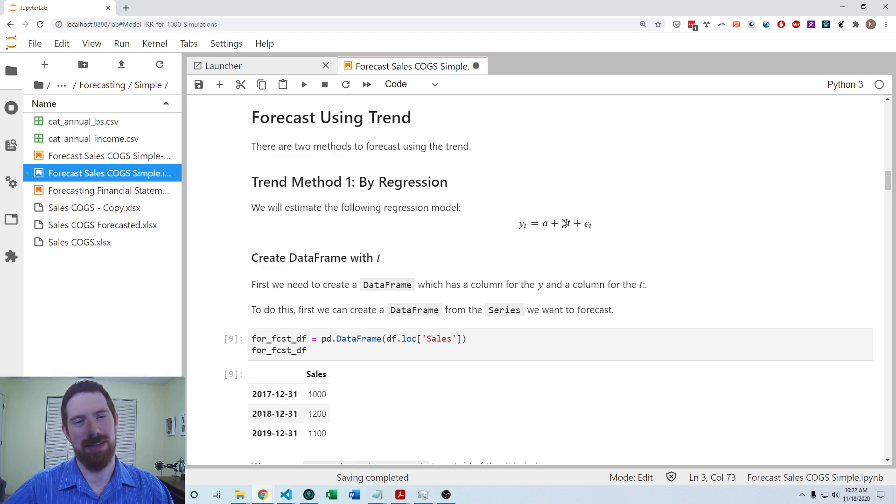
pyautogui.moveTo(602, 343)
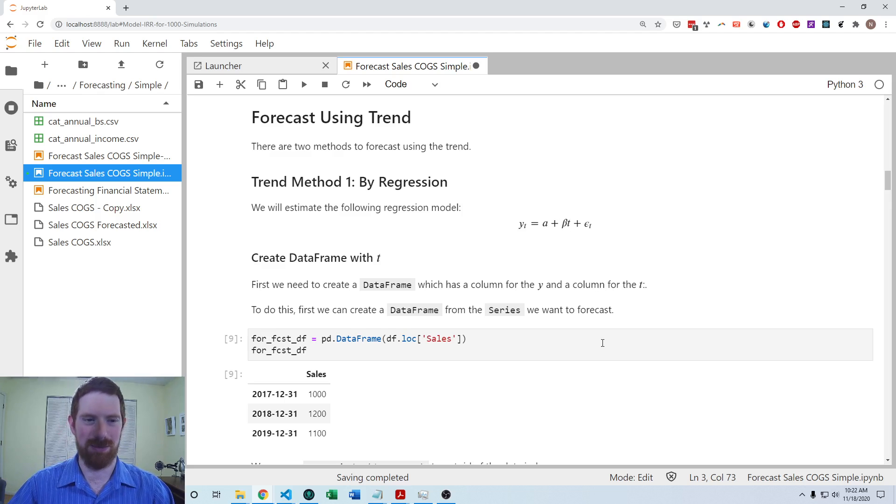
pyautogui.moveTo(524, 191)
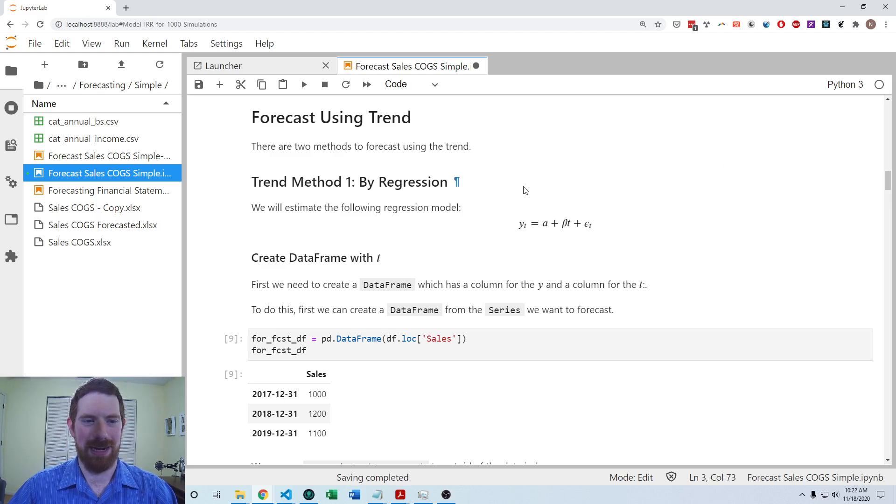
pyautogui.moveTo(513, 193)
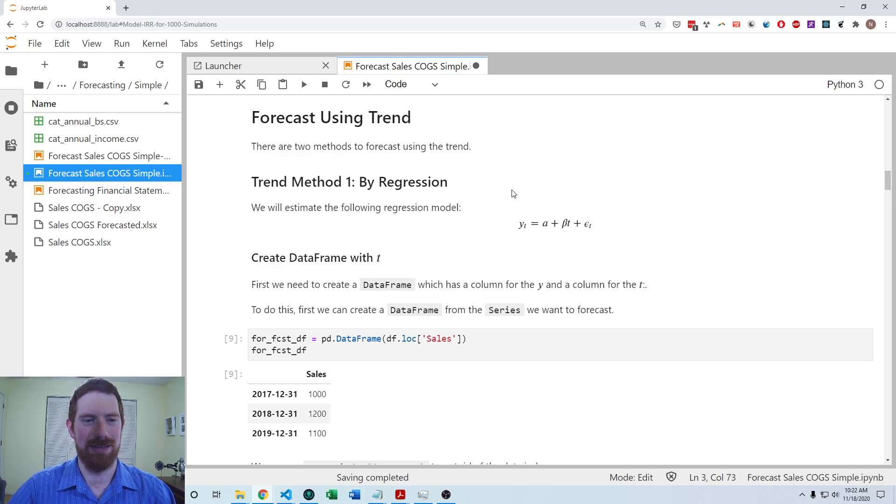
pyautogui.moveTo(535, 221)
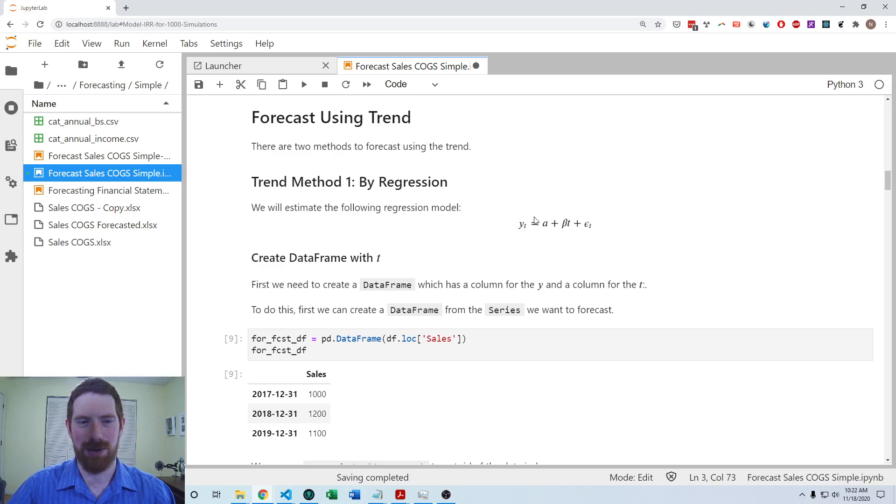
pyautogui.moveTo(540, 222)
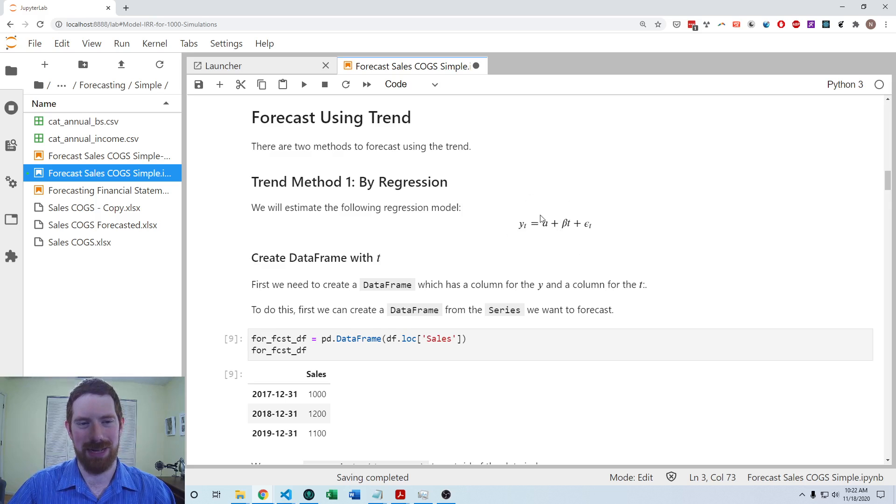
pyautogui.moveTo(572, 190)
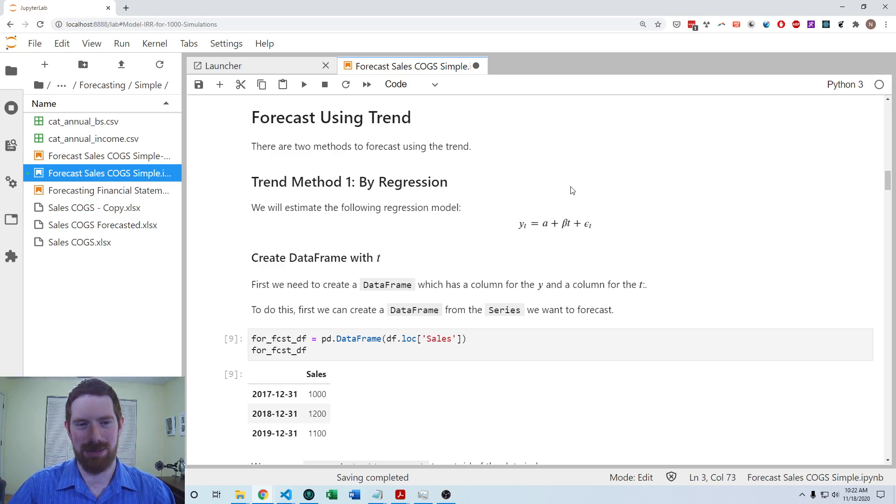
pyautogui.moveTo(806, 241)
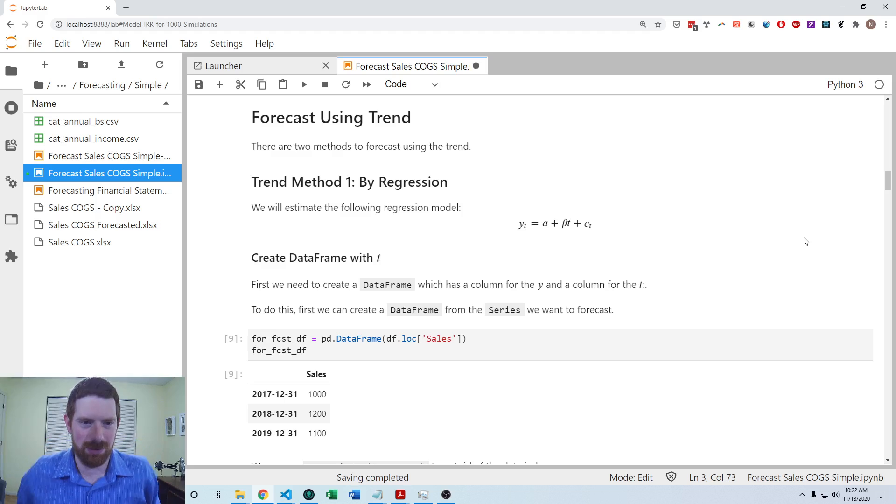
# Re-run the Sales DataFrame and date-index drop cells.
pyautogui.scroll(-3)
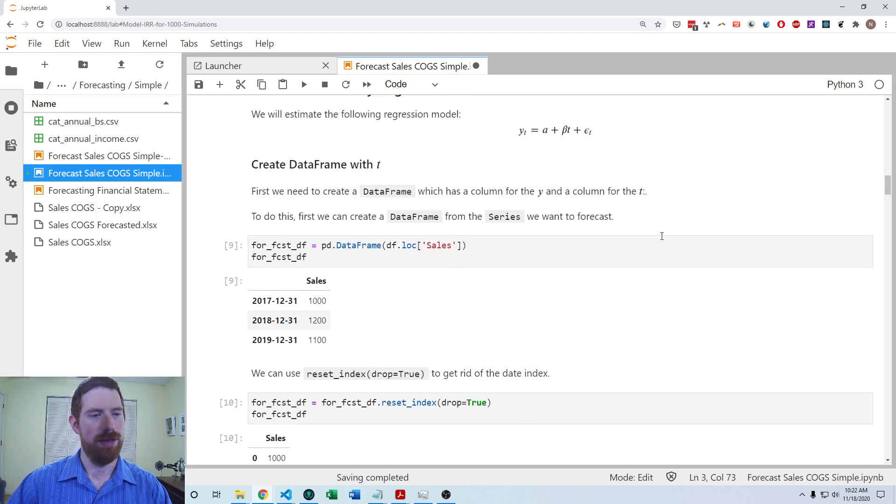
pyautogui.moveTo(639, 227)
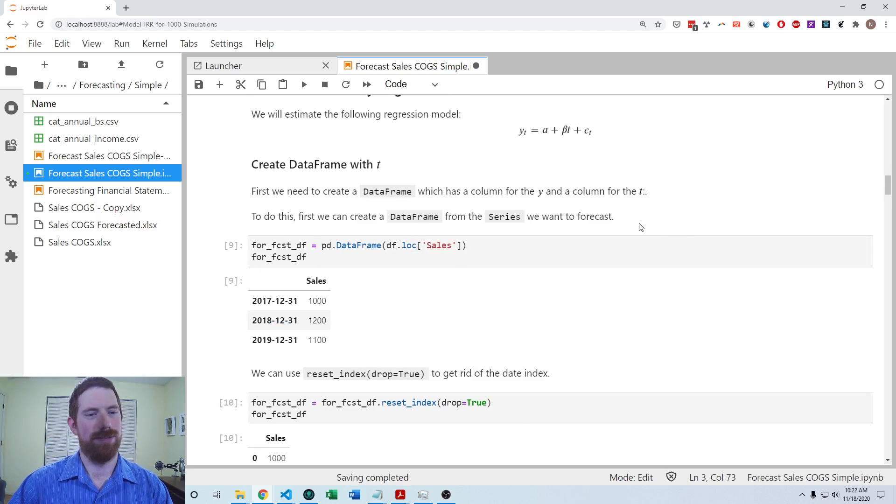
pyautogui.moveTo(659, 227)
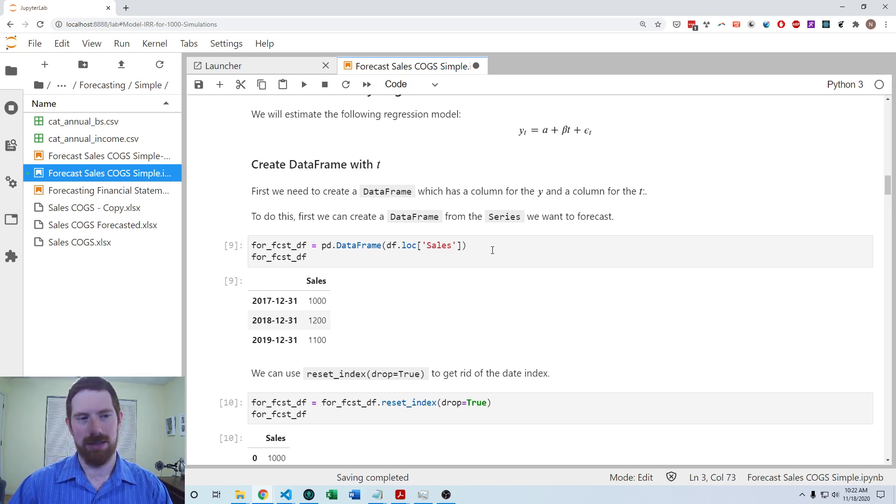
pyautogui.click(570, 255)
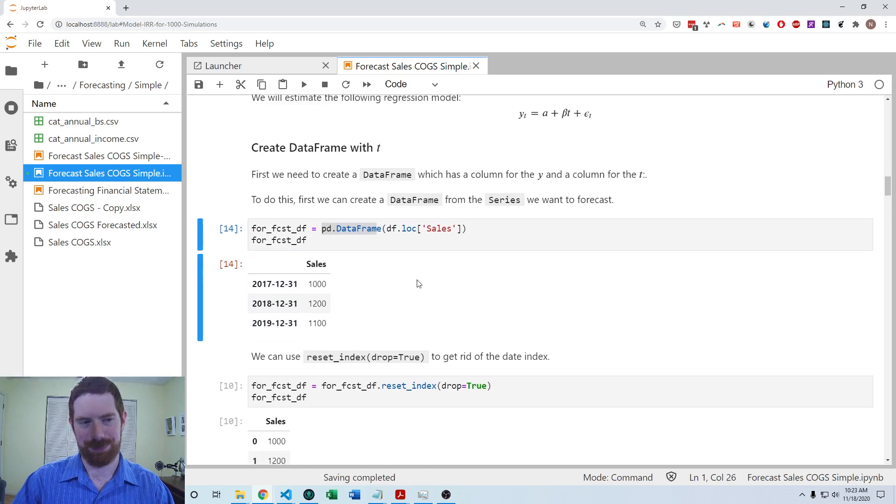
pyautogui.scroll(-3)
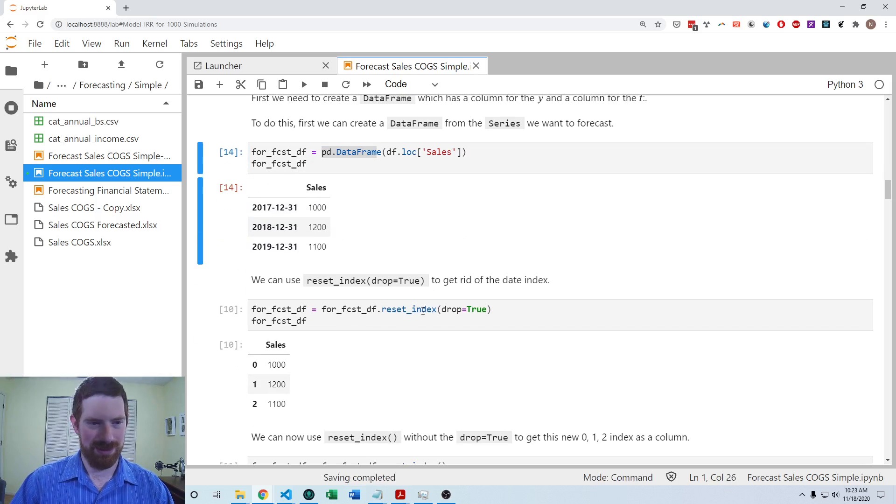
pyautogui.click(377, 152)
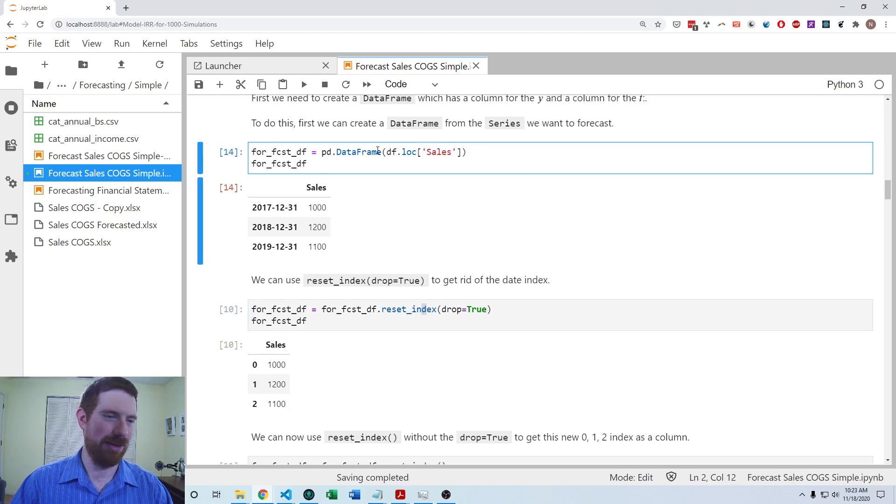
pyautogui.moveTo(250, 222)
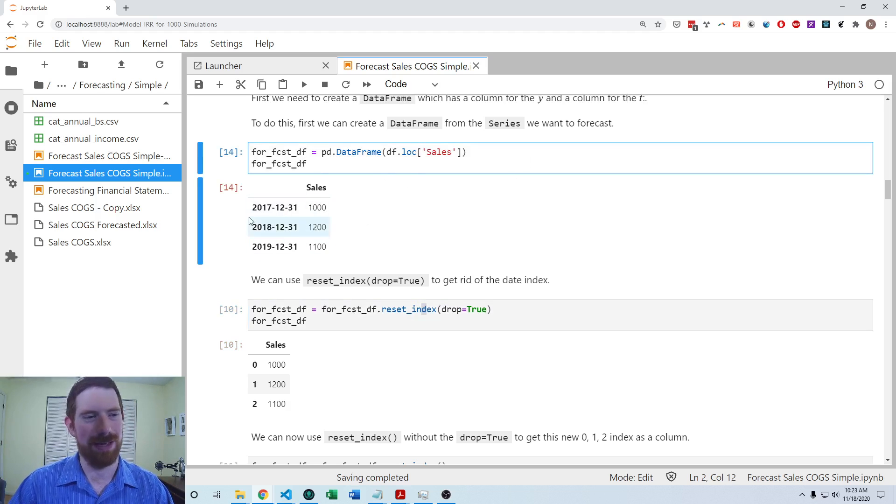
pyautogui.scroll(-3)
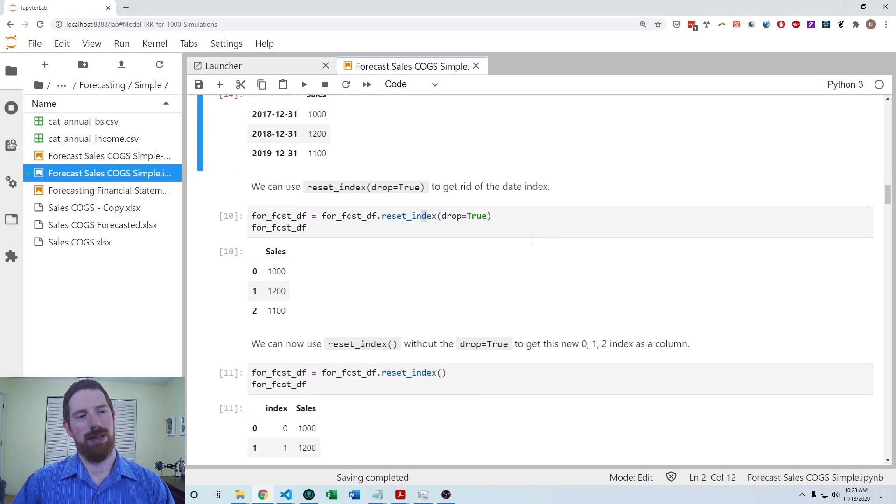
pyautogui.scroll(3)
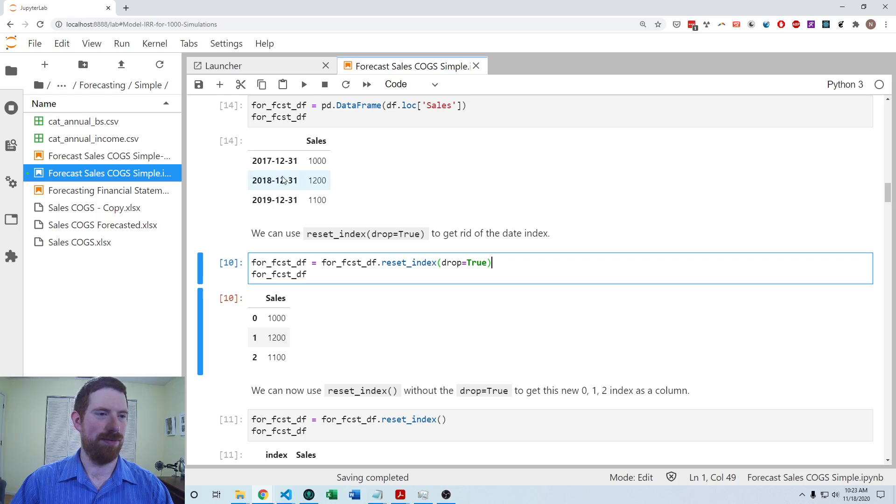
pyautogui.moveTo(363, 163)
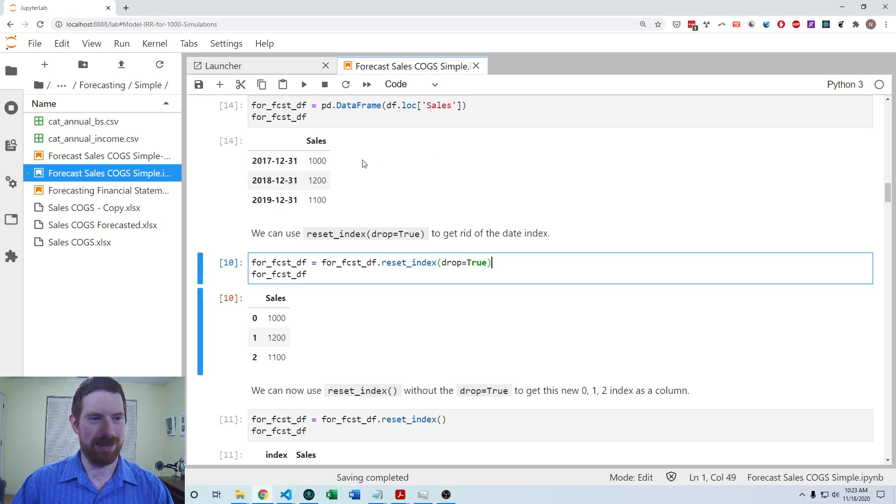
pyautogui.moveTo(344, 199)
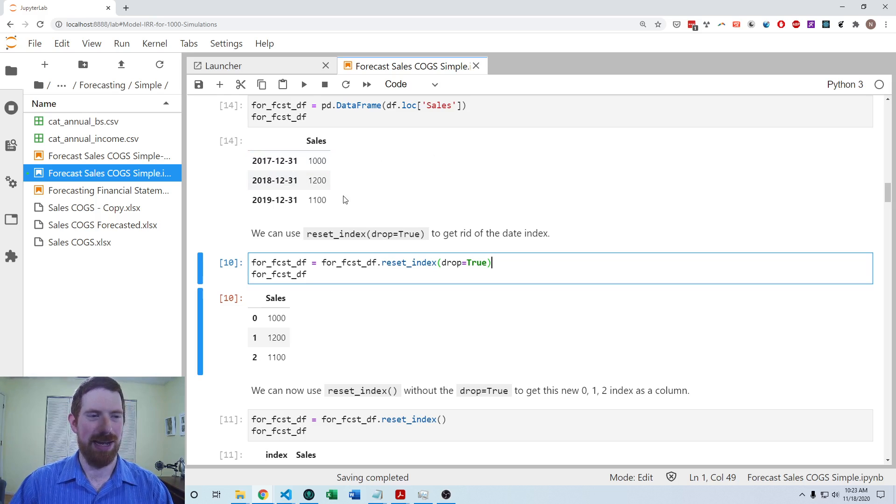
pyautogui.moveTo(356, 184)
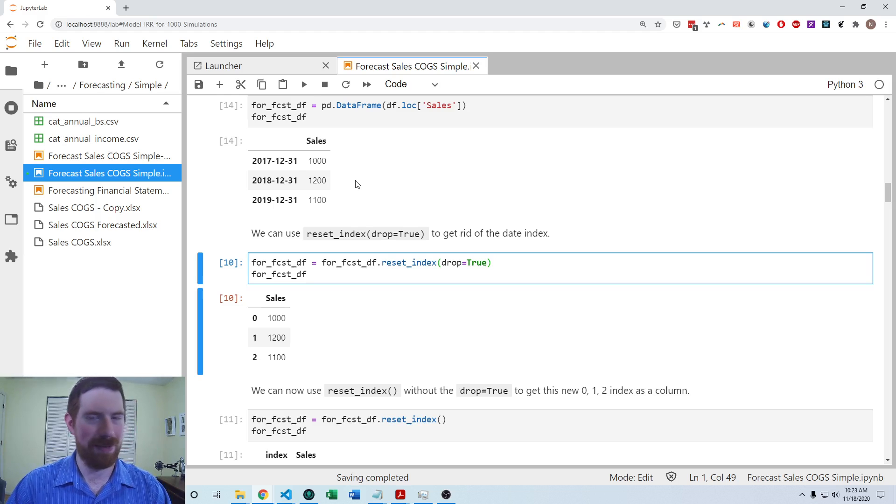
pyautogui.moveTo(416, 214)
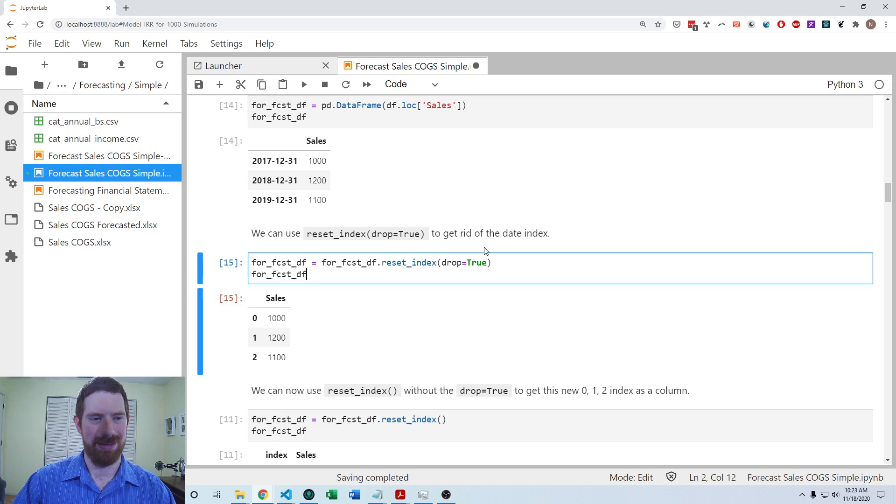
pyautogui.press('Escape')
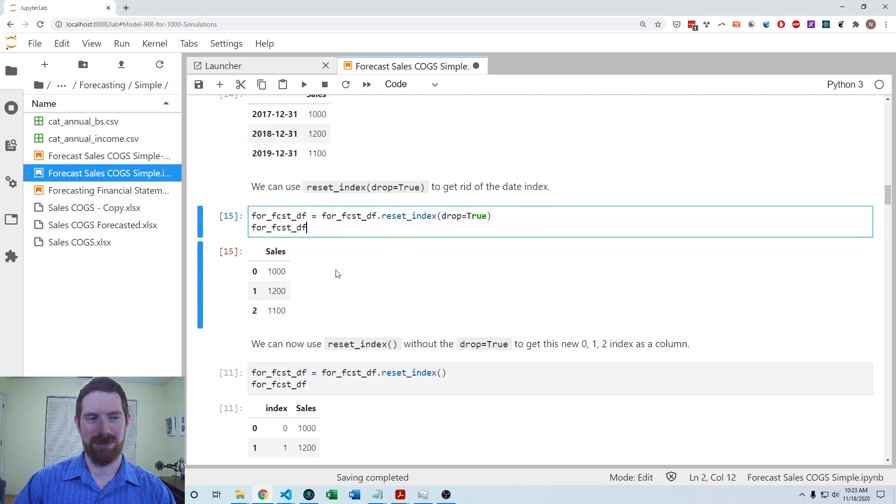
pyautogui.press('Escape')
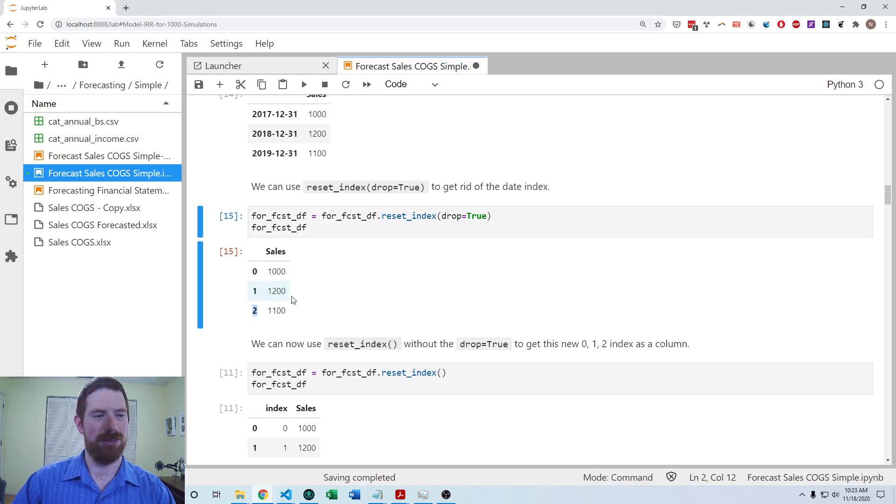
pyautogui.moveTo(258, 300)
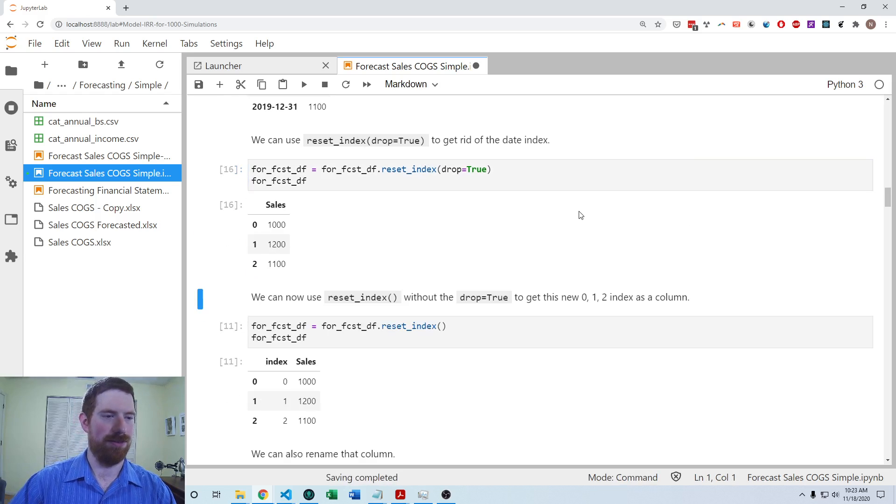
# Re-run the reset_index and rename cells so Sales gets a t column of 0, 1, 2.
pyautogui.click(494, 279)
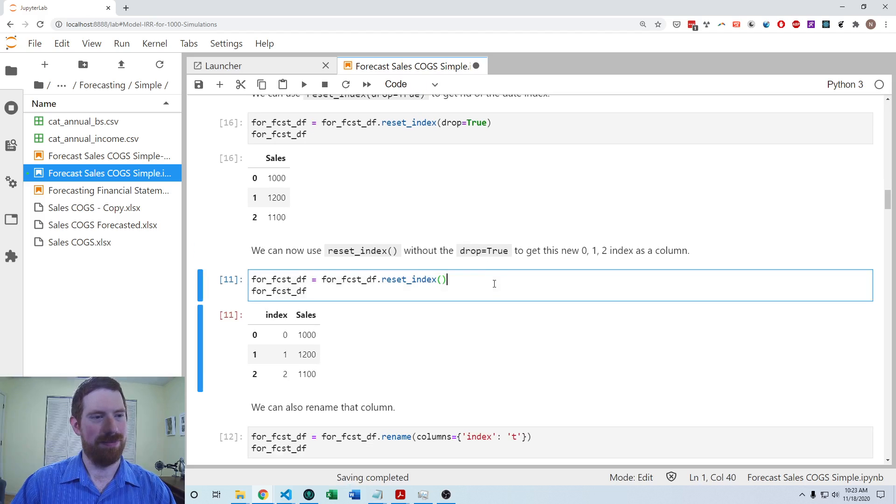
pyautogui.scroll(-3)
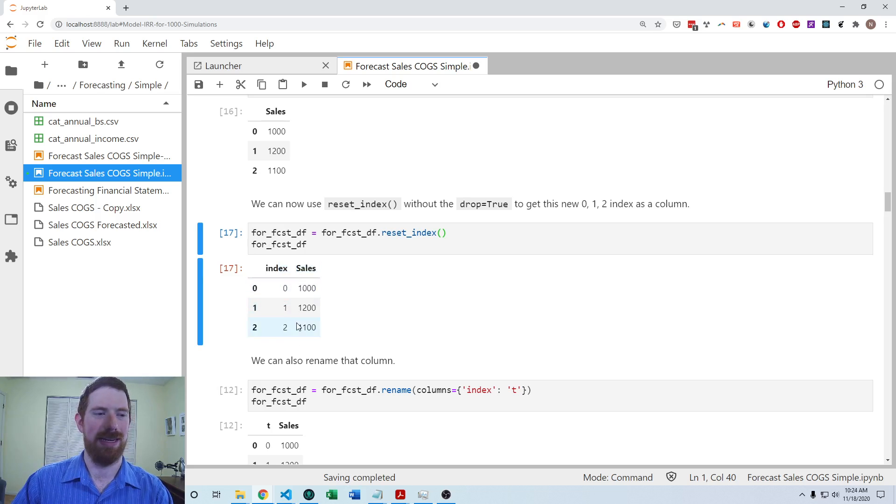
pyautogui.moveTo(257, 336)
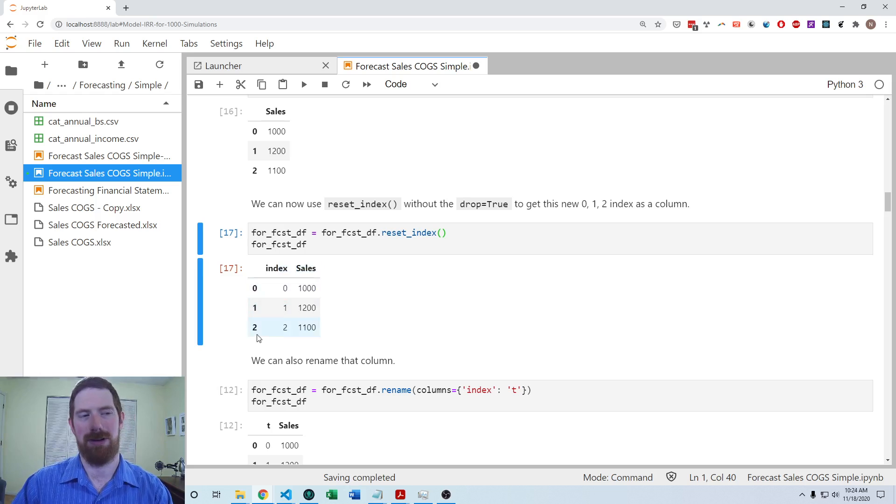
pyautogui.moveTo(482, 315)
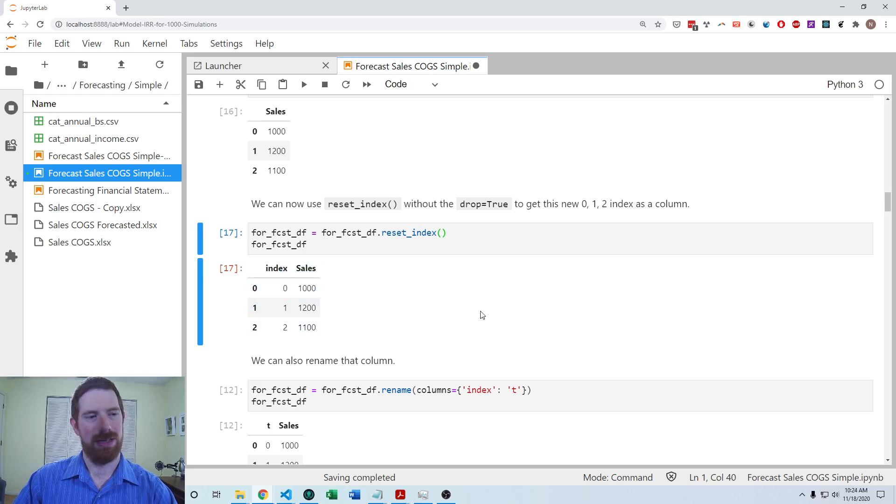
pyautogui.scroll(-3)
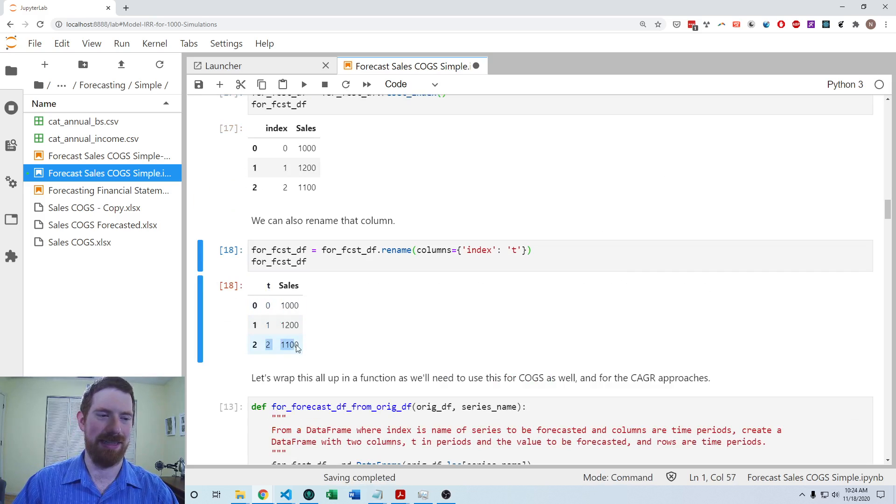
pyautogui.scroll(-3)
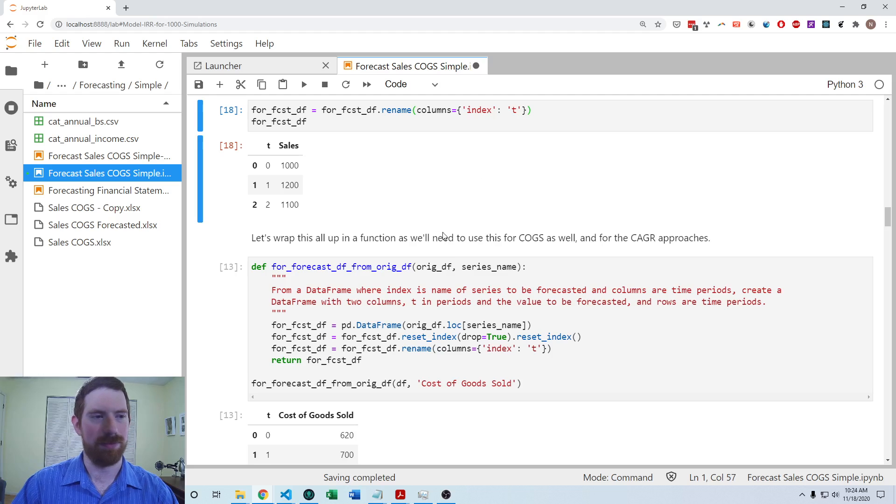
pyautogui.scroll(3)
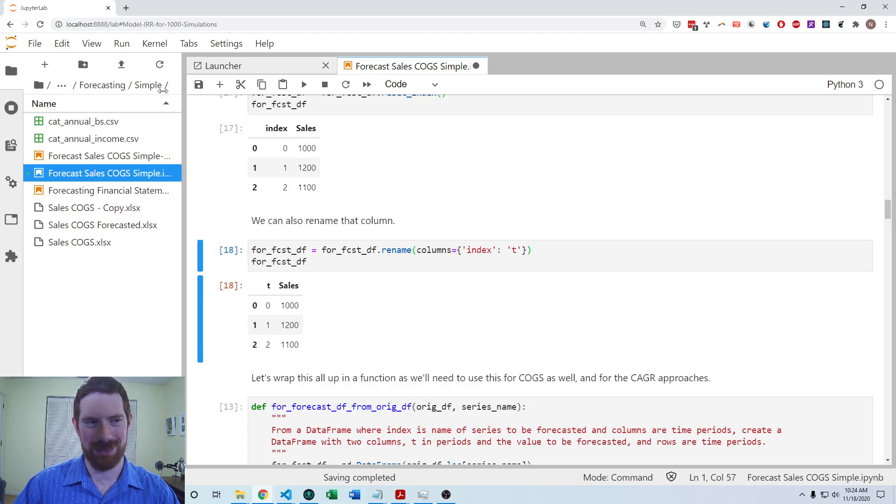
pyautogui.scroll(-3)
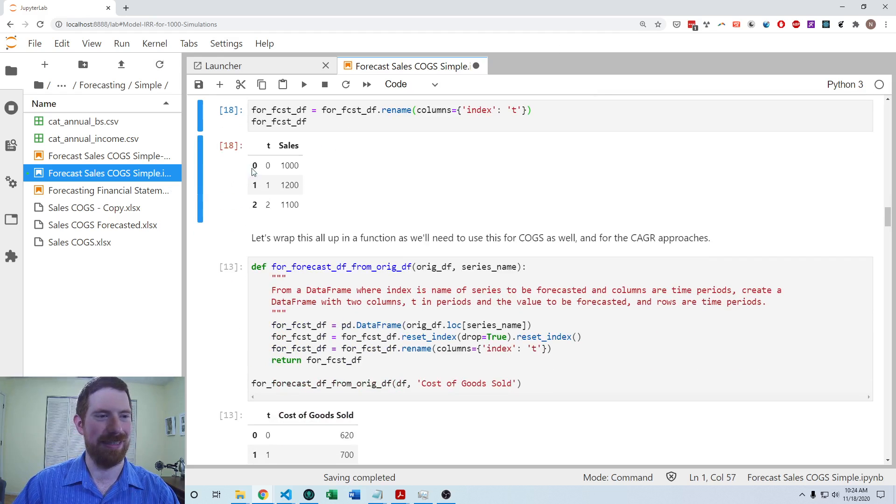
pyautogui.moveTo(353, 160)
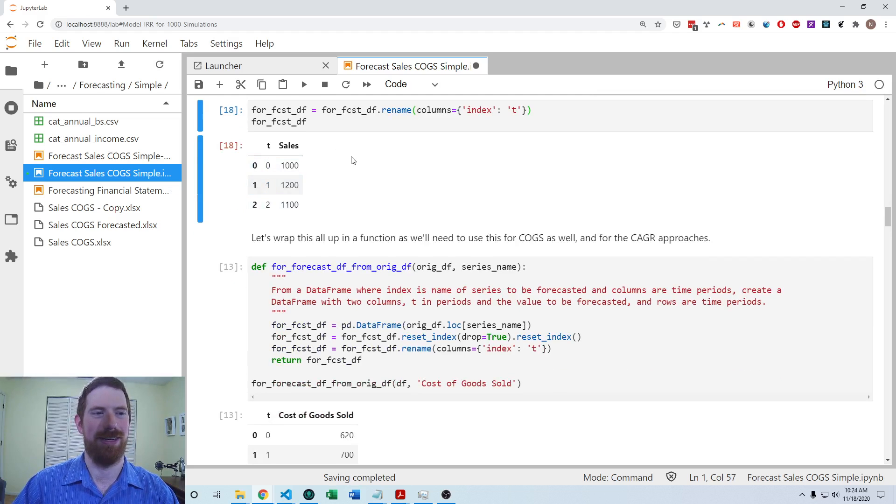
pyautogui.scroll(3)
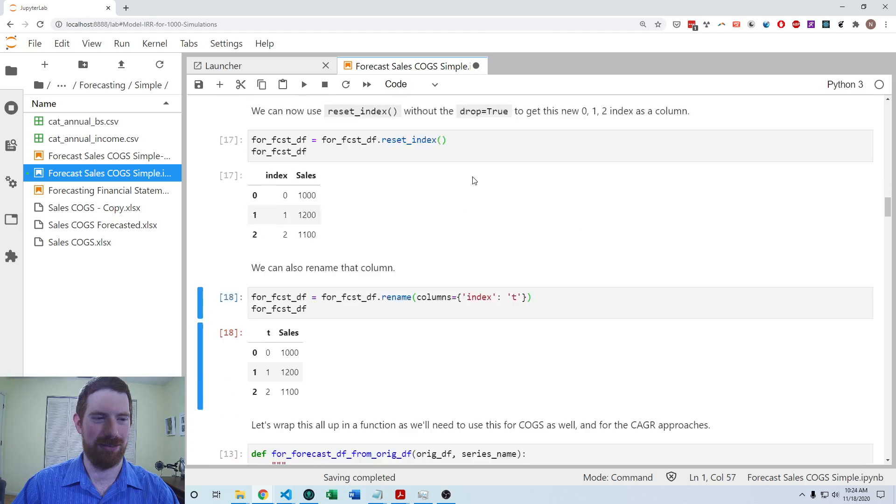
pyautogui.scroll(-3)
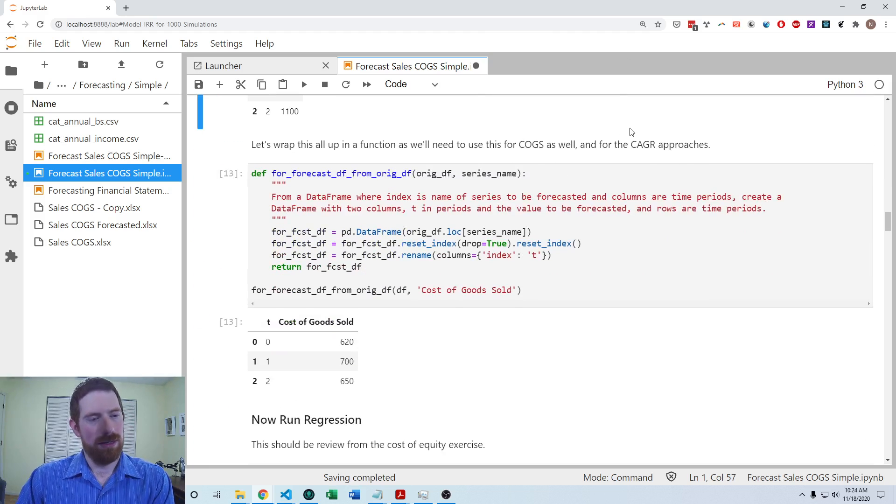
pyautogui.scroll(3)
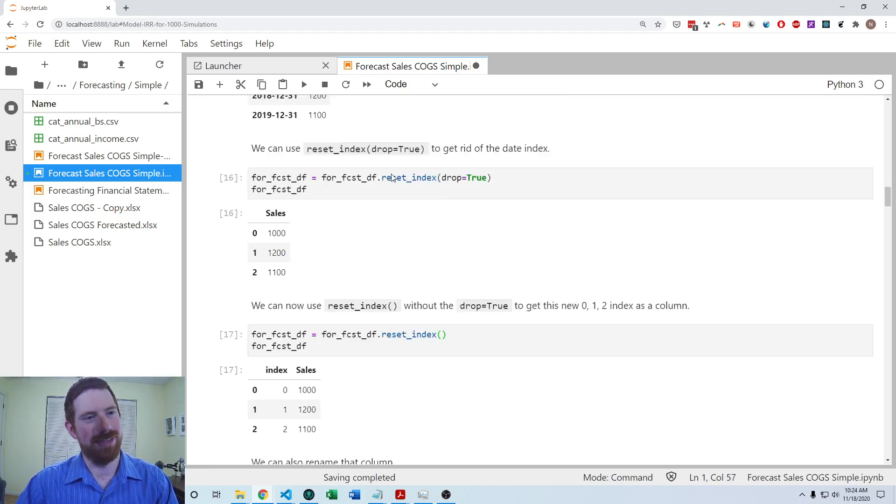
pyautogui.scroll(-3)
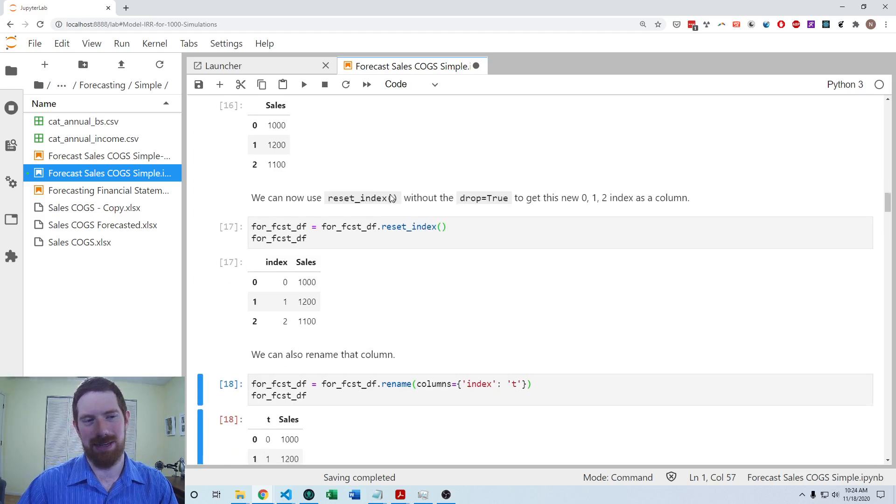
pyautogui.scroll(-3)
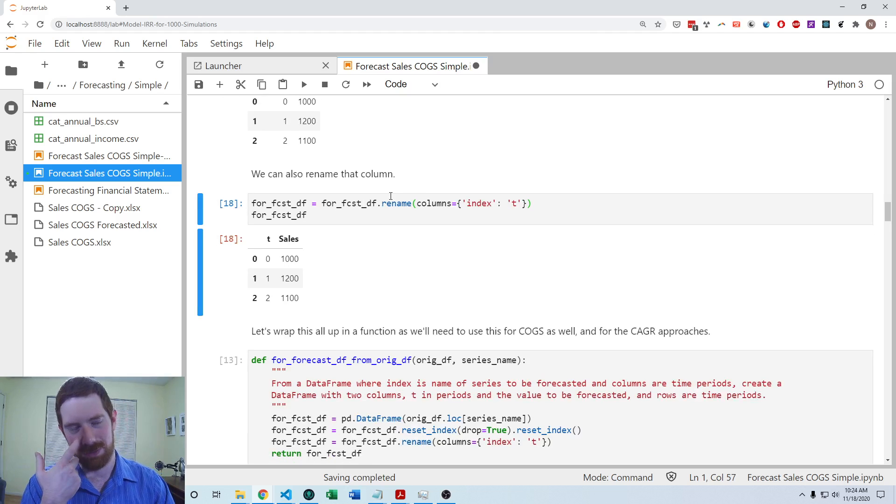
pyautogui.scroll(-3)
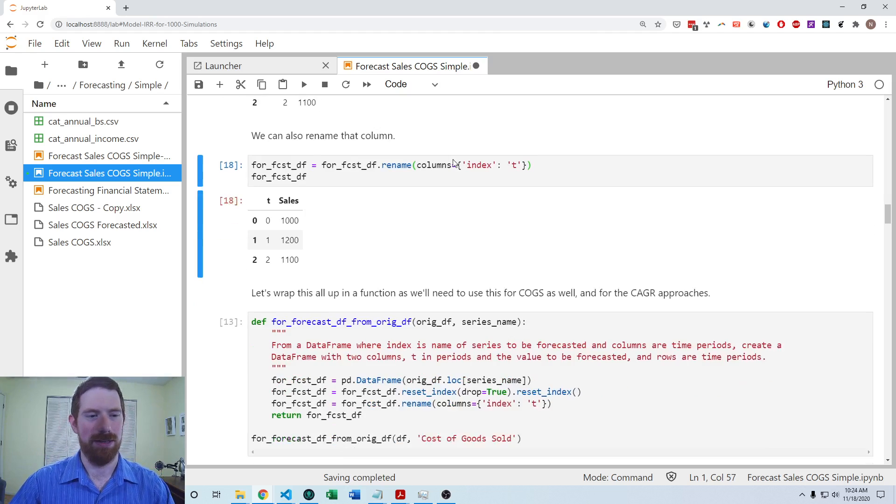
pyautogui.scroll(-3)
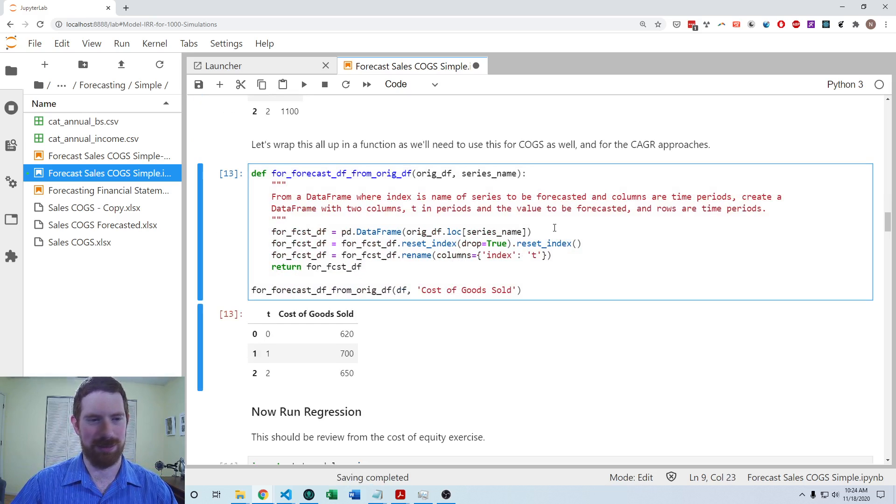
# Run for_forecast_df_from_orig_df, returning COGS values 620, 700 and 650.
pyautogui.click(473, 213)
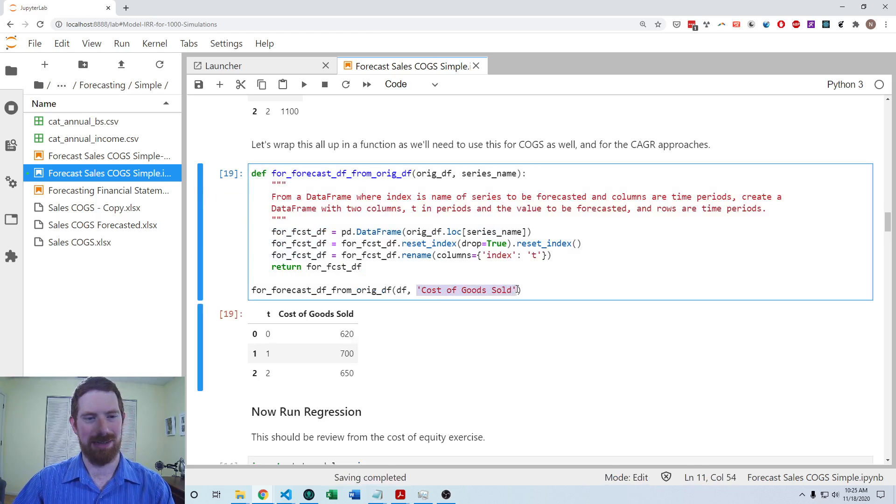
pyautogui.click(252, 279)
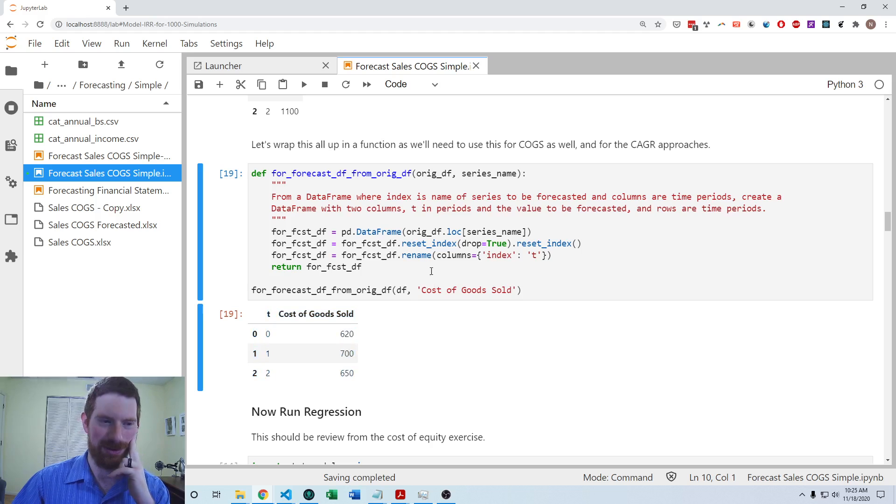
# Review the Sales OLS regression summary with constant 1050 and t coefficient 50.
pyautogui.scroll(-3)
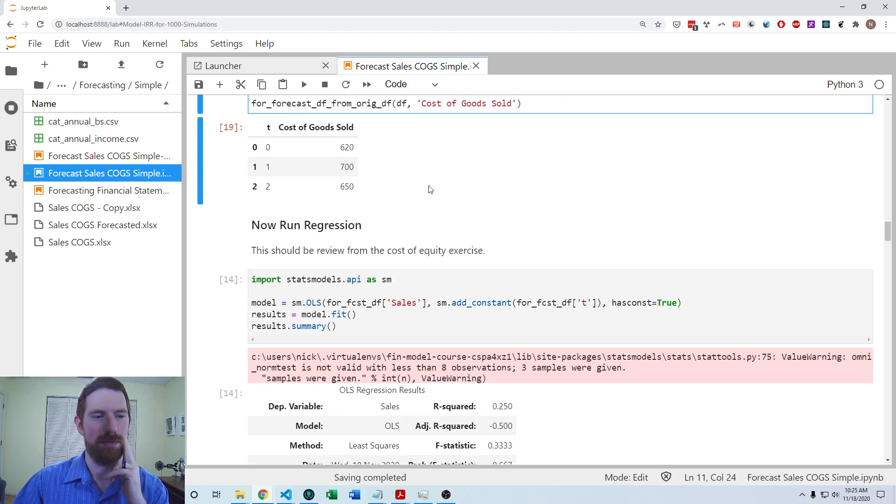
pyautogui.moveTo(456, 173)
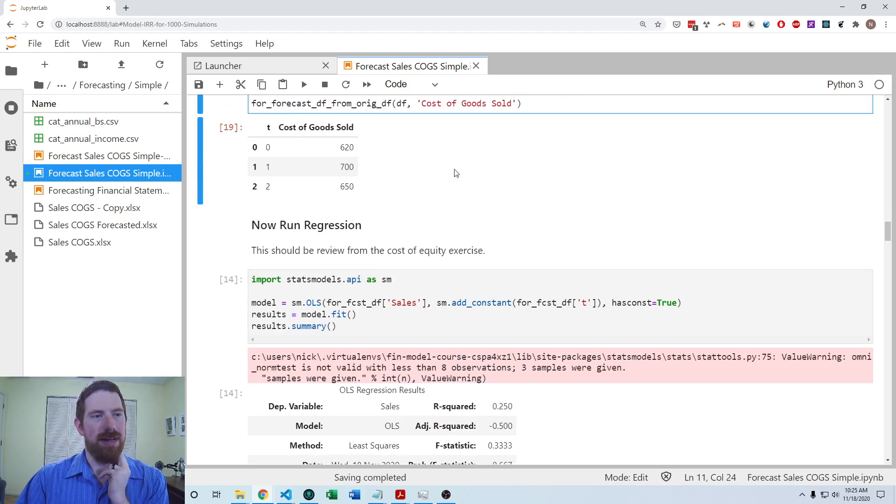
pyautogui.scroll(-3)
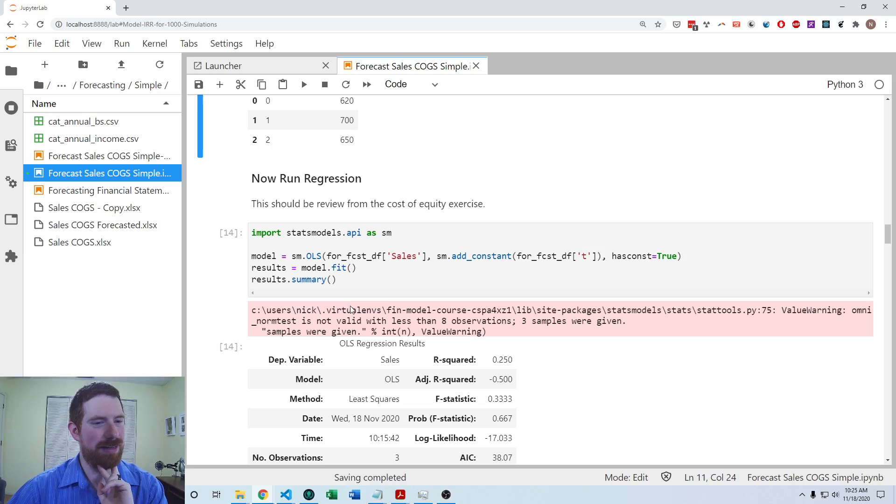
pyautogui.click(592, 240)
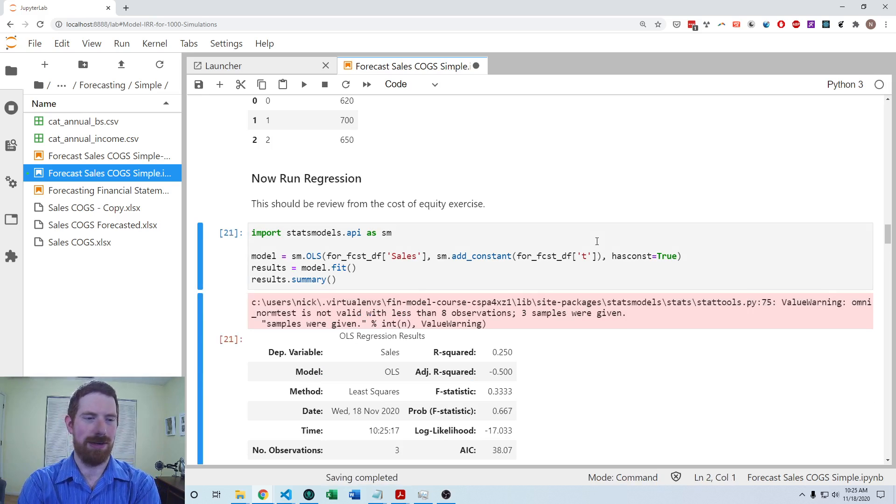
pyautogui.moveTo(300, 249)
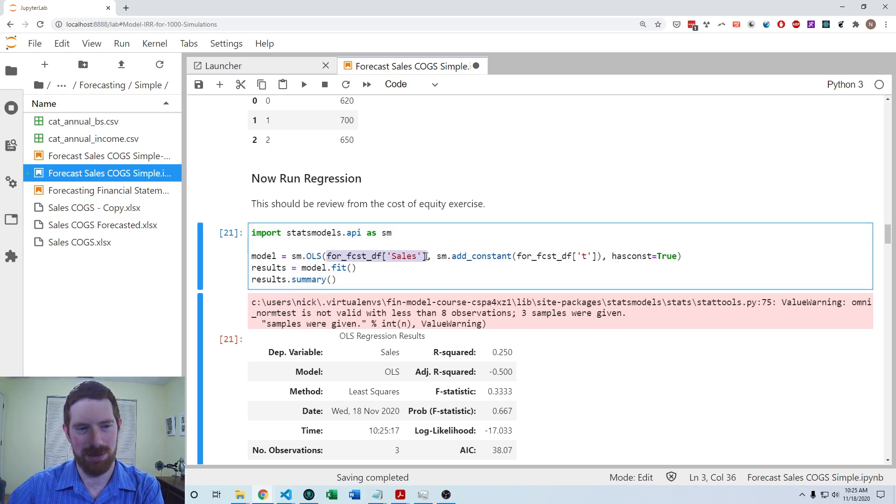
pyautogui.click(257, 244)
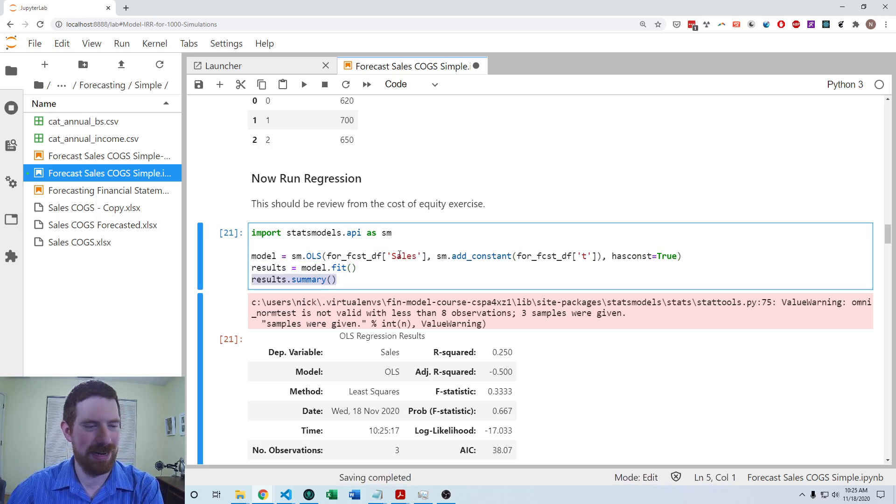
pyautogui.scroll(-3)
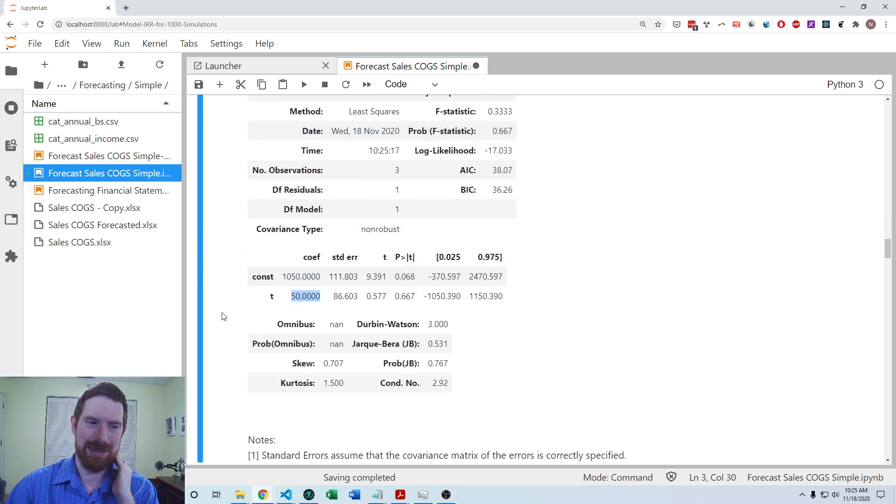
pyautogui.moveTo(593, 194)
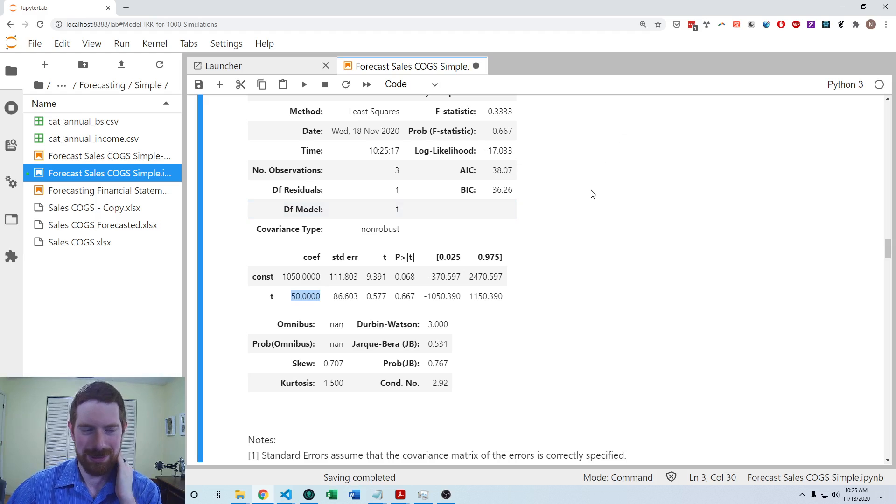
pyautogui.scroll(-3)
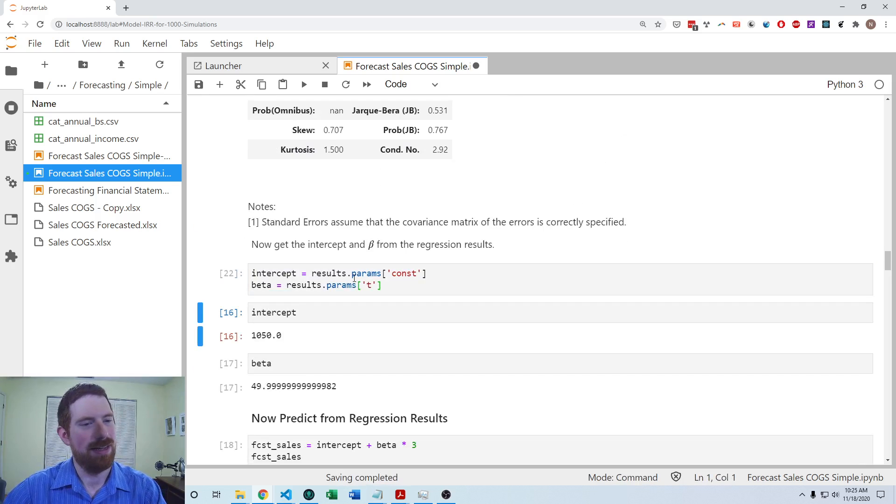
# Run the intercept (1050.0) and beta (about 50) extraction cells.
pyautogui.click(382, 285)
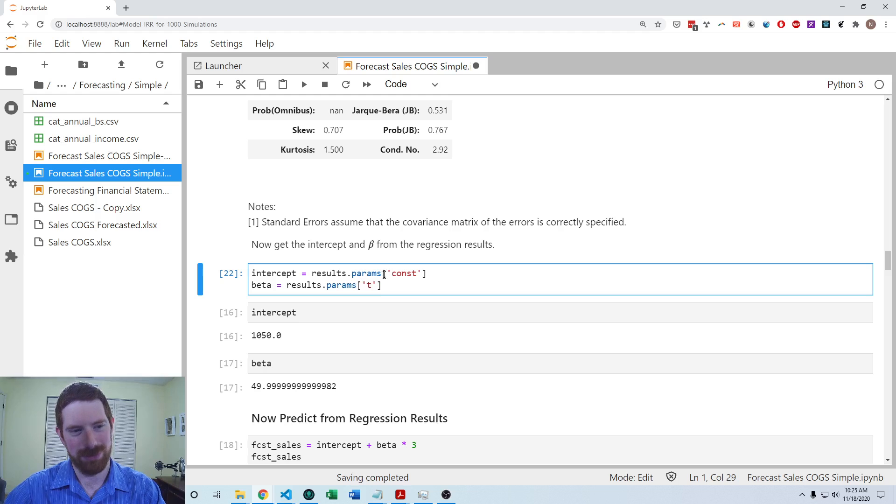
pyautogui.scroll(3)
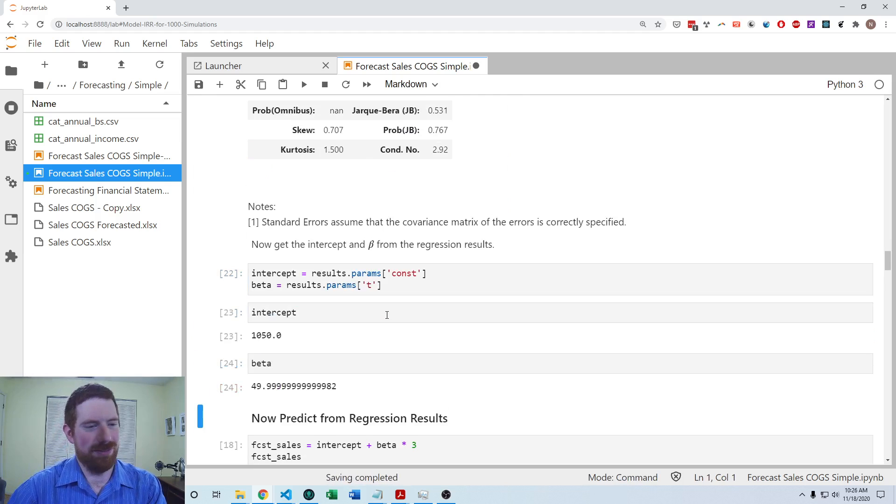
pyautogui.scroll(-3)
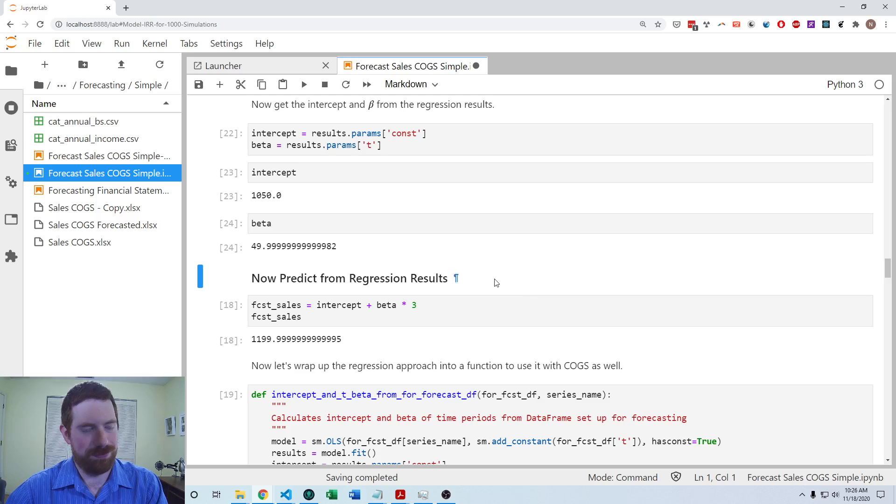
pyautogui.scroll(-3)
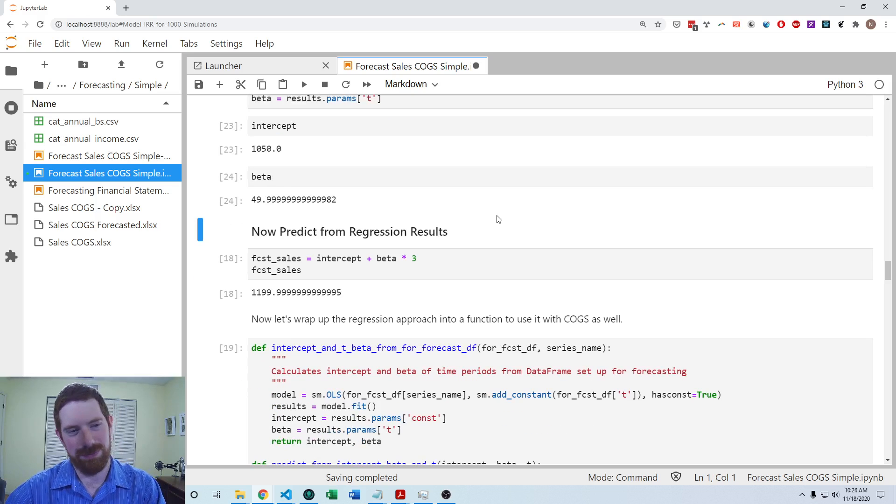
pyautogui.moveTo(494, 212)
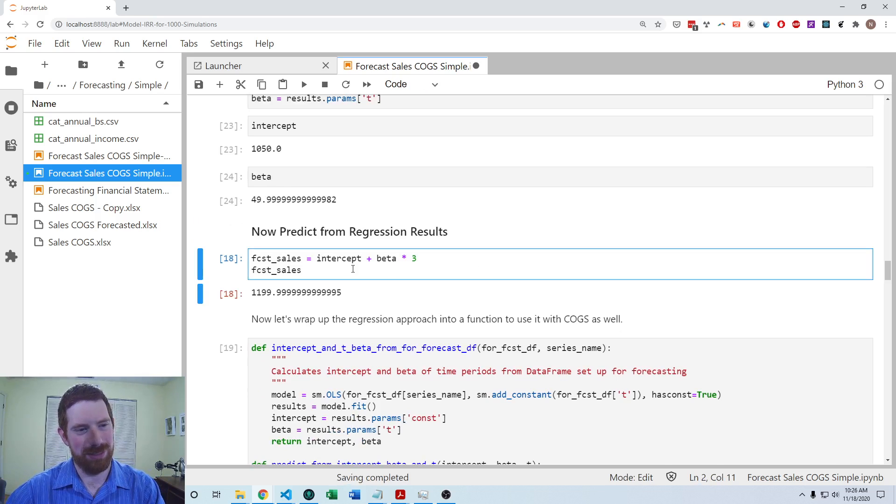
# Re-run the fcst_sales formula for period 3, forecasting about 1200.
pyautogui.doubleClick(386, 257)
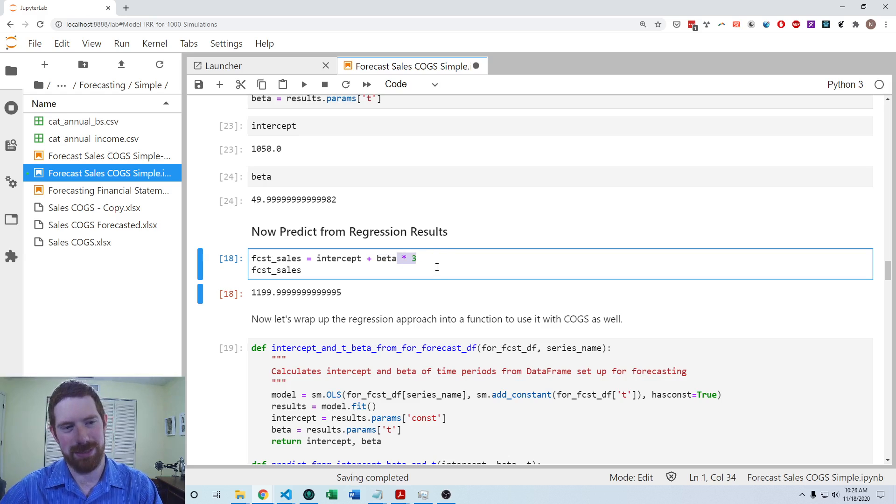
pyautogui.click(417, 258)
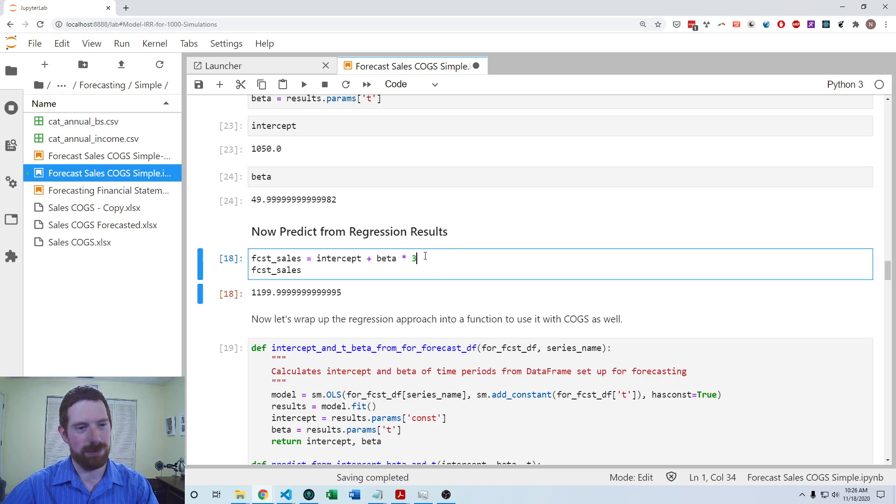
pyautogui.moveTo(426, 242)
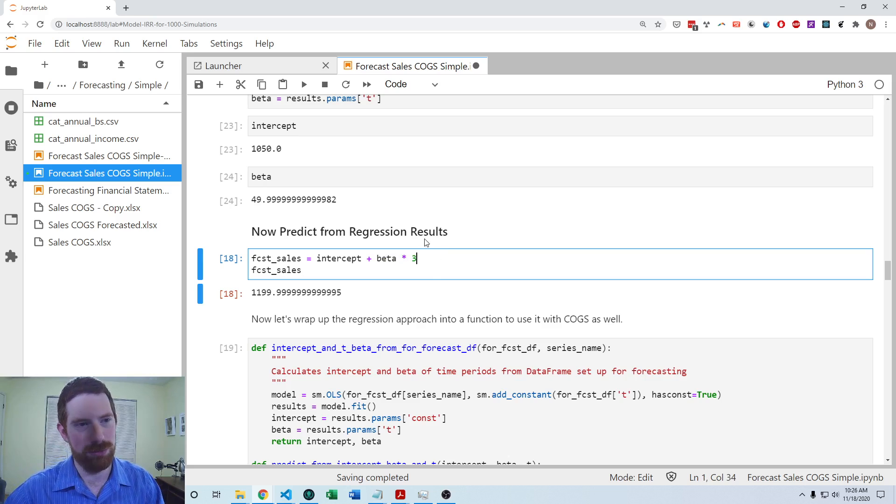
pyautogui.moveTo(419, 297)
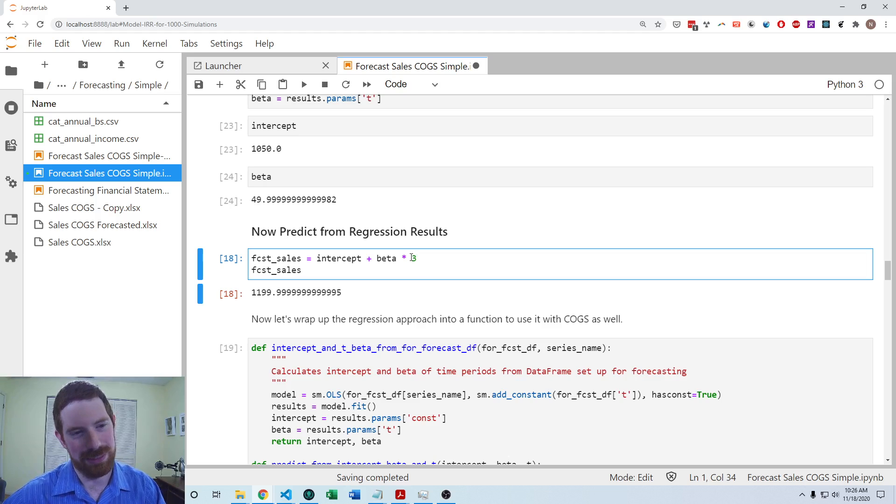
pyautogui.press('shift+enter')
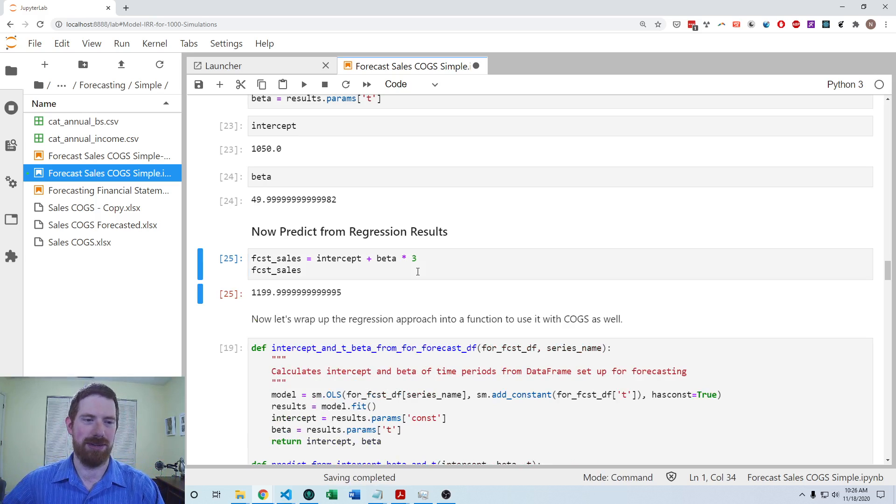
pyautogui.scroll(-3)
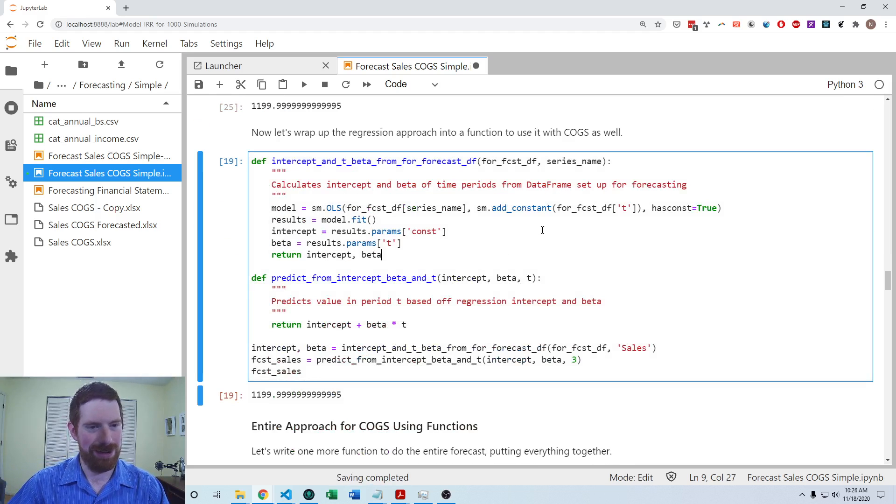
# Re-run the cell defining the intercept/beta and prediction functions, forecasting about 1200.
pyautogui.click(535, 231)
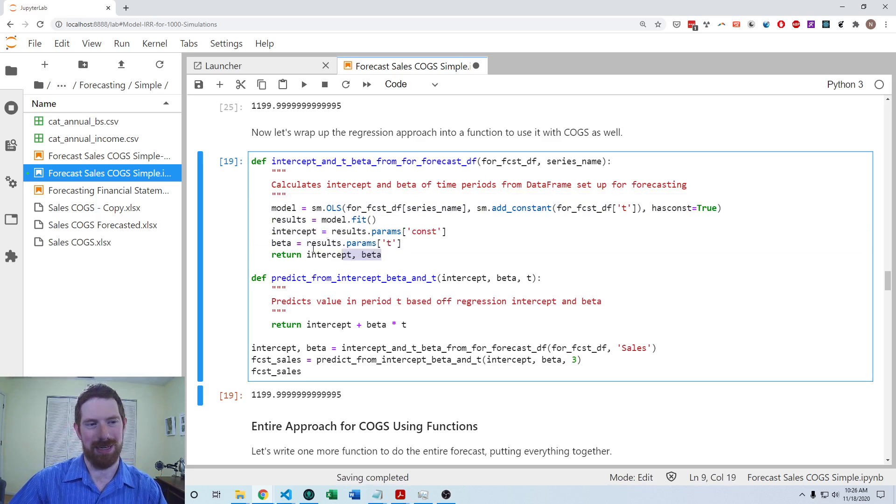
pyautogui.click(358, 291)
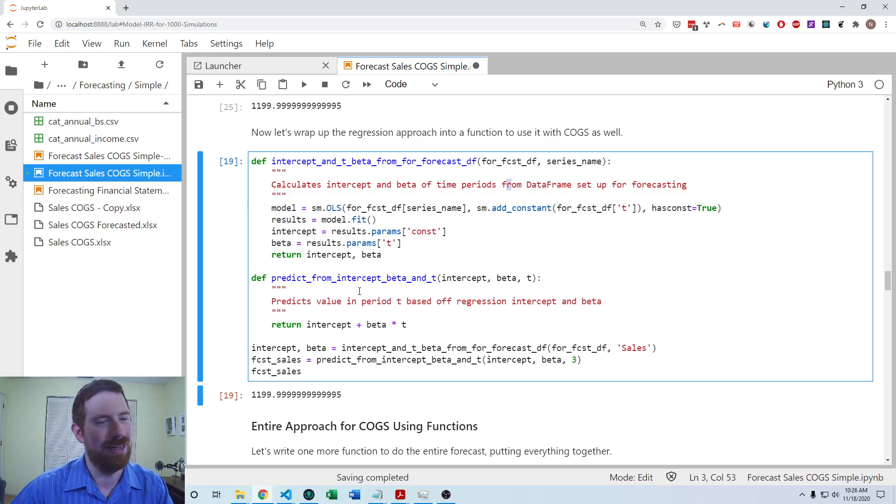
pyautogui.click(357, 254)
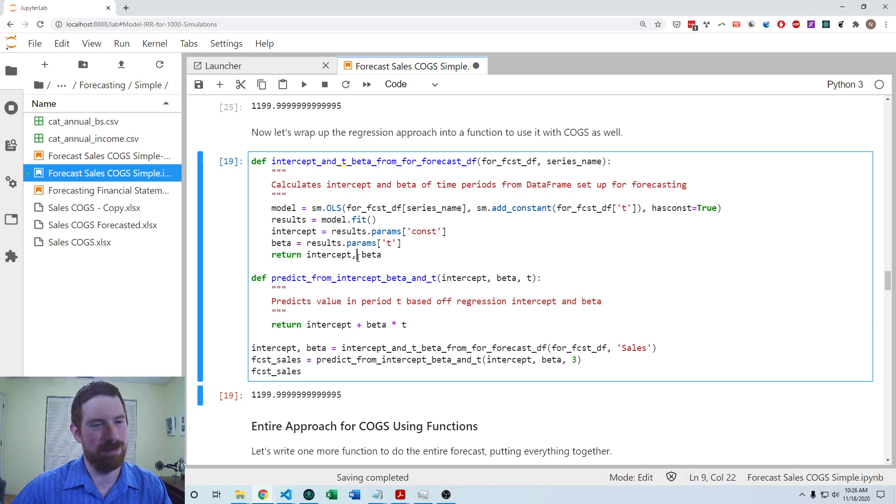
pyautogui.click(536, 278)
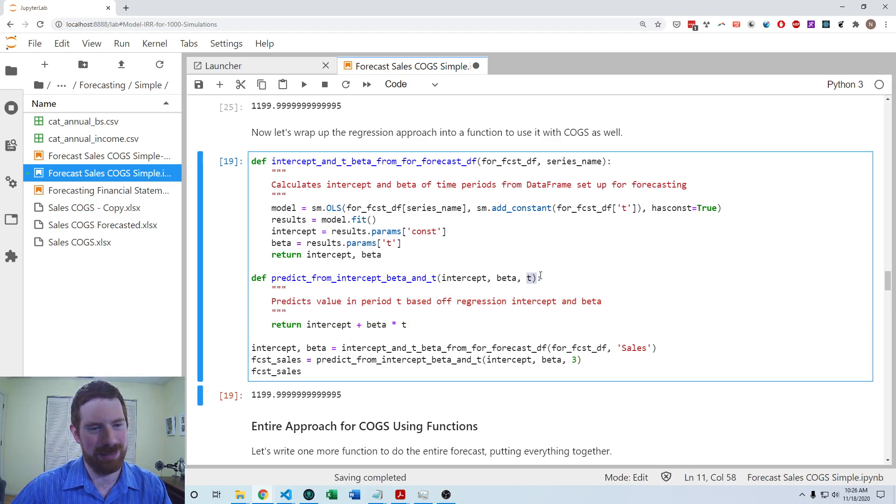
pyautogui.scroll(-3)
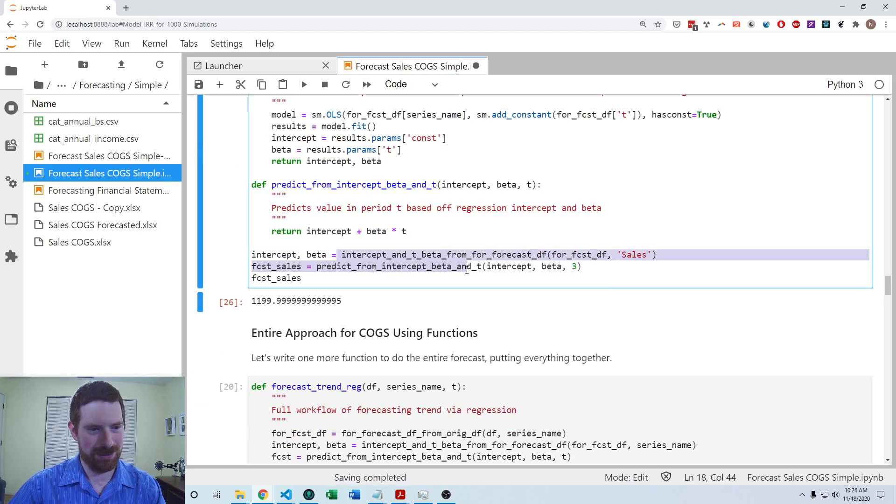
# Review forecast_trend_reg parameters and run it: sales $1,200, COGS $687.
pyautogui.scroll(-3)
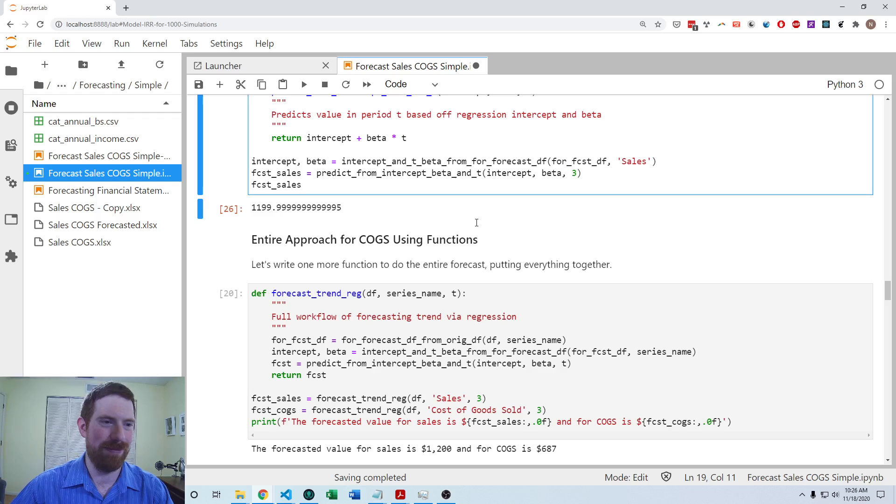
pyautogui.scroll(-3)
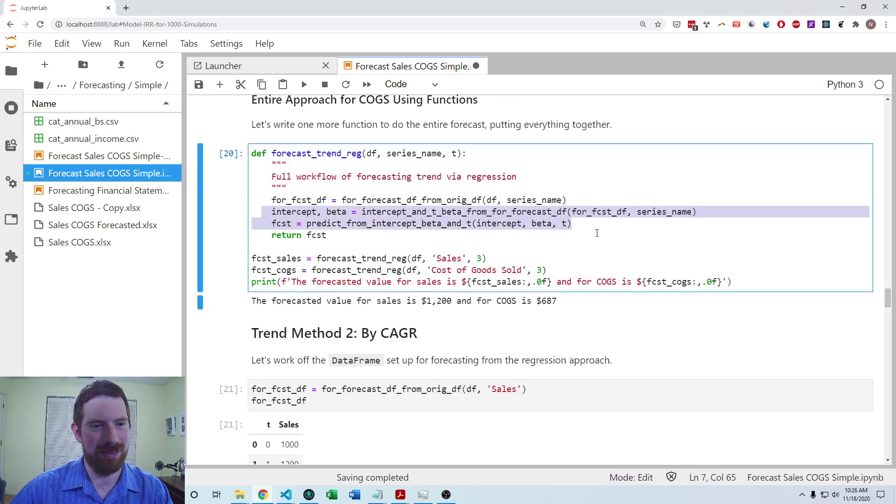
pyautogui.click(603, 223)
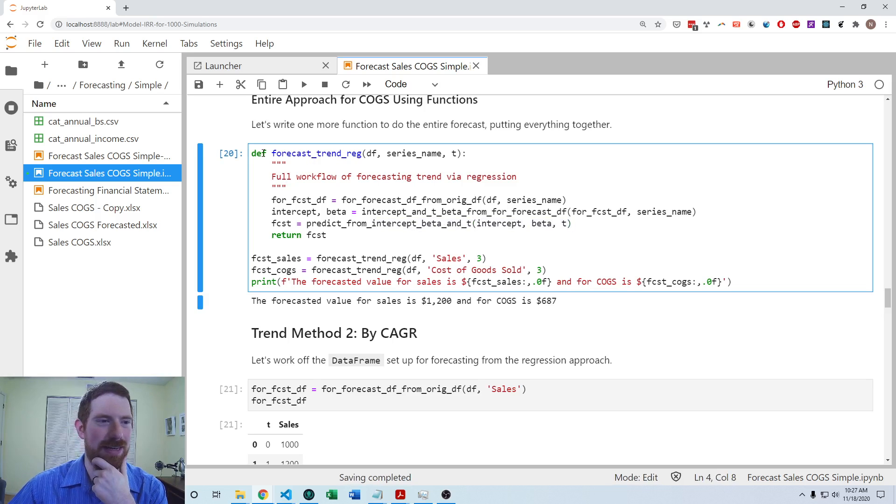
pyautogui.click(466, 153)
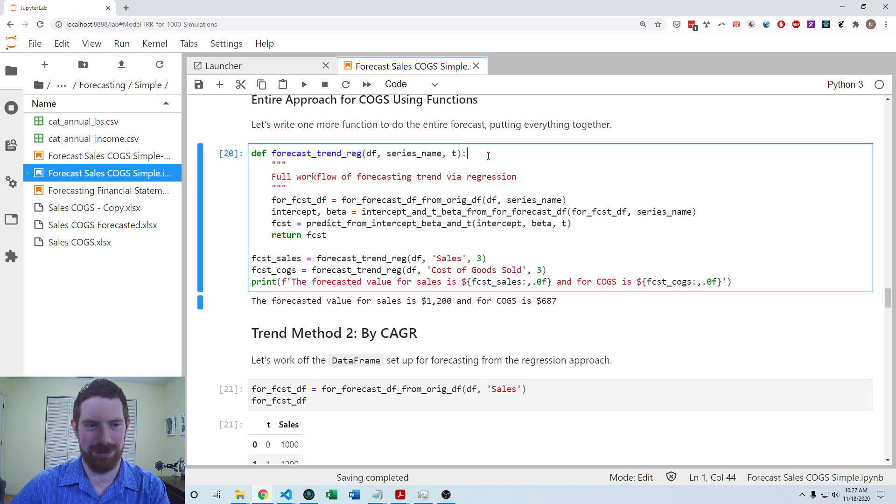
pyautogui.doubleClick(412, 153)
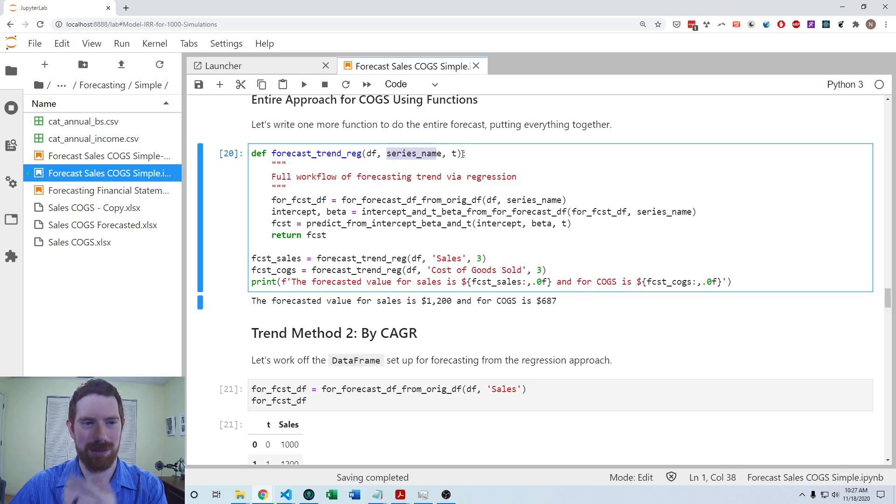
pyautogui.click(460, 153)
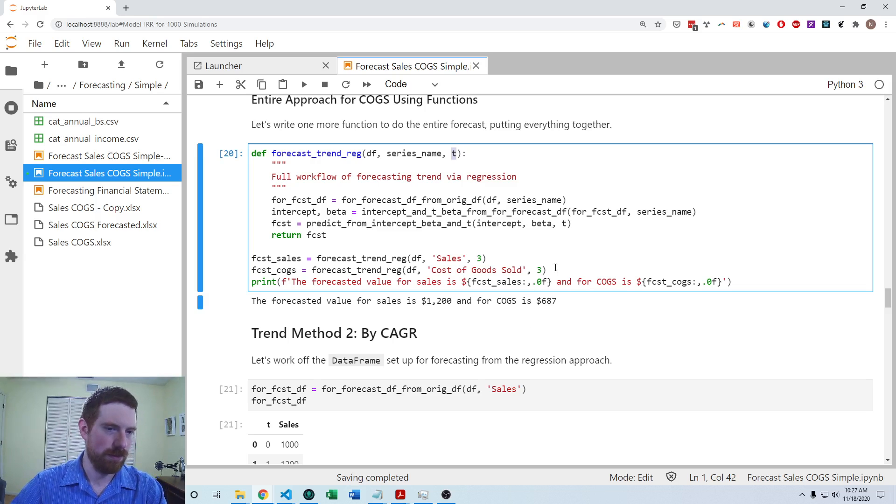
pyautogui.doubleClick(449, 258)
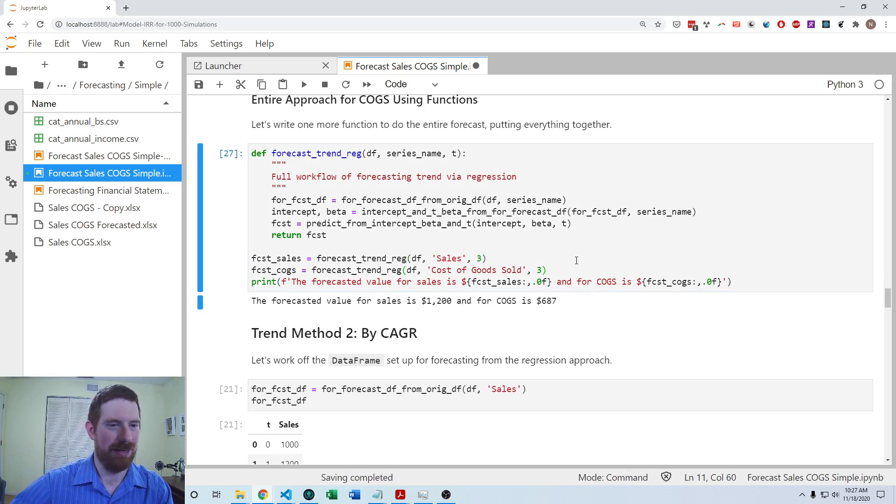
pyautogui.click(334, 333)
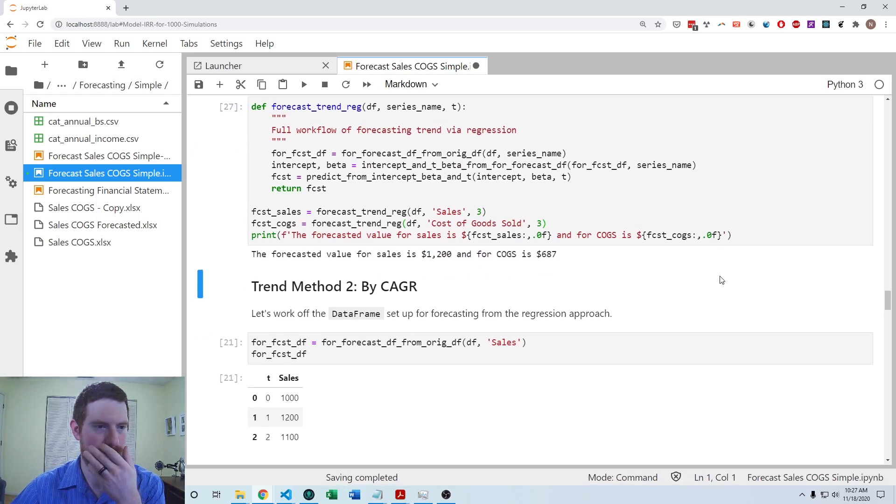
# Scroll down through the notebook to the Trend Method 2: By CAGR section and its Sales DataFrame.
pyautogui.scroll(-3)
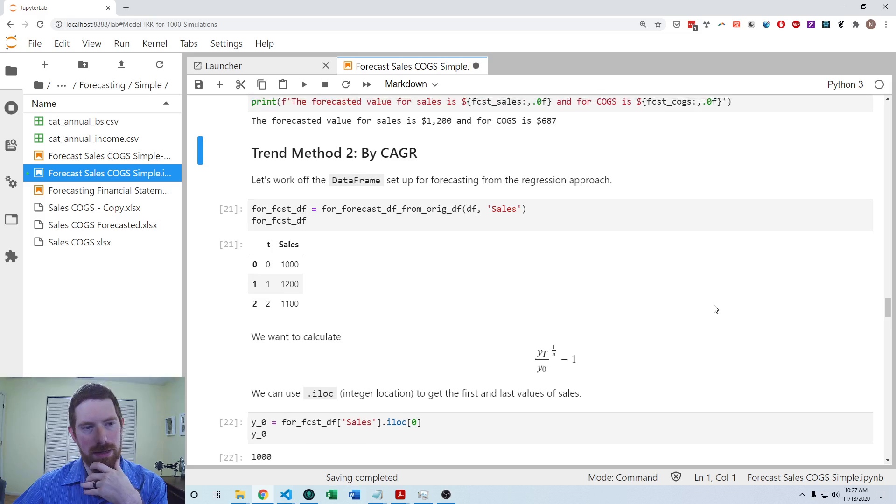
pyautogui.scroll(-3)
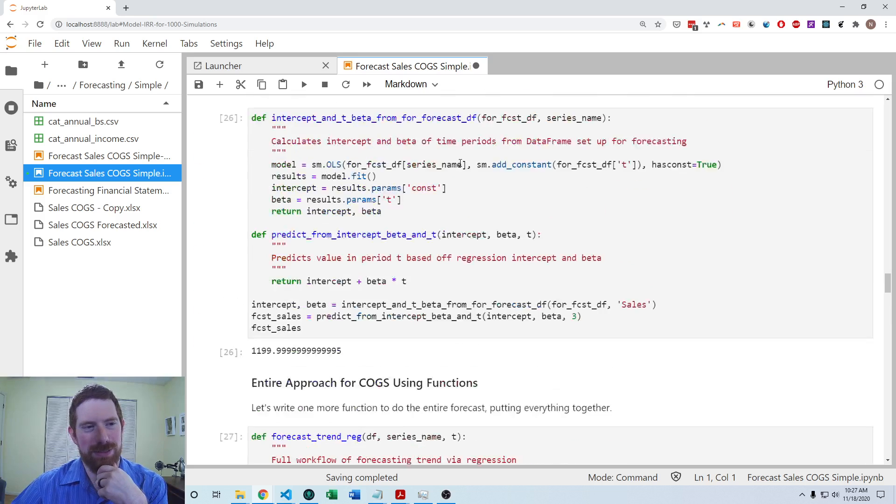
pyautogui.scroll(3)
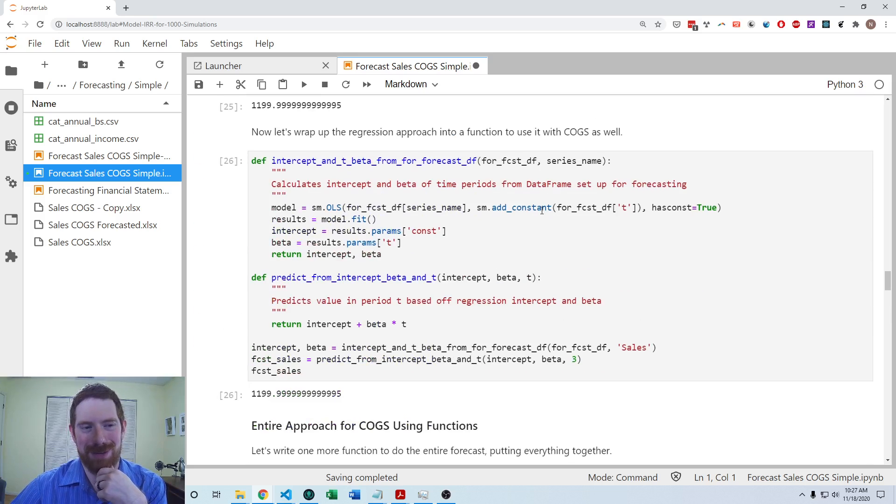
pyautogui.scroll(-3)
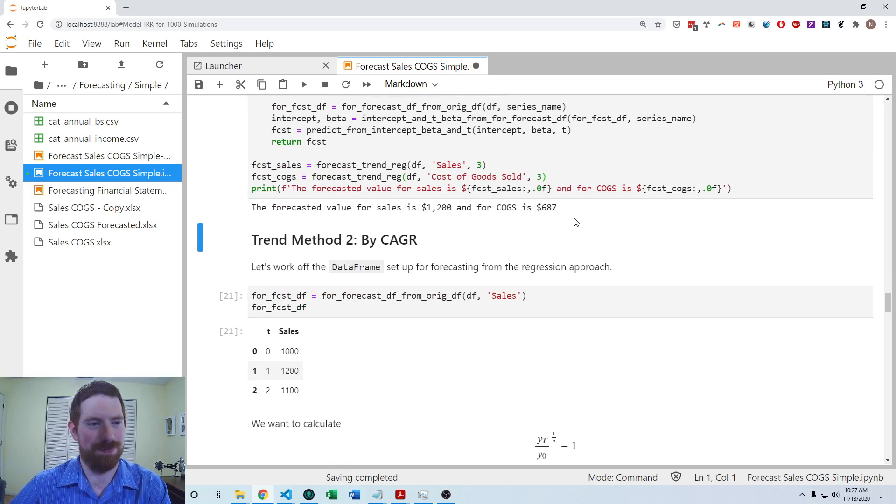
pyautogui.scroll(-3)
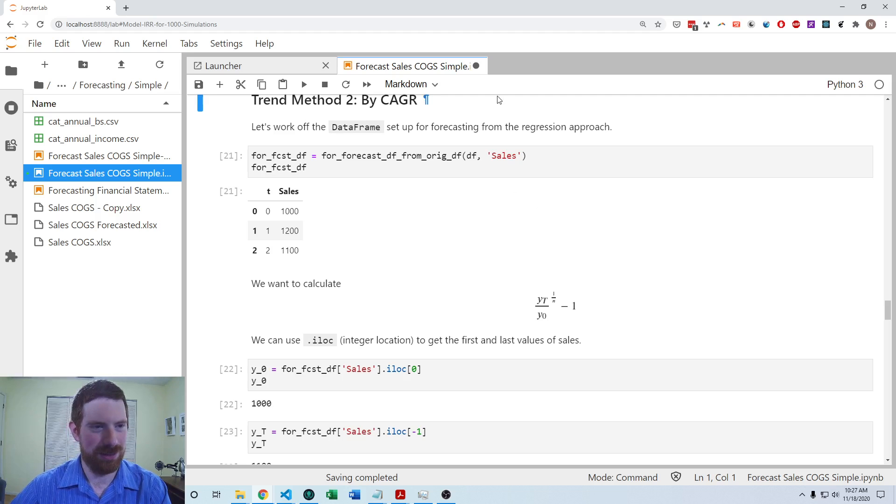
pyautogui.moveTo(381, 170)
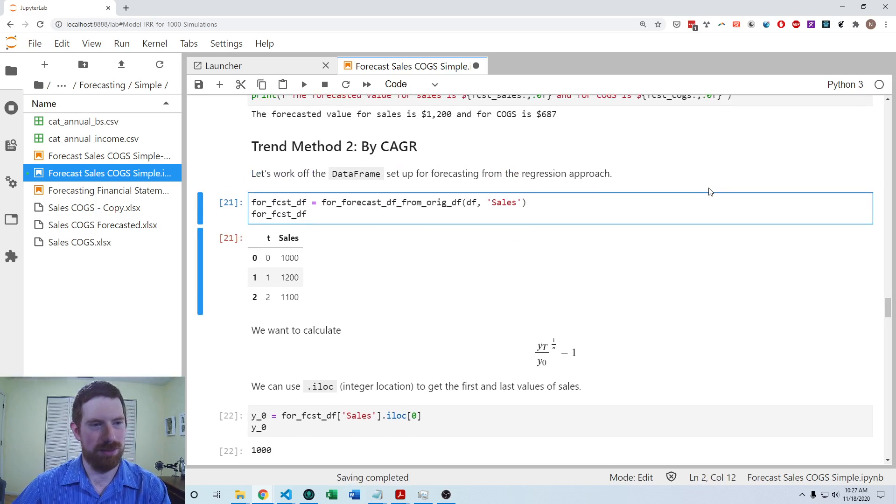
pyautogui.moveTo(703, 184)
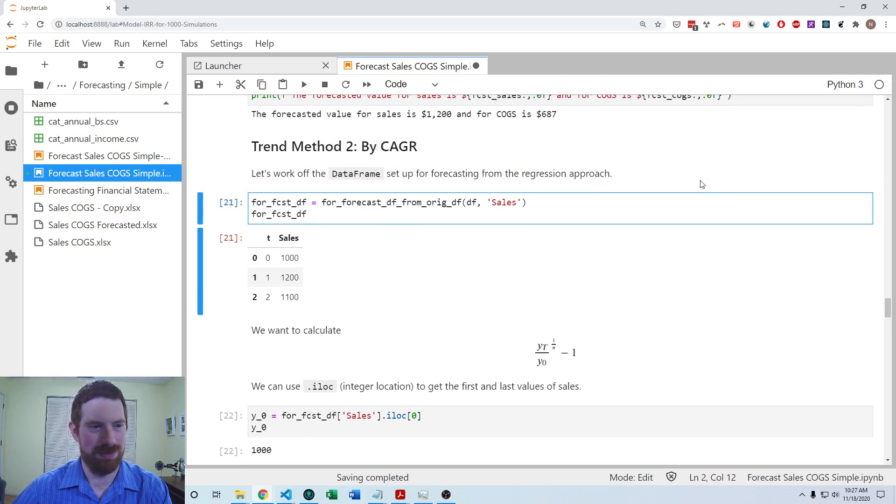
pyautogui.scroll(-3)
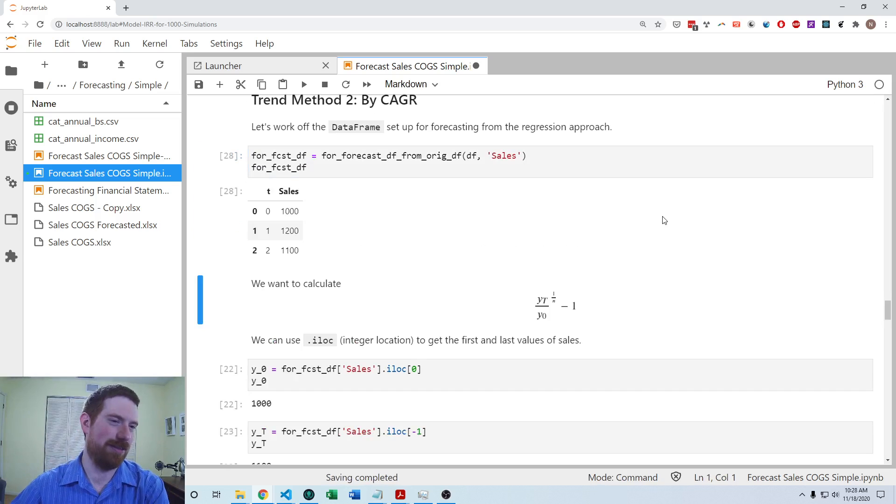
pyautogui.scroll(-3)
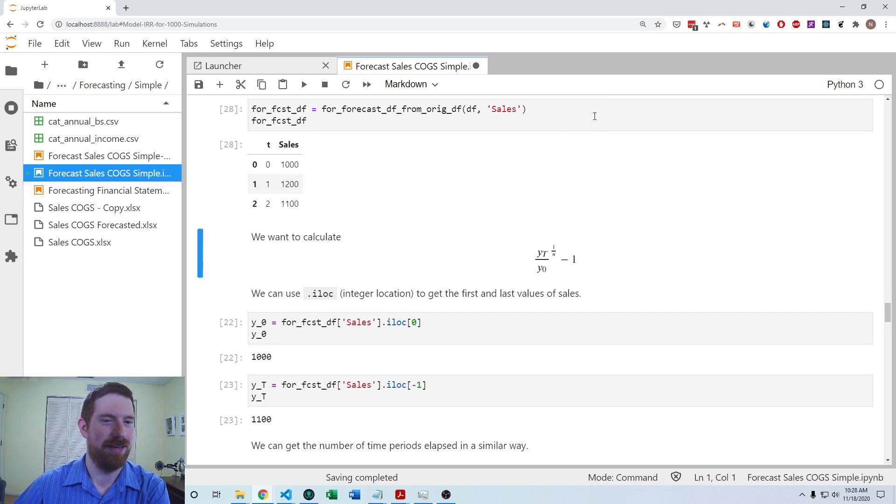
pyautogui.scroll(-3)
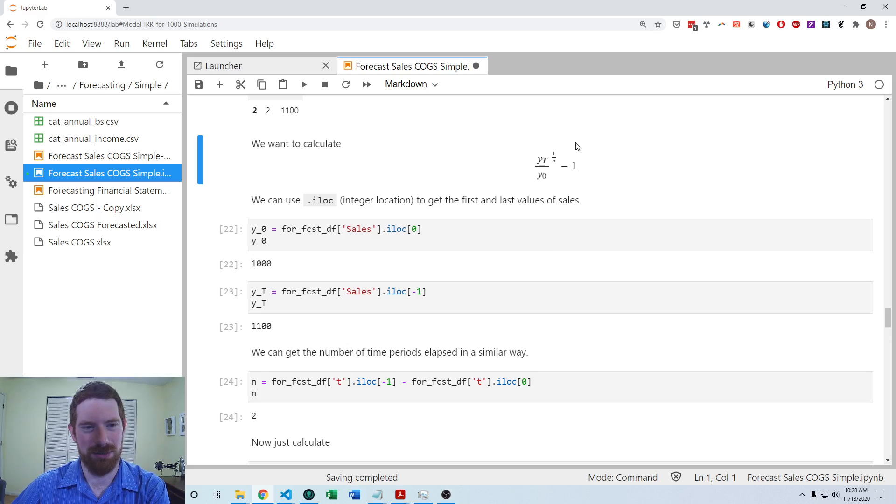
pyautogui.moveTo(599, 125)
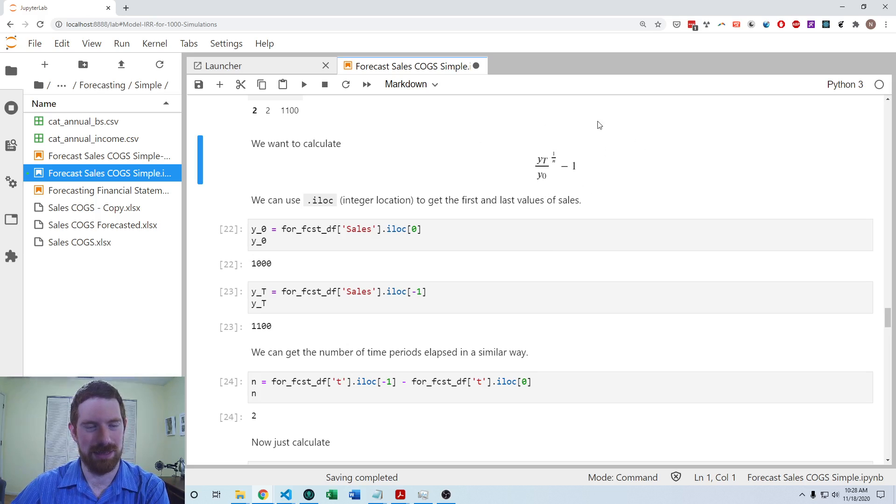
# Re-run the y_0, y_T and elapsed-periods cells, giving 1000, 1100 and n = 2.
pyautogui.click(496, 235)
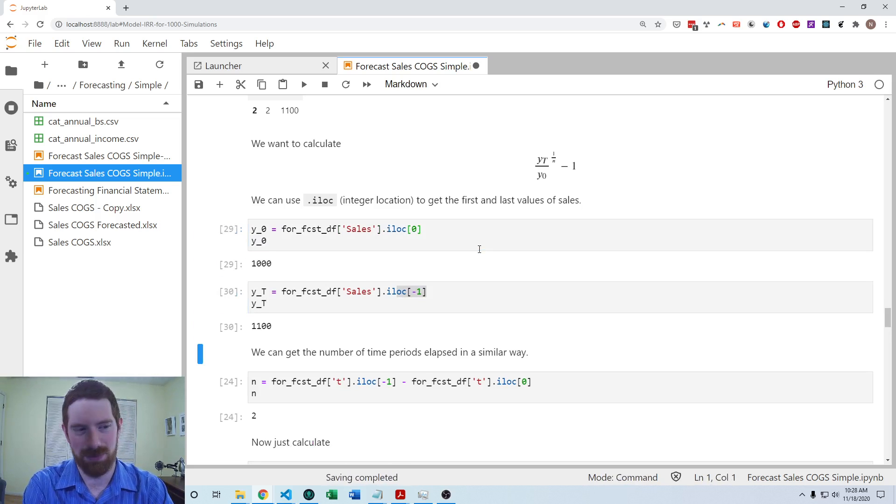
pyautogui.scroll(-3)
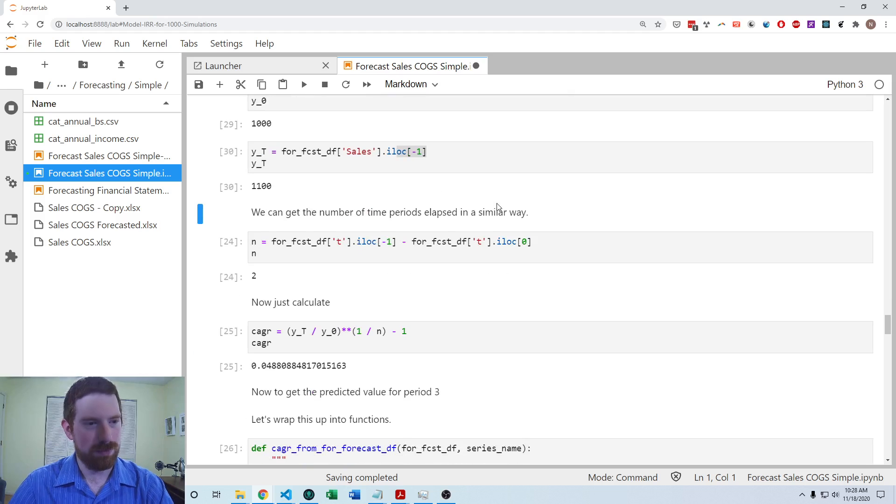
pyautogui.moveTo(572, 225)
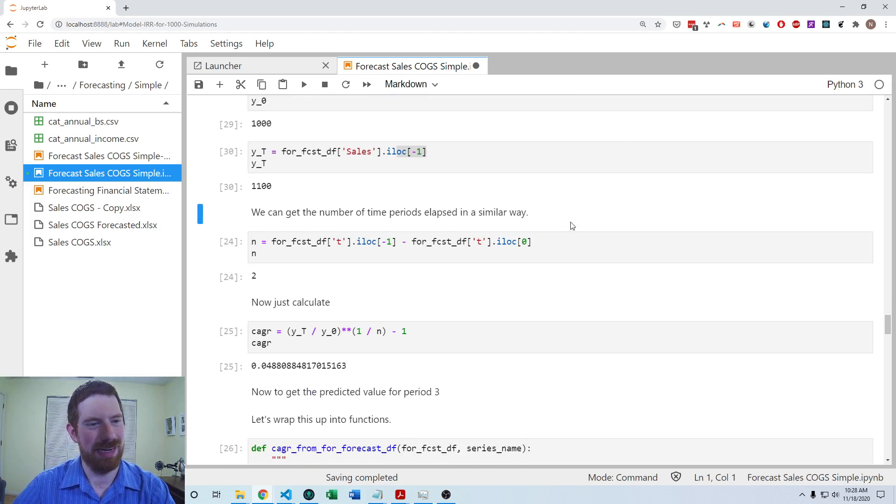
pyautogui.scroll(3)
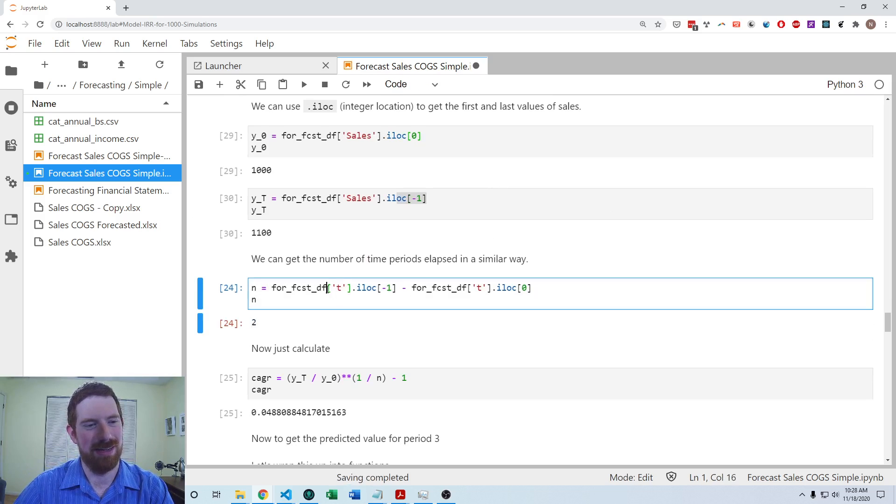
pyautogui.click(551, 287)
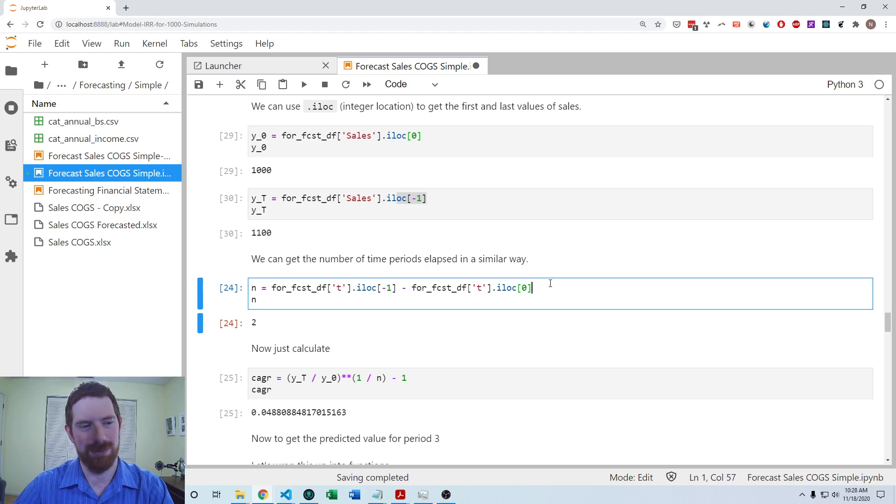
pyautogui.press('shift+enter')
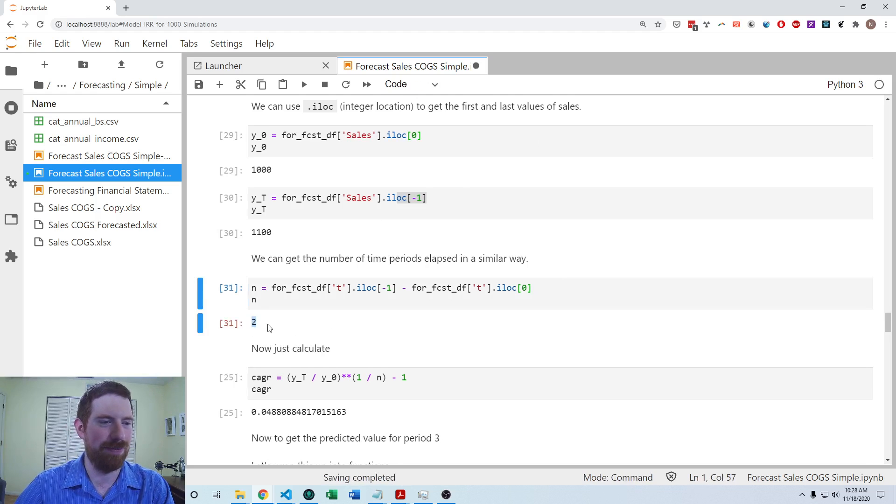
pyautogui.moveTo(451, 337)
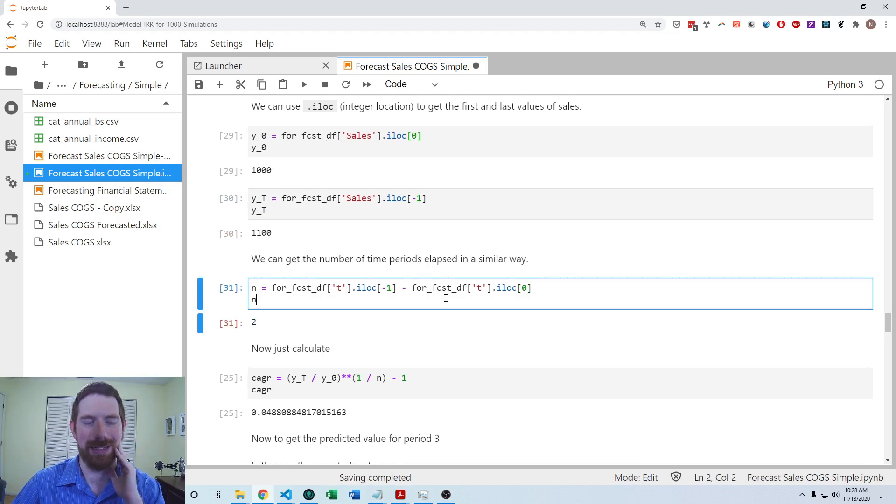
# Scroll past the cagr result of about 0.0488 to the CAGR helper functions.
pyautogui.scroll(-3)
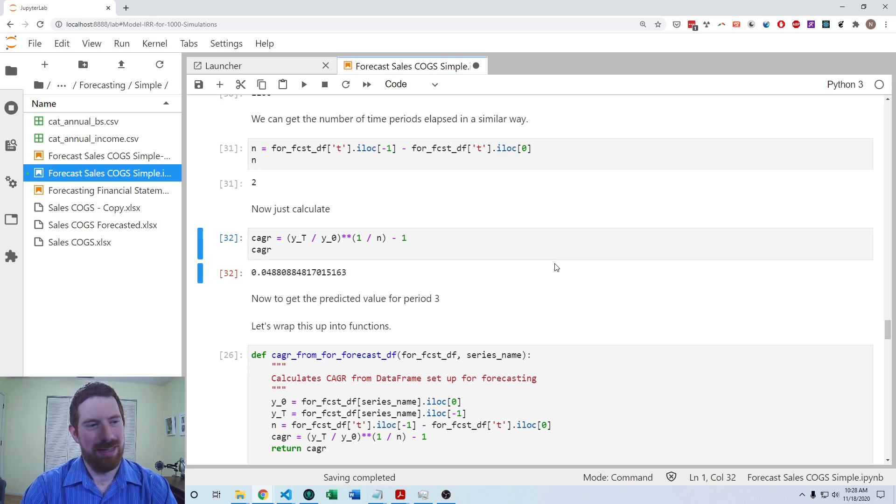
pyautogui.moveTo(579, 265)
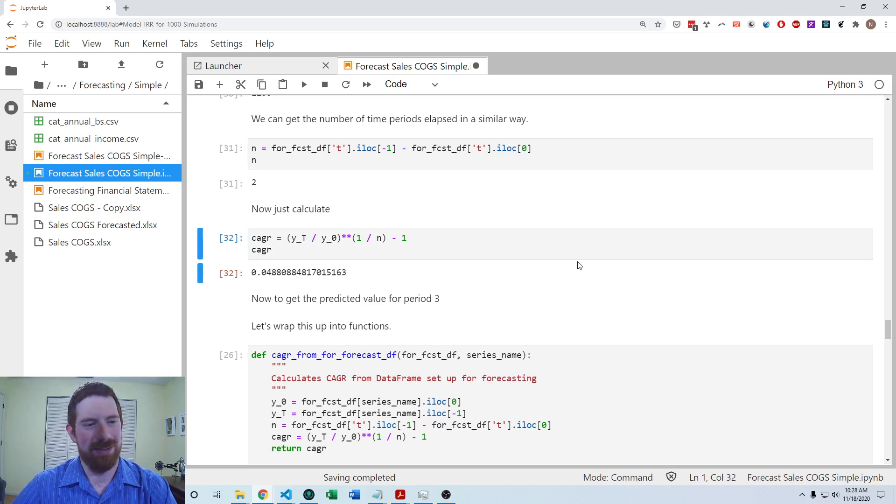
pyautogui.scroll(-3)
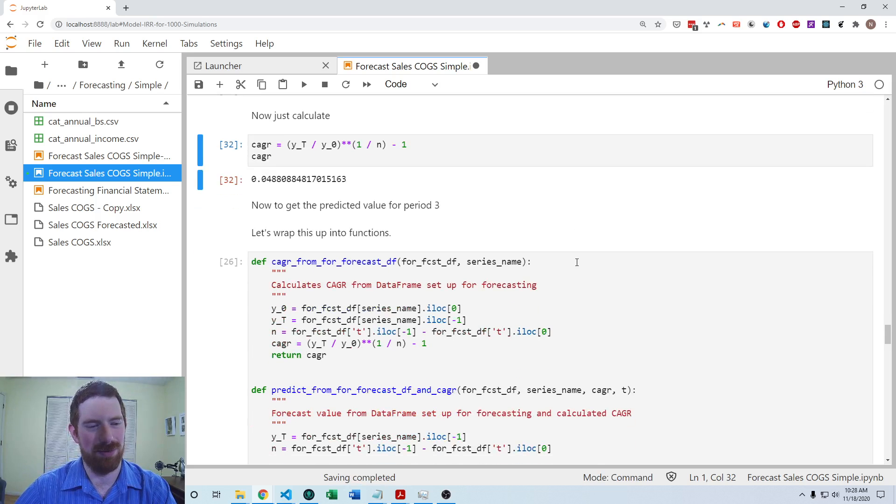
pyautogui.scroll(-3)
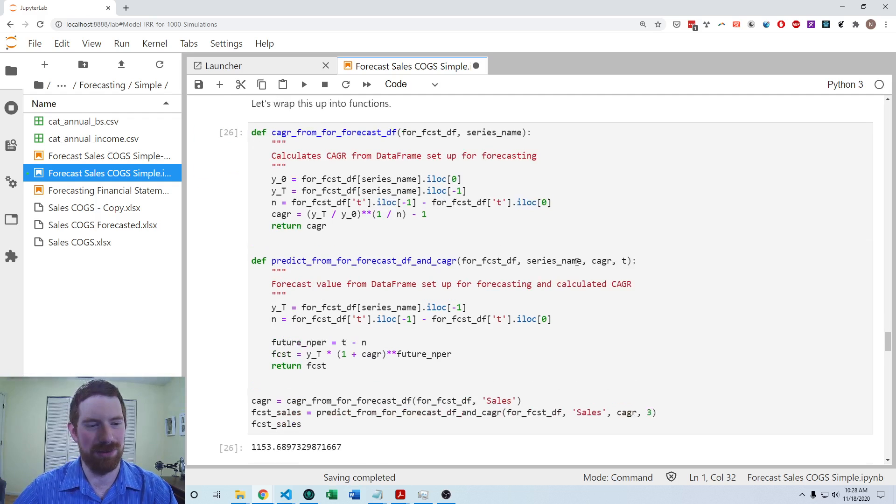
pyautogui.scroll(-3)
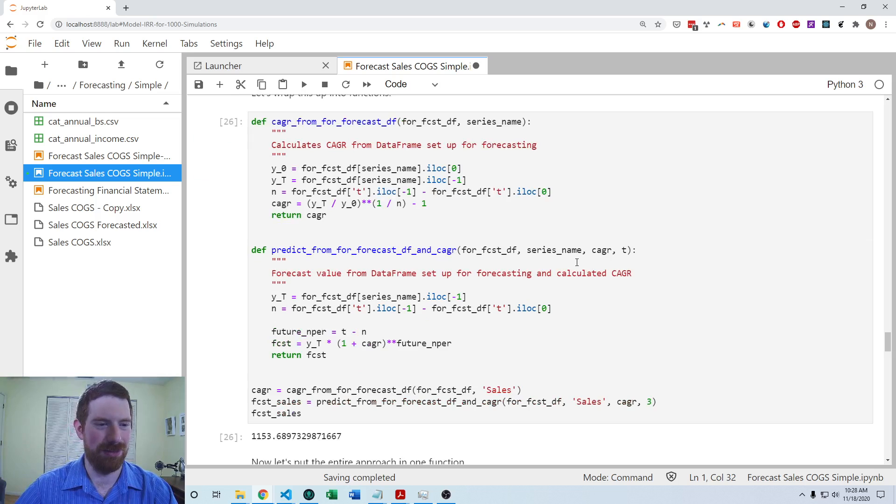
pyautogui.scroll(3)
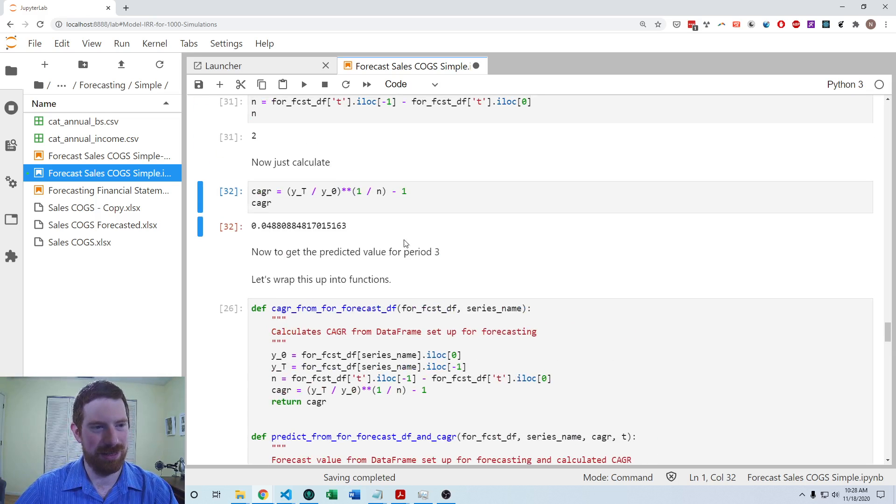
pyautogui.scroll(-3)
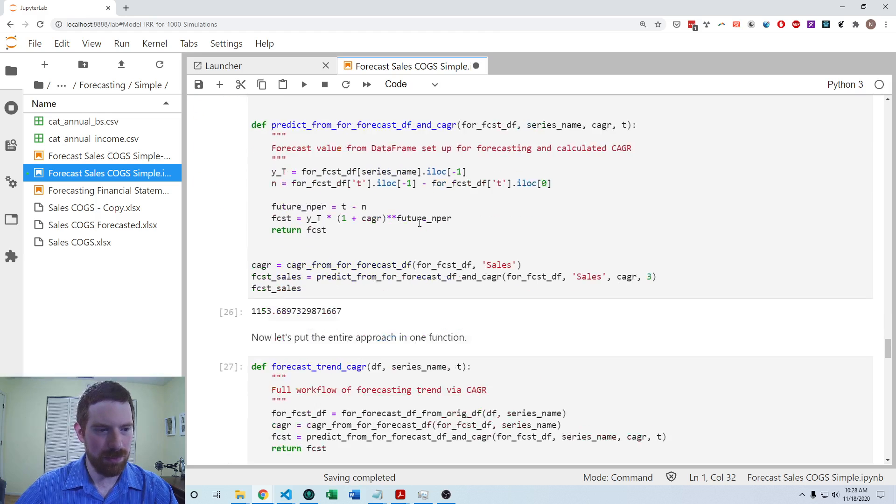
pyautogui.scroll(3)
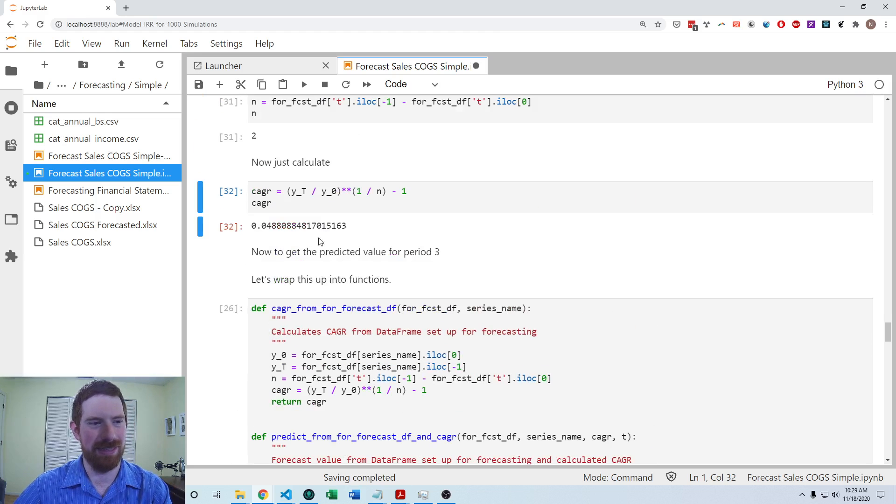
# Run a new cell y_T * (1 + cagr) ^ 1, which raises a TypeError.
pyautogui.write('t')
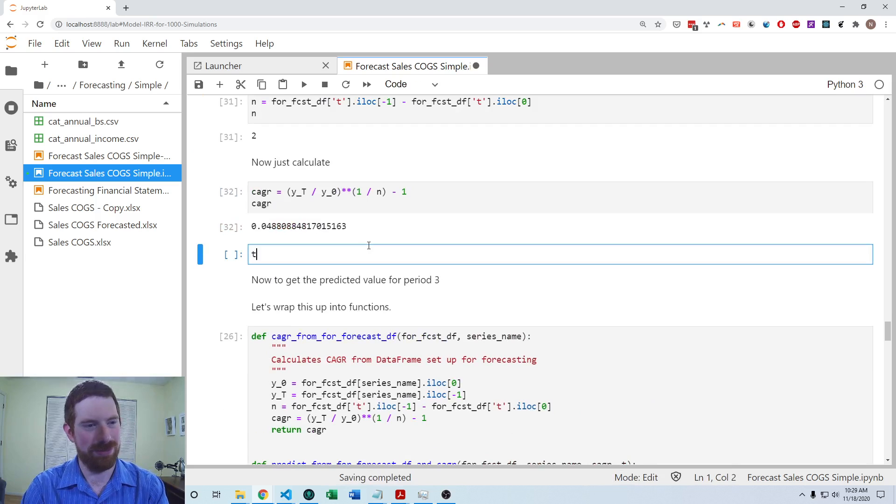
pyautogui.write('y_T')
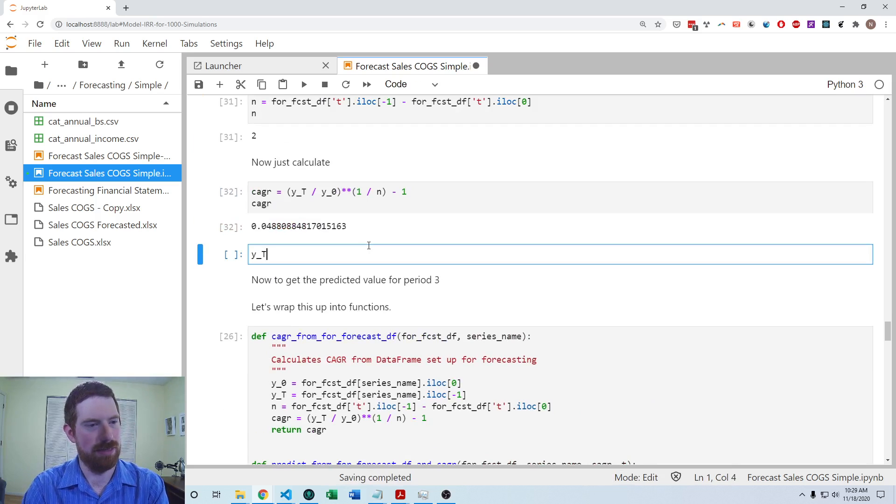
pyautogui.write('* (1')
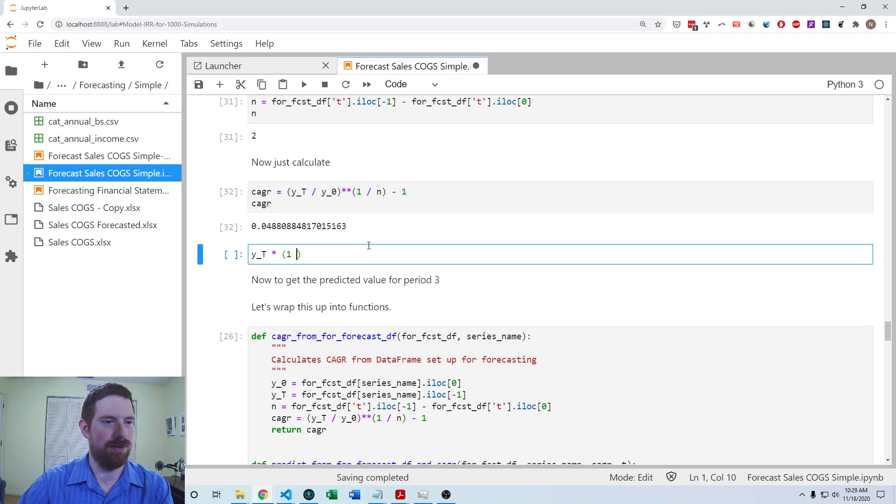
pyautogui.write('+ cagr)')
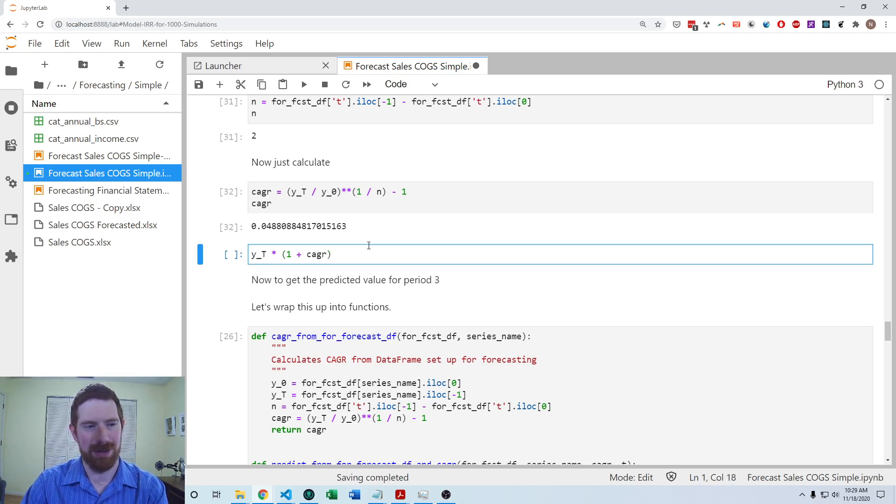
pyautogui.write('^ 1')
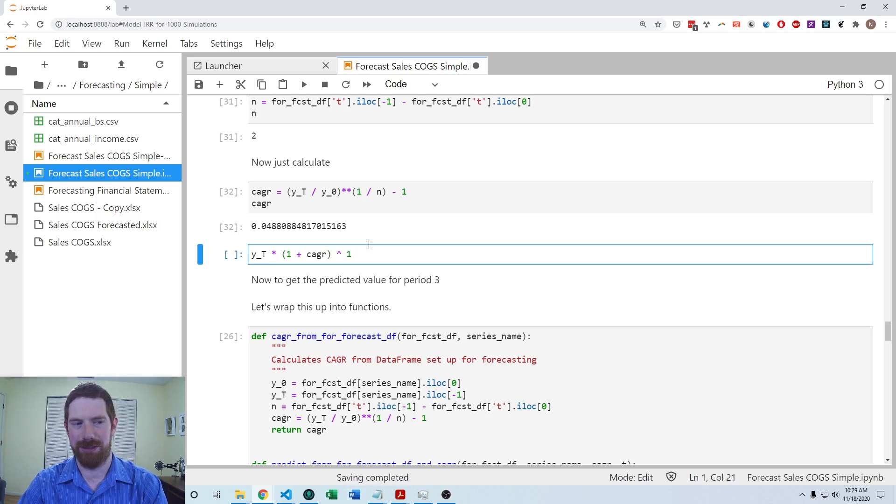
pyautogui.press('shift+enter')
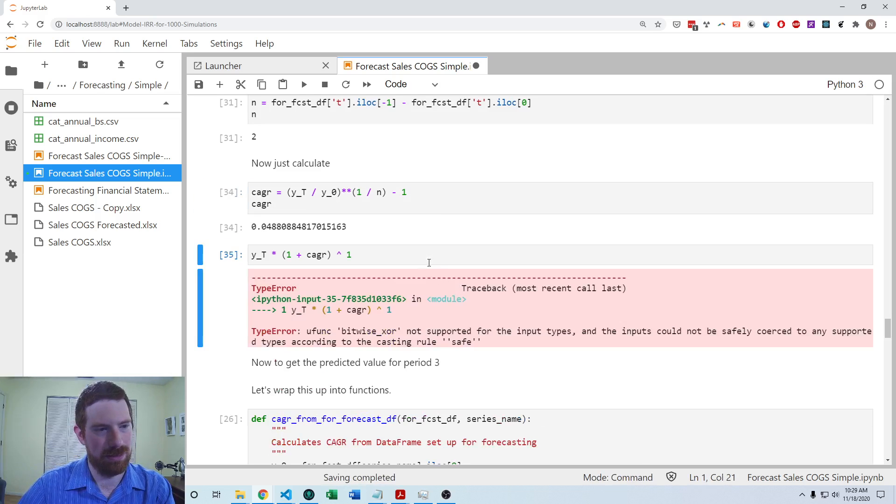
# Check y_T, correct ^ to ** and rerun to get the period-3 forecast 1153.69.
pyautogui.click(266, 255)
pyautogui.write('y_t')
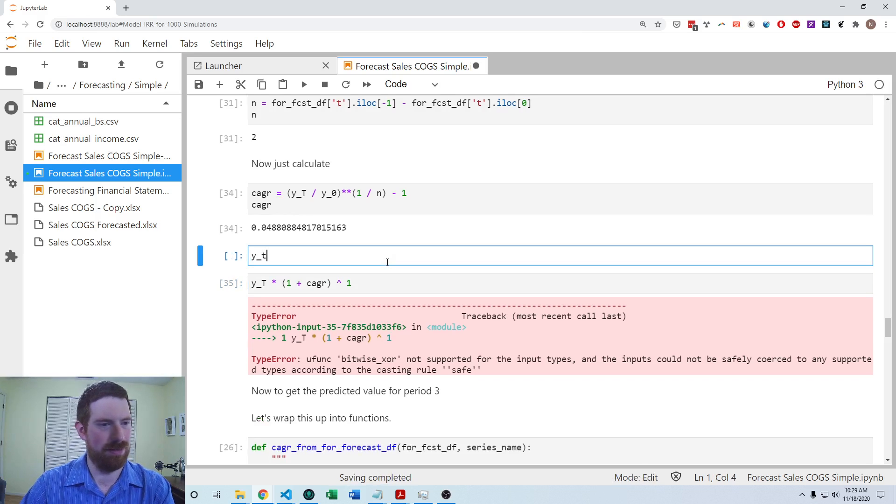
pyautogui.press('shift+enter')
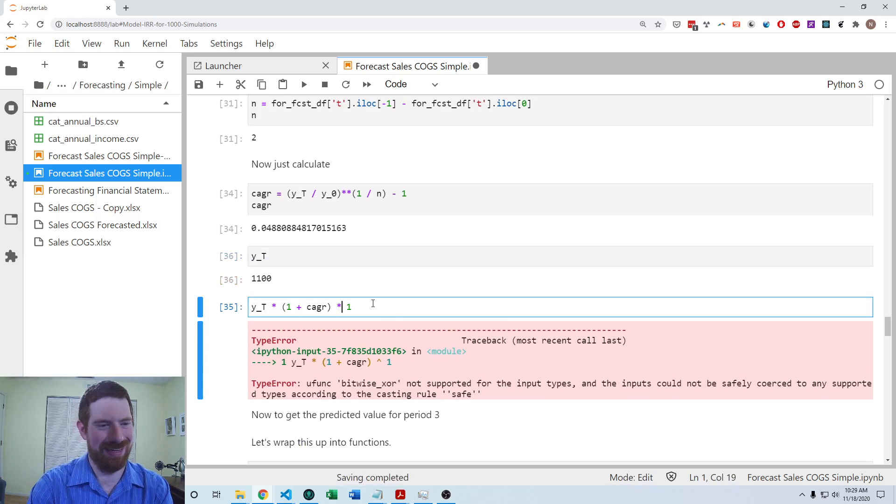
pyautogui.press('shift+enter')
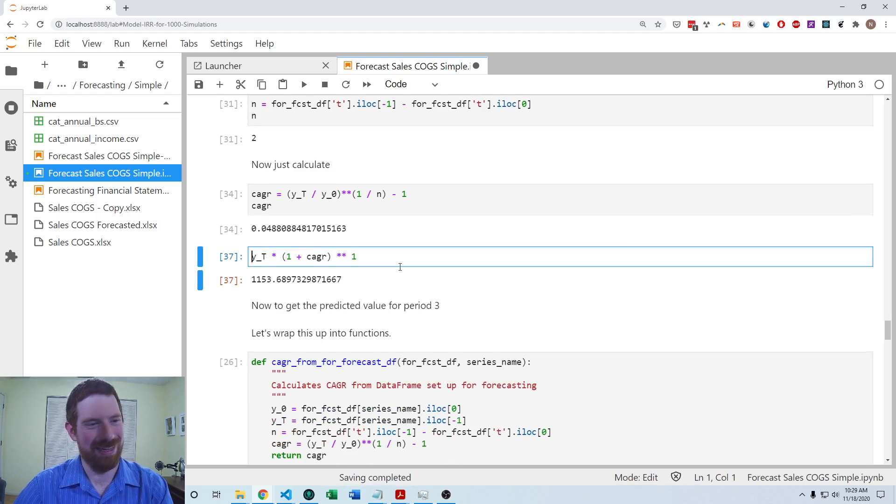
pyautogui.scroll(-3)
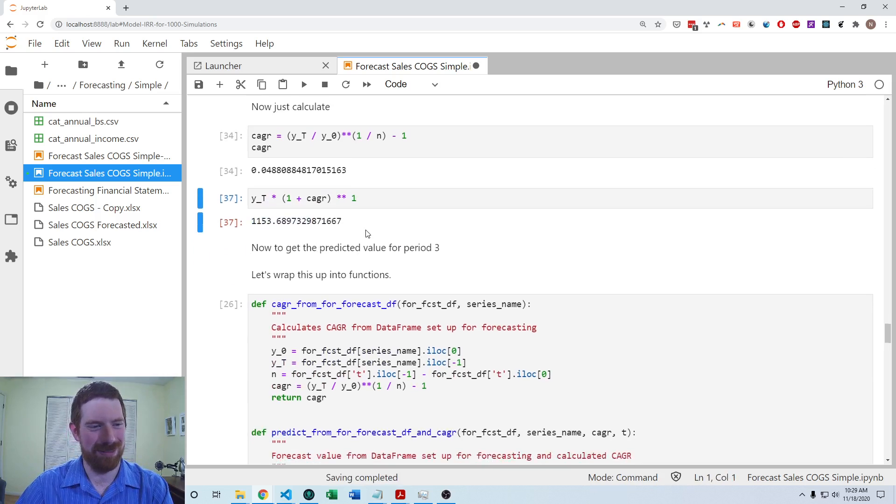
# Re-run the CAGR helper functions and forecast_trend_cagr cells, printing sales $1,154 and COGS $666.
pyautogui.scroll(-3)
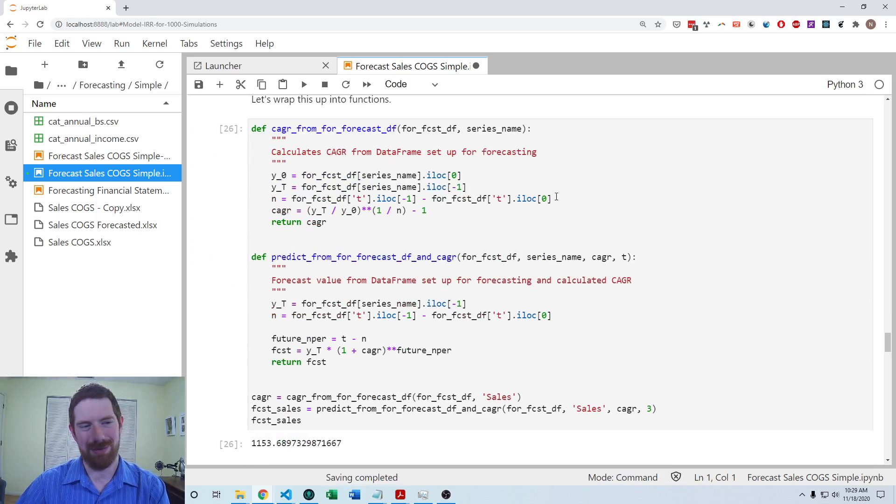
pyautogui.moveTo(358, 275)
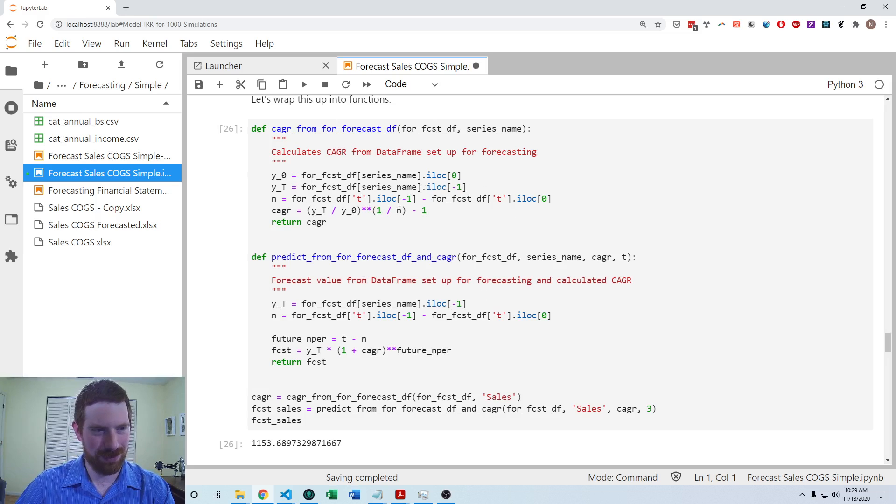
pyautogui.click(328, 222)
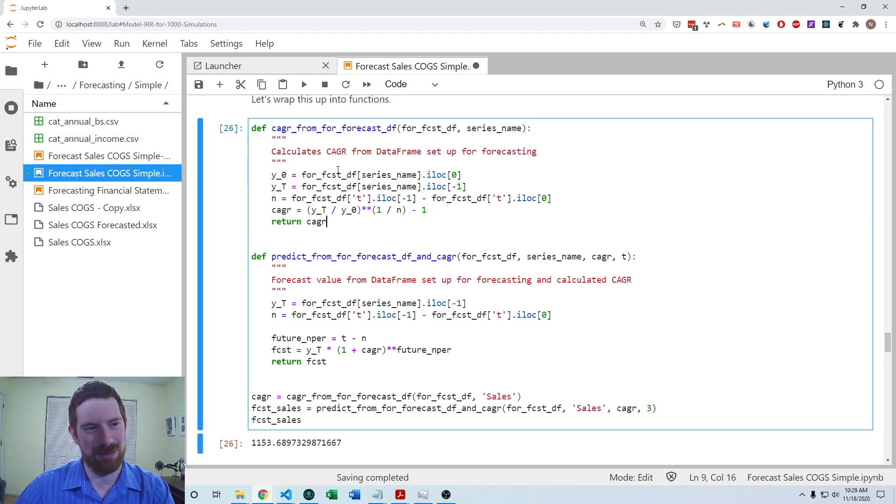
pyautogui.scroll(-3)
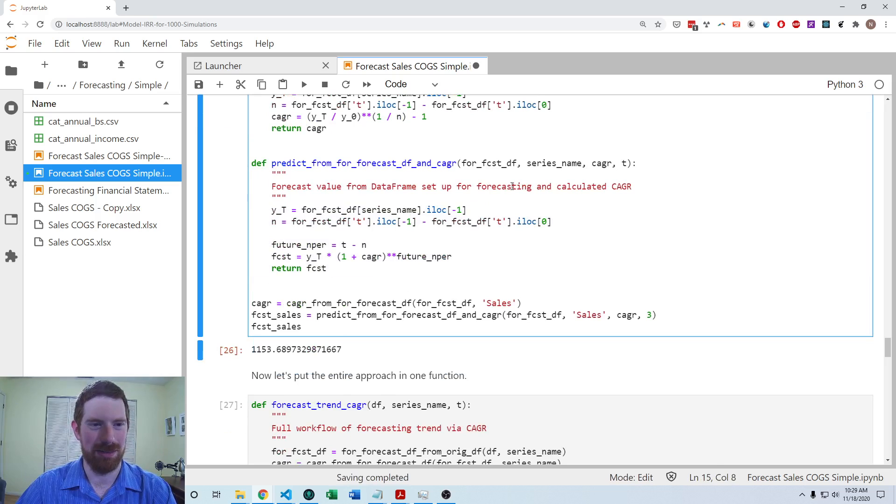
pyautogui.scroll(-3)
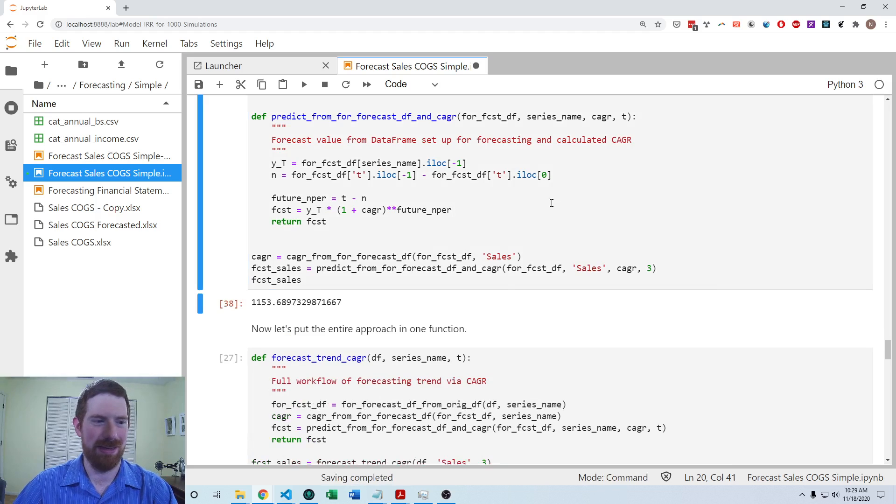
pyautogui.click(303, 279)
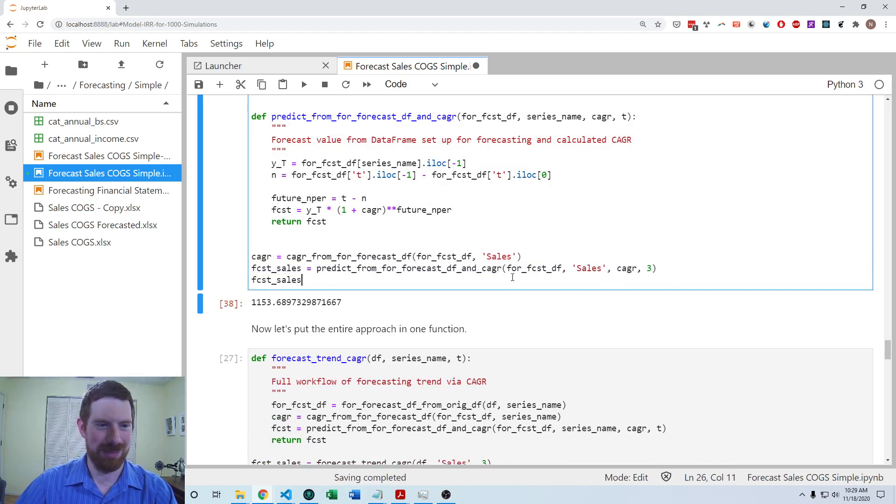
pyautogui.scroll(-3)
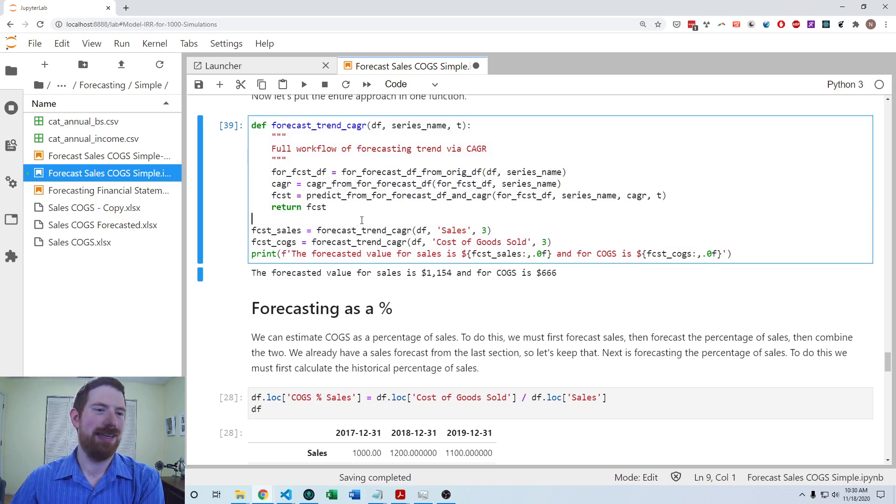
# Walk through the COGS and sales forecast calls in the forecast_trend_cagr cell and rerun it.
pyautogui.click(328, 207)
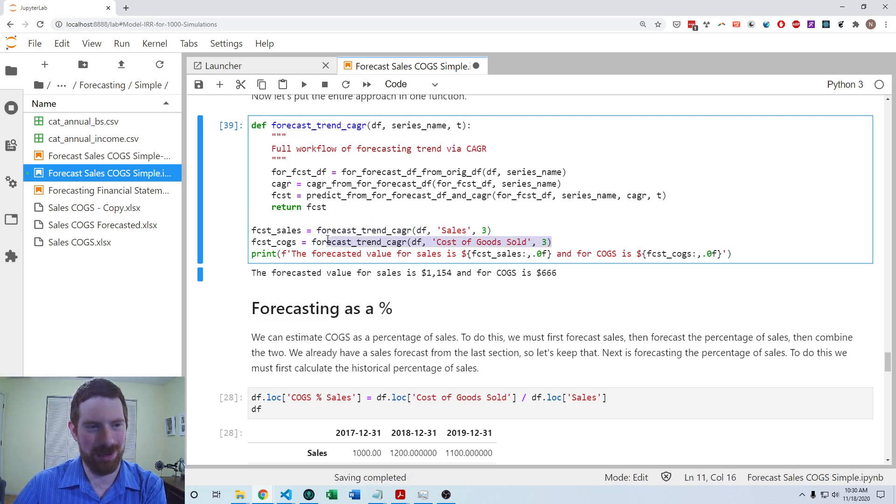
pyautogui.click(491, 230)
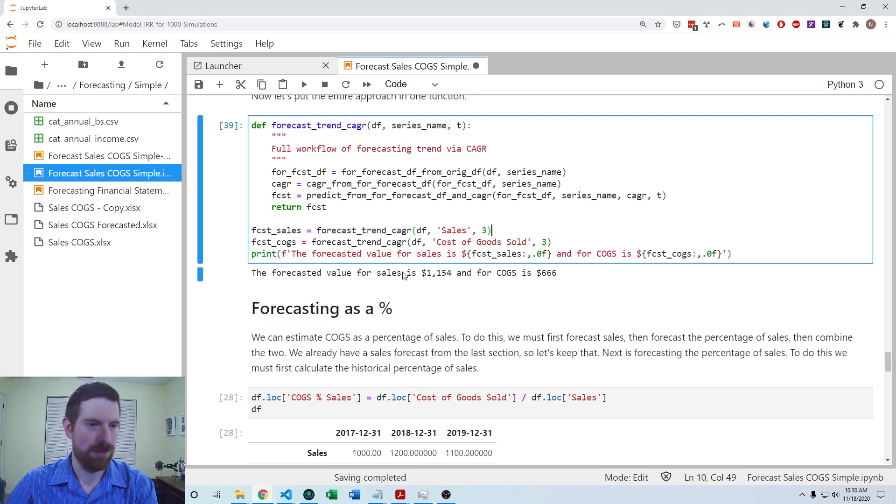
pyautogui.click(495, 206)
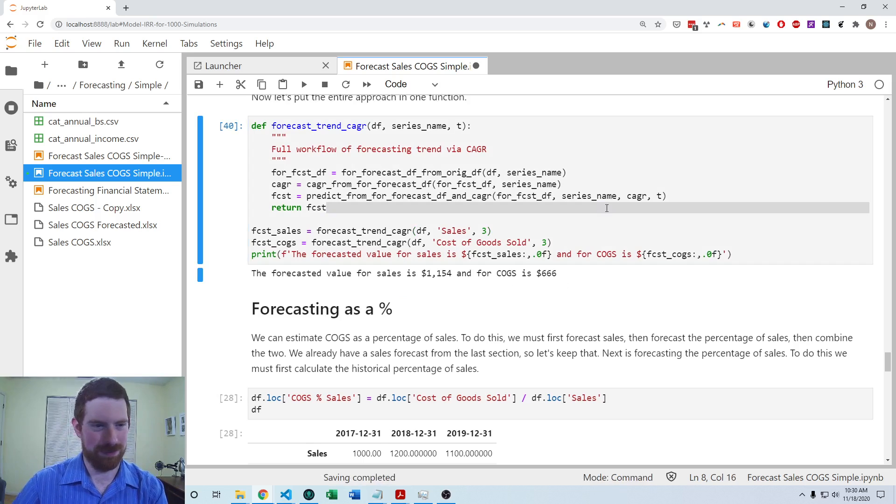
pyautogui.scroll(-3)
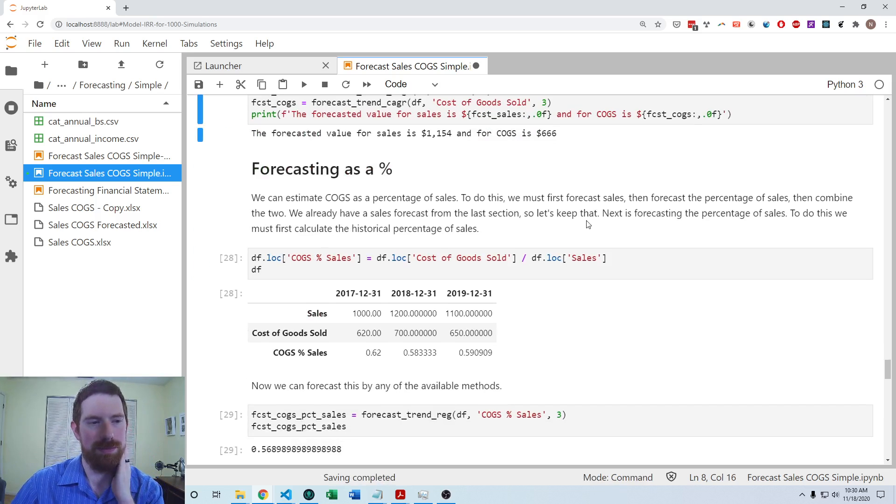
# Re-run the COGS % Sales, percentage-forecast (0.569) and combination cells, giving COGS $656.
pyautogui.scroll(-3)
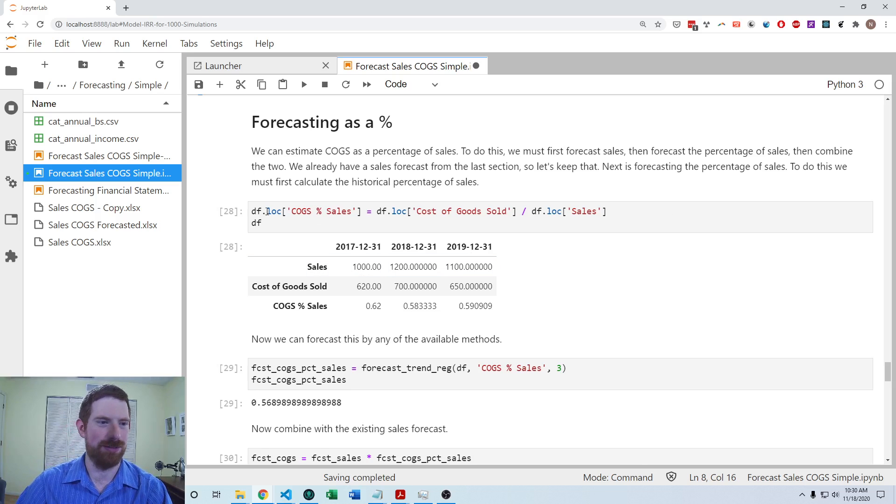
pyautogui.click(343, 211)
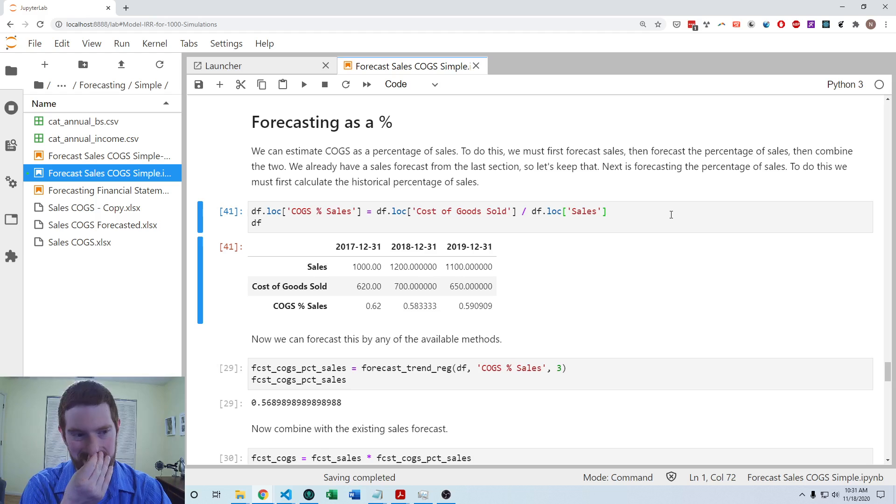
pyautogui.scroll(-3)
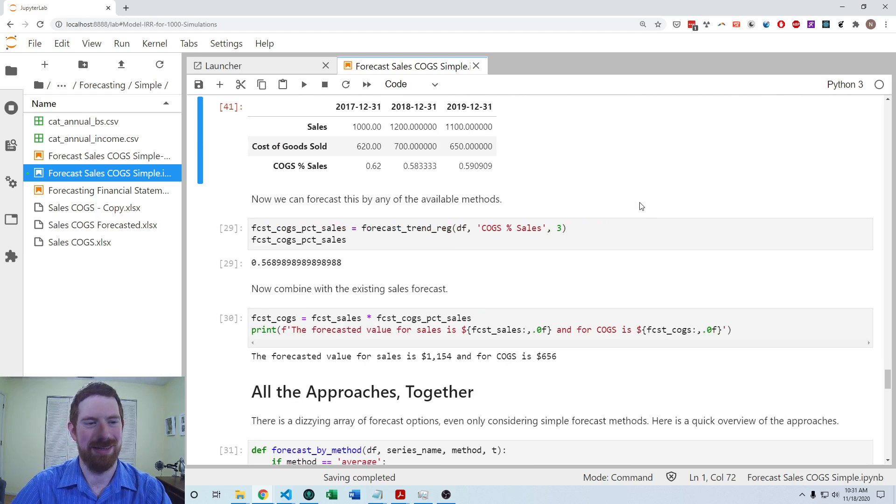
pyautogui.scroll(3)
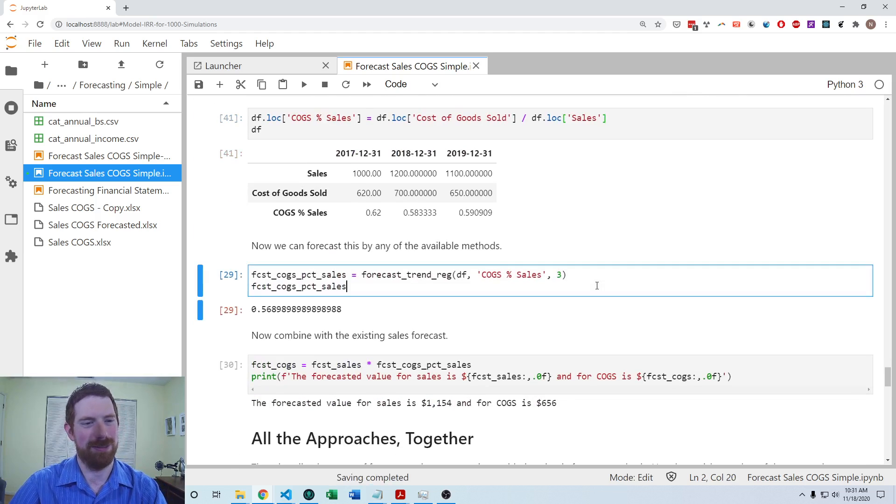
pyautogui.moveTo(570, 326)
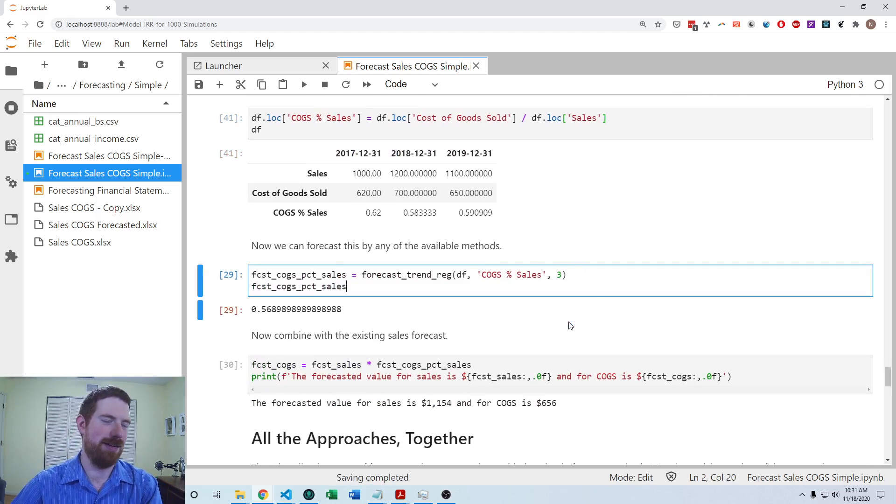
pyautogui.press('shift+Enter')
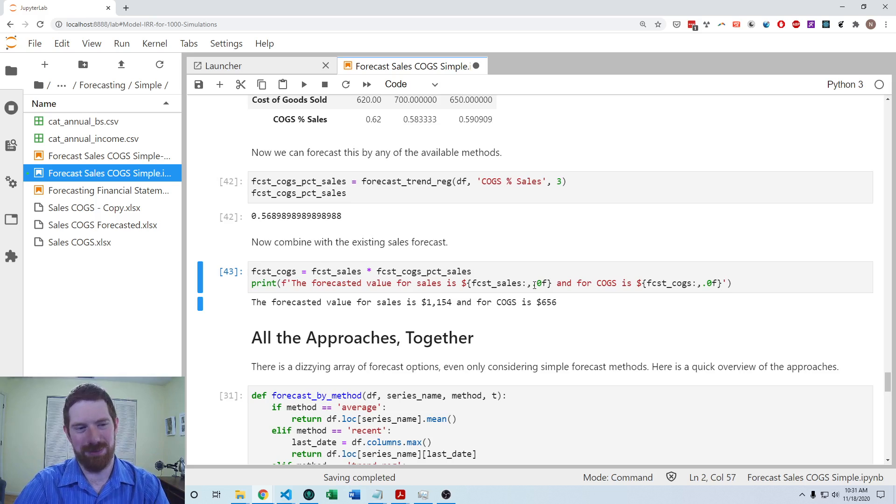
pyautogui.scroll(-3)
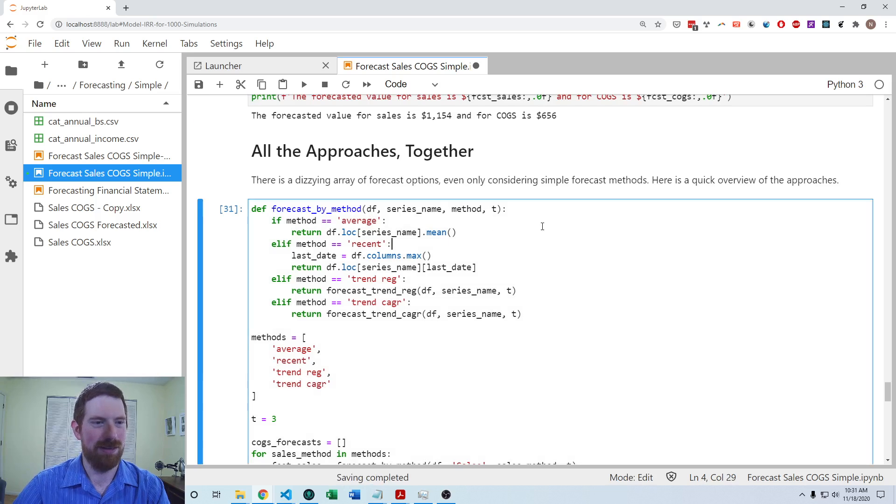
pyautogui.scroll(-3)
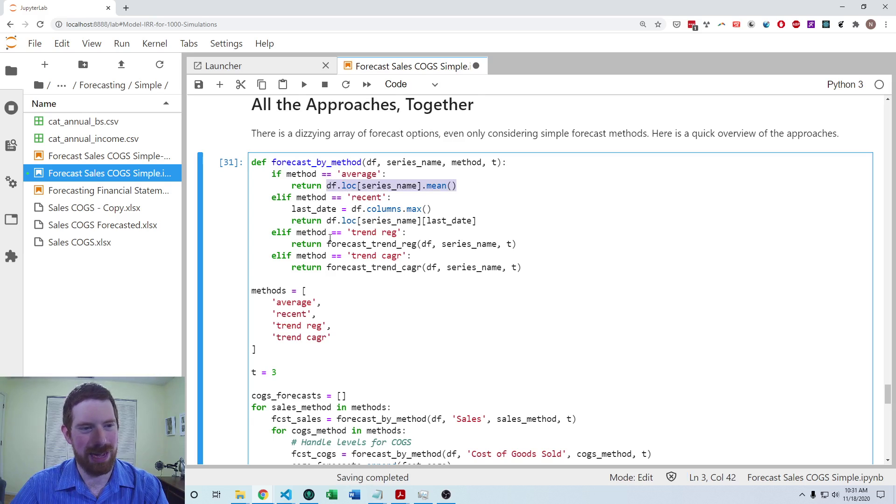
pyautogui.click(412, 255)
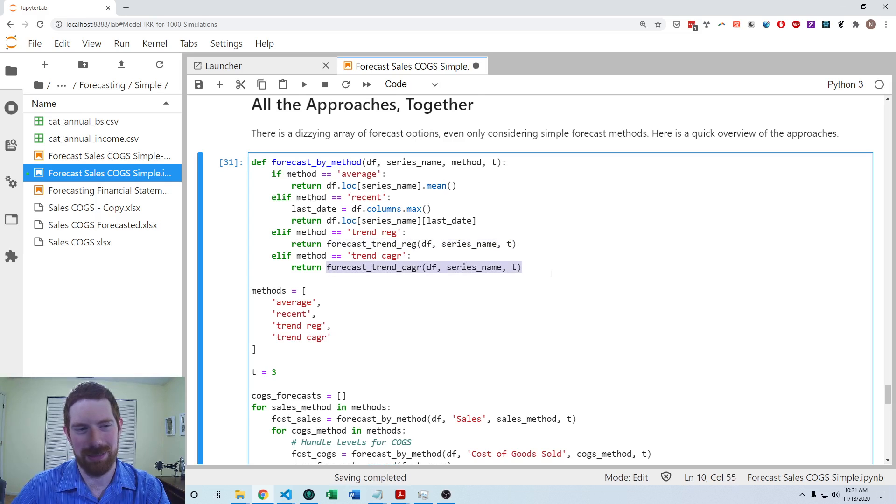
pyautogui.moveTo(474, 201)
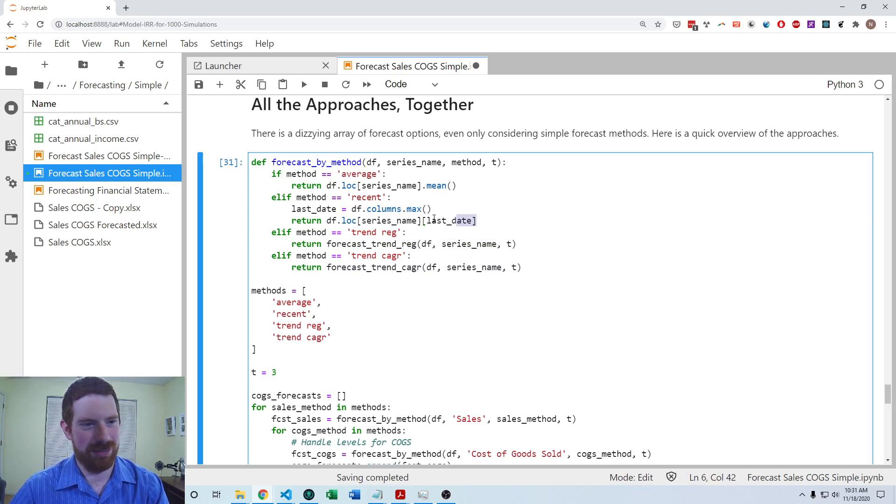
pyautogui.click(485, 184)
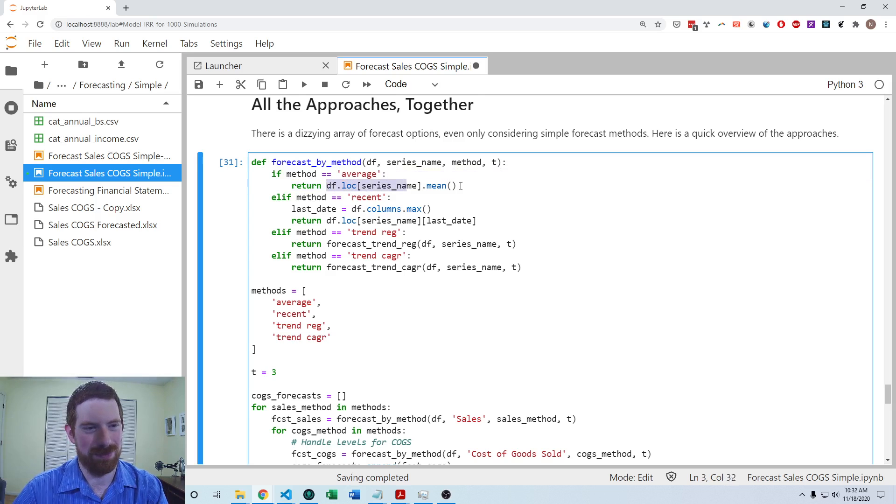
pyautogui.click(432, 209)
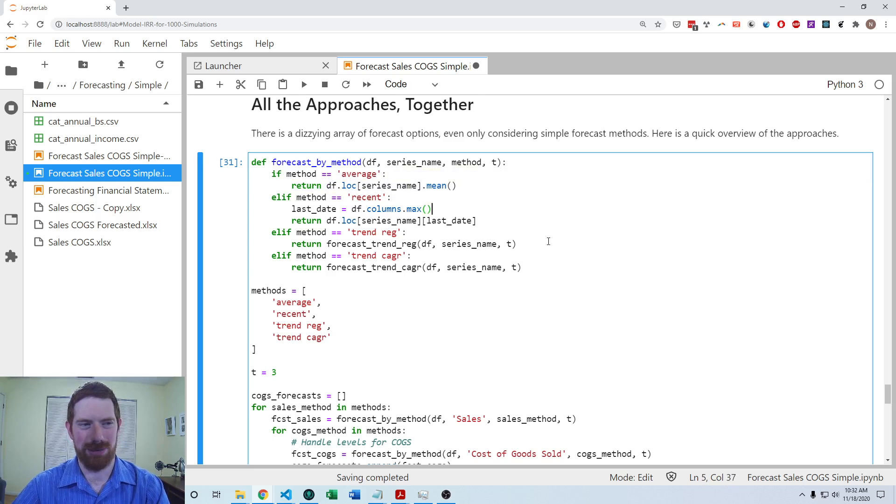
pyautogui.scroll(-3)
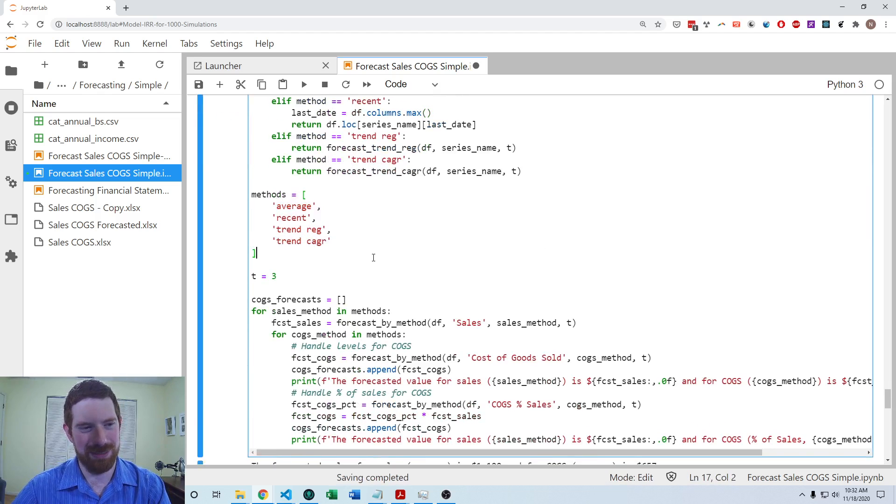
pyautogui.click(304, 84)
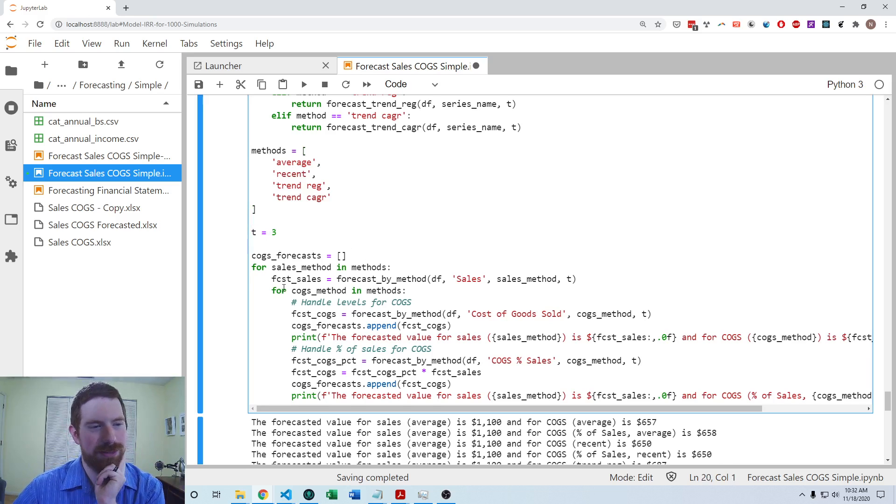
pyautogui.click(372, 279)
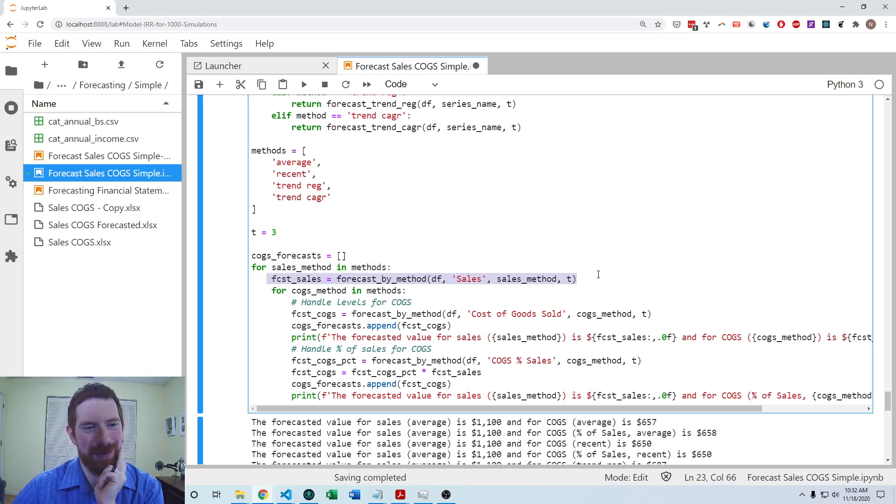
pyautogui.click(278, 290)
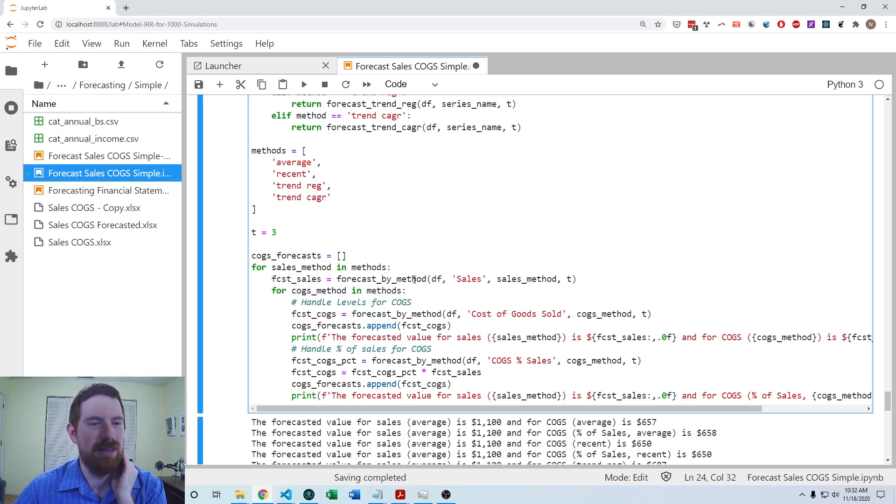
pyautogui.scroll(-3)
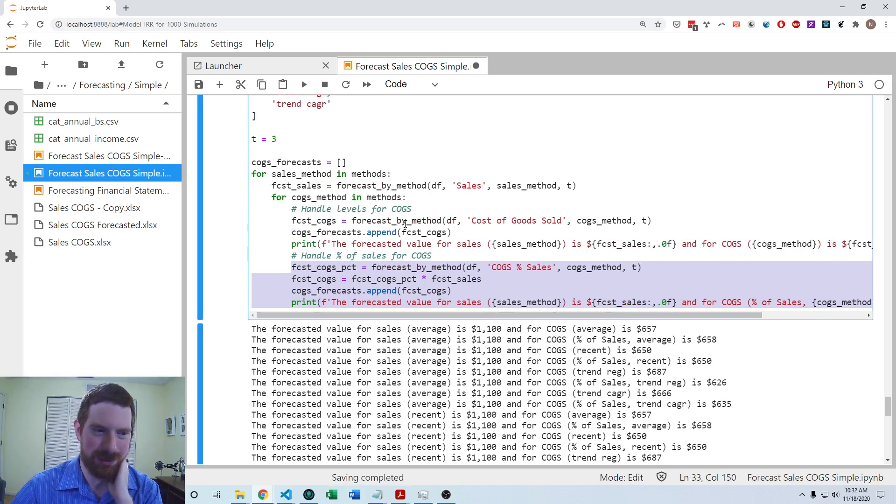
pyautogui.click(442, 266)
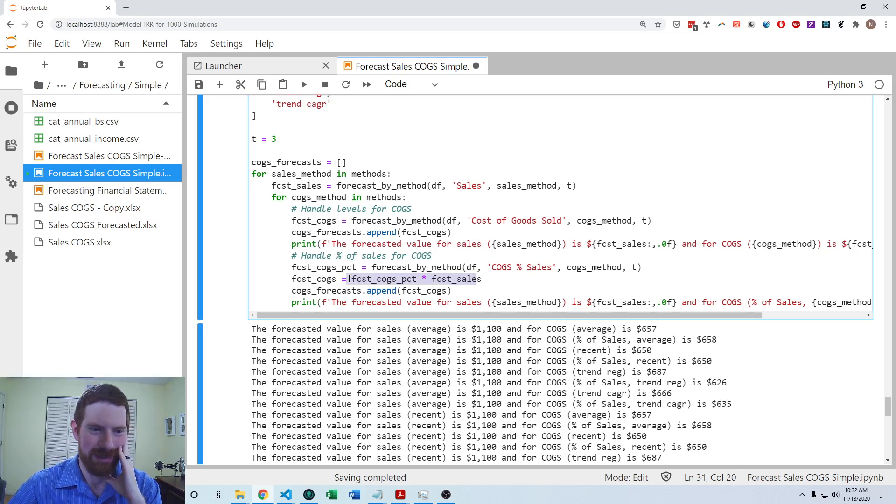
pyautogui.click(505, 285)
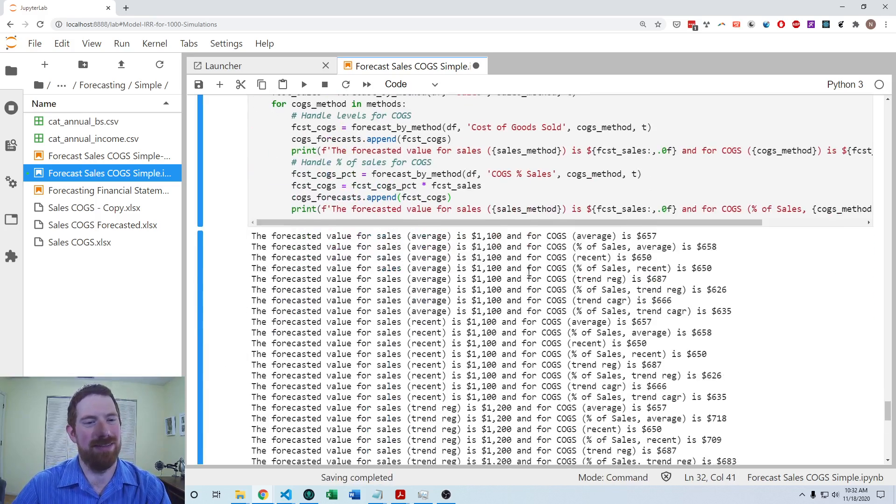
pyautogui.scroll(-3)
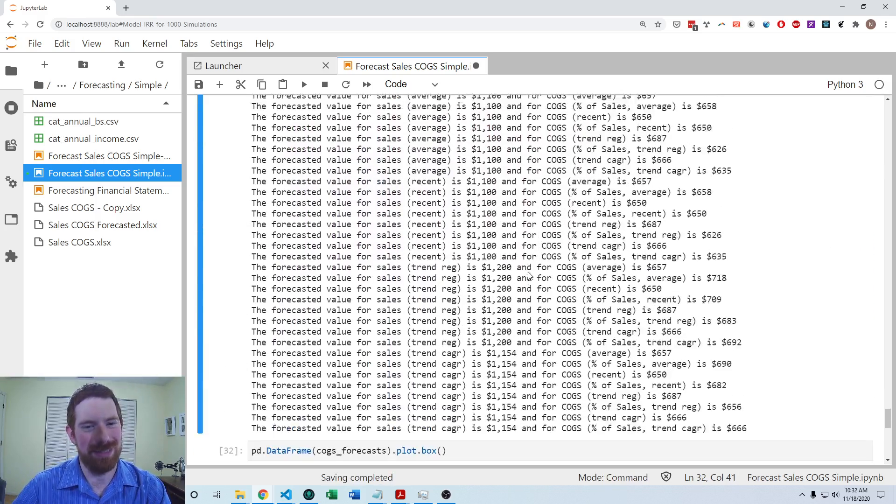
pyautogui.scroll(3)
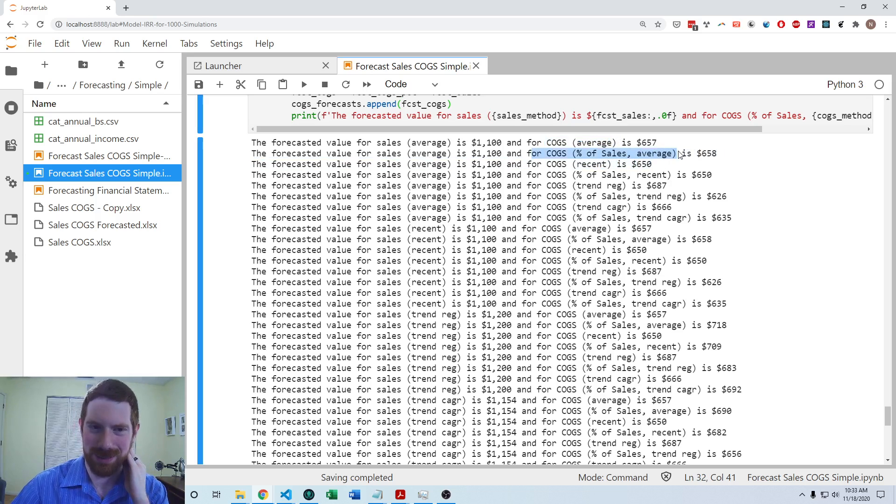
pyautogui.moveTo(756, 155)
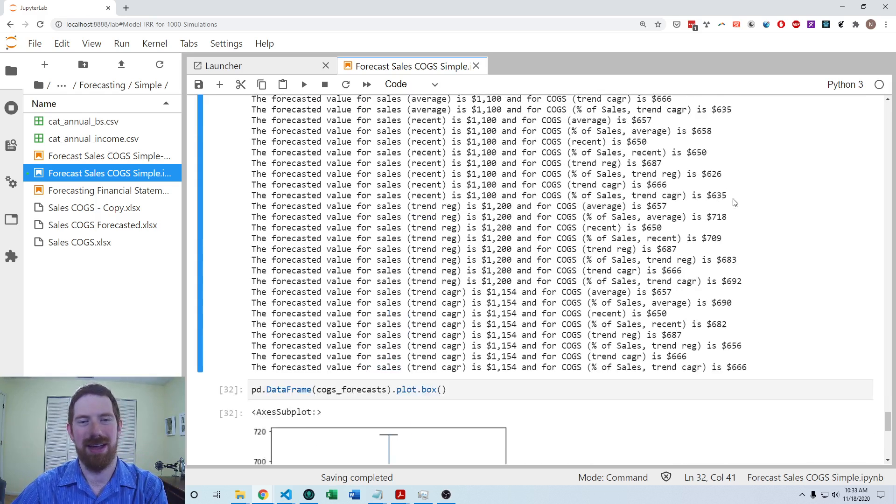
pyautogui.scroll(3)
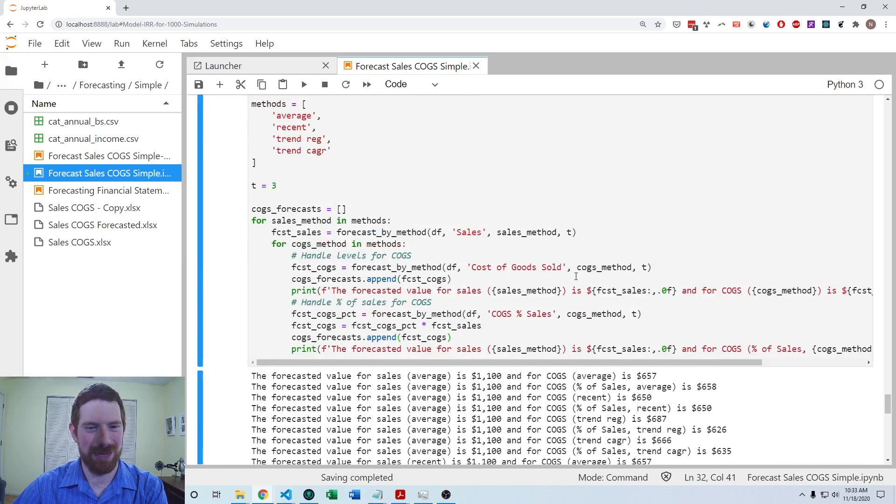
# Re-run the pd.DataFrame(cogs_forecasts).plot.box() cell to redraw the COGS forecasts box plot.
pyautogui.scroll(-3)
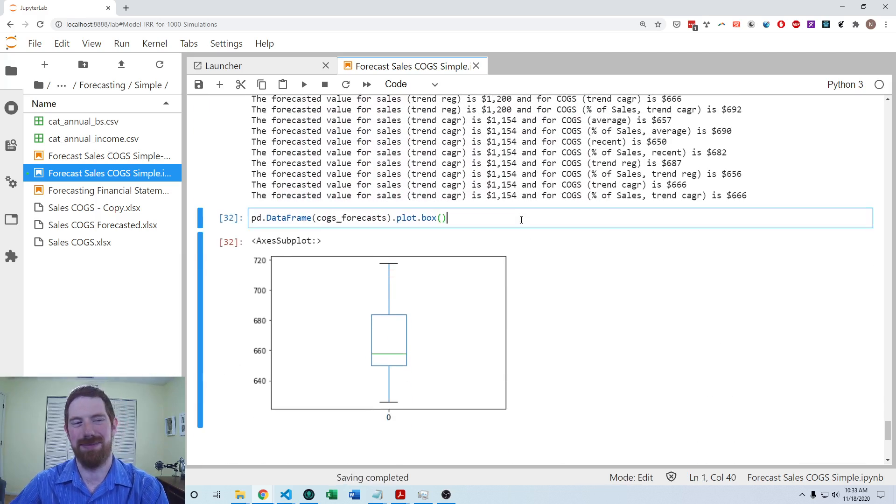
pyautogui.press('shift+enter')
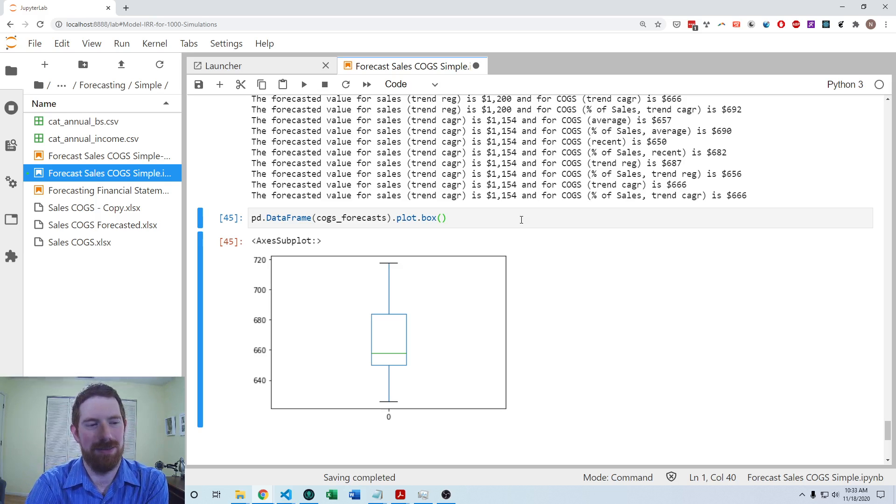
pyautogui.moveTo(458, 415)
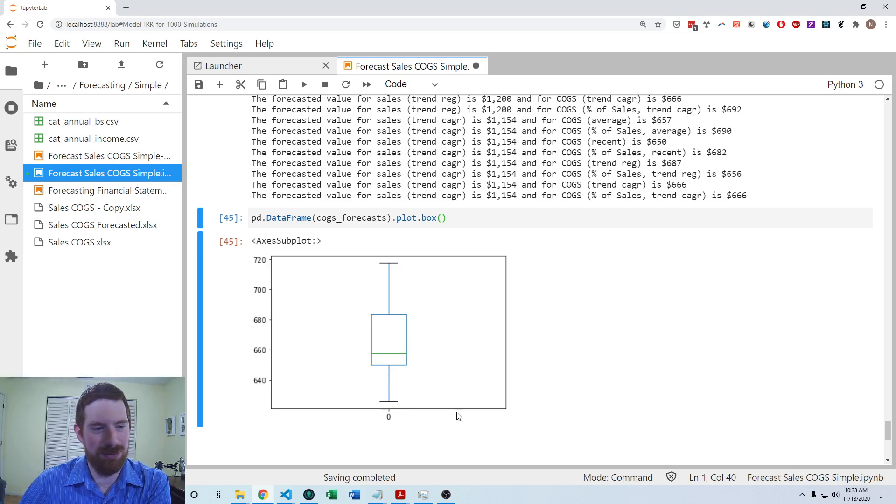
pyautogui.moveTo(391, 401)
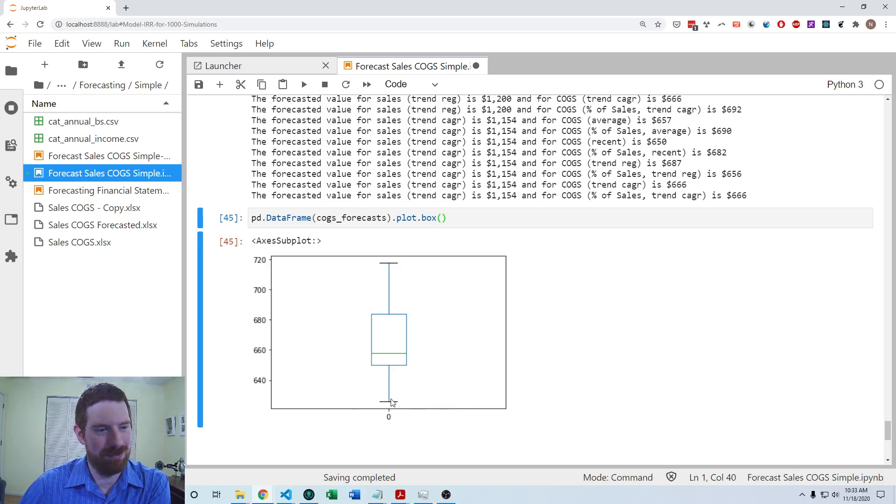
pyautogui.moveTo(395, 261)
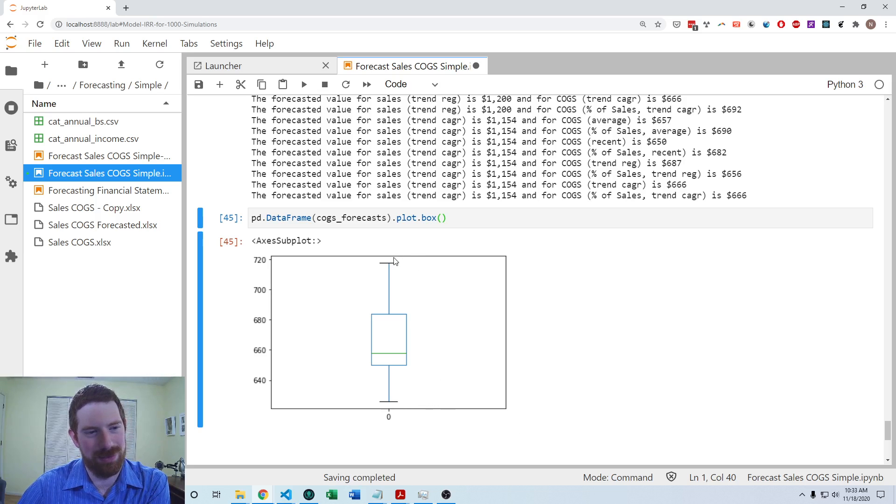
pyautogui.moveTo(373, 256)
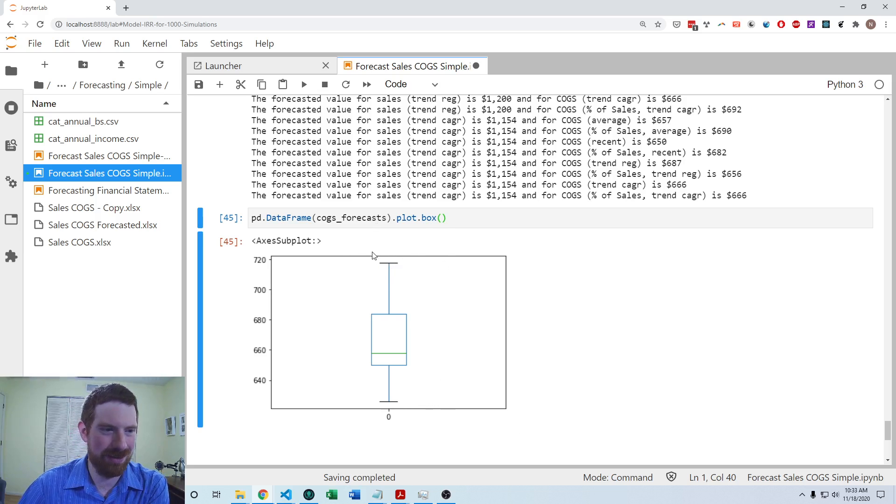
pyautogui.moveTo(365, 302)
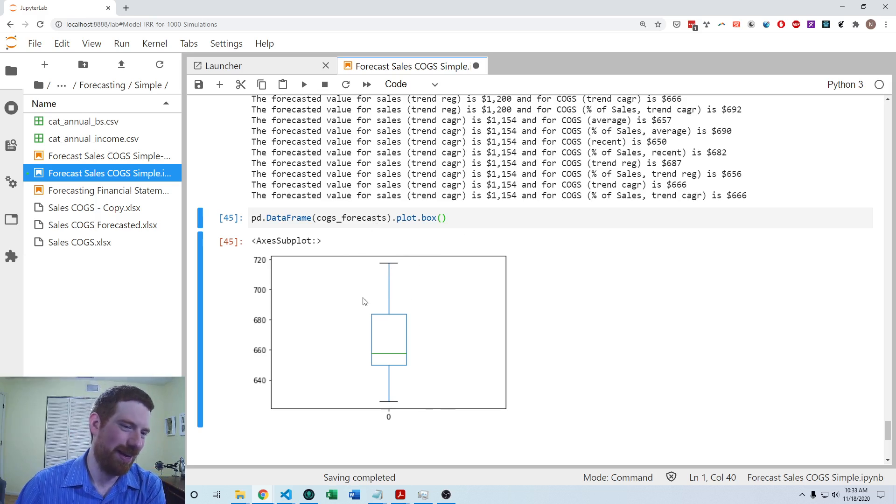
pyautogui.moveTo(372, 371)
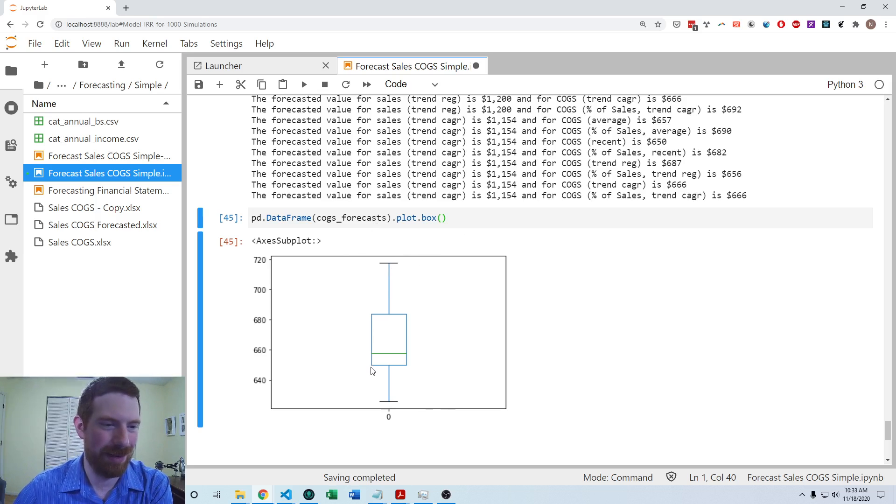
pyautogui.moveTo(397, 320)
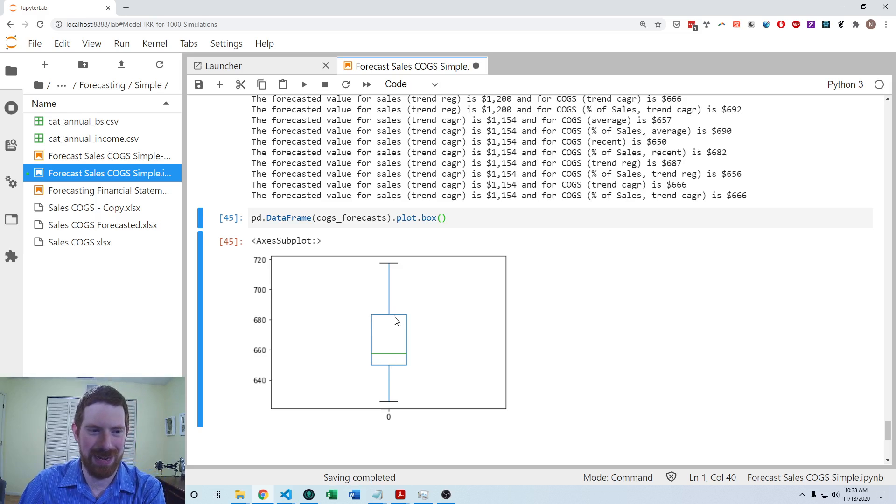
pyautogui.moveTo(462, 262)
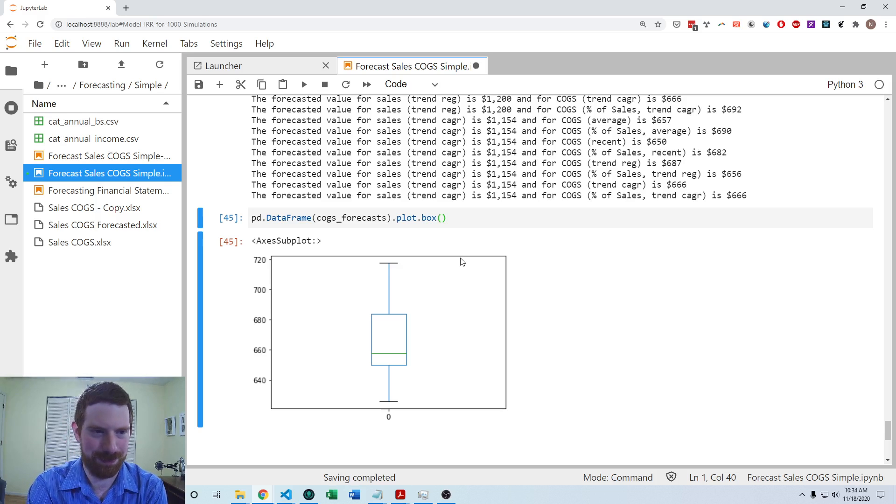
pyautogui.scroll(-3)
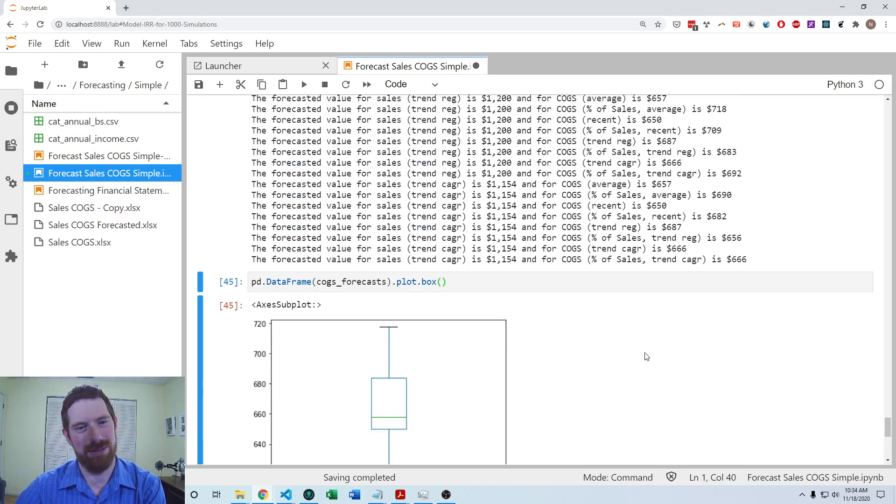
pyautogui.scroll(3)
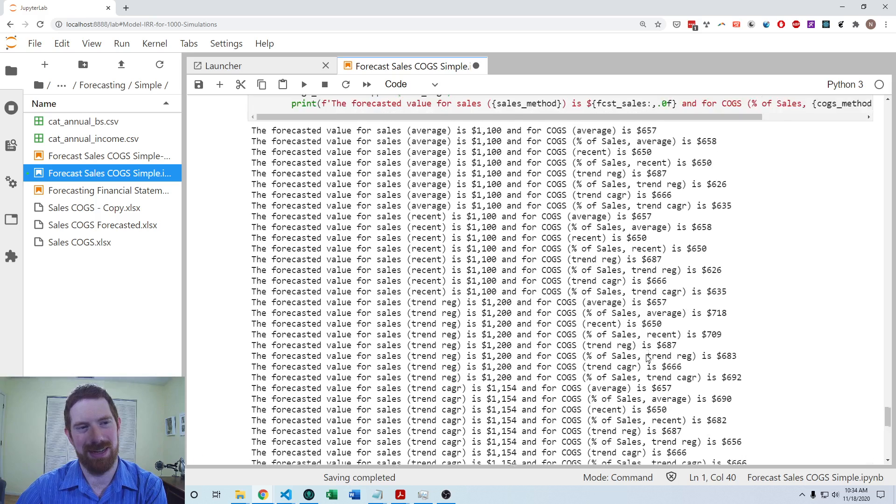
pyautogui.scroll(3)
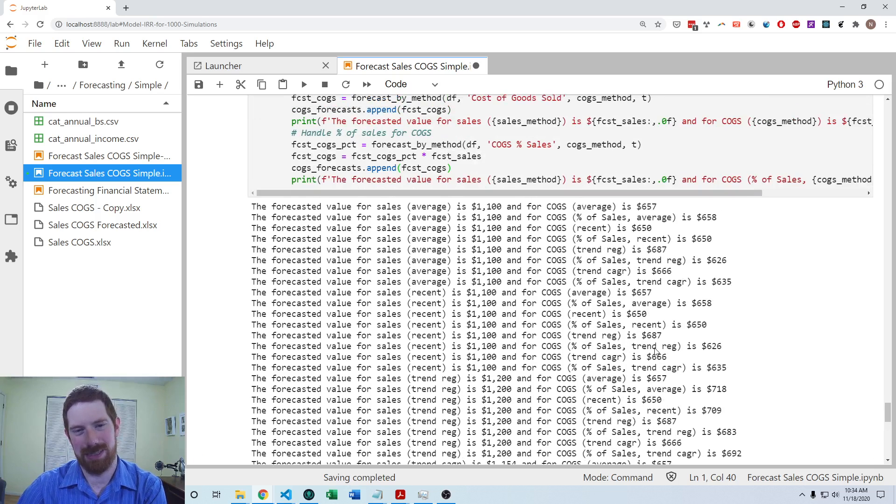